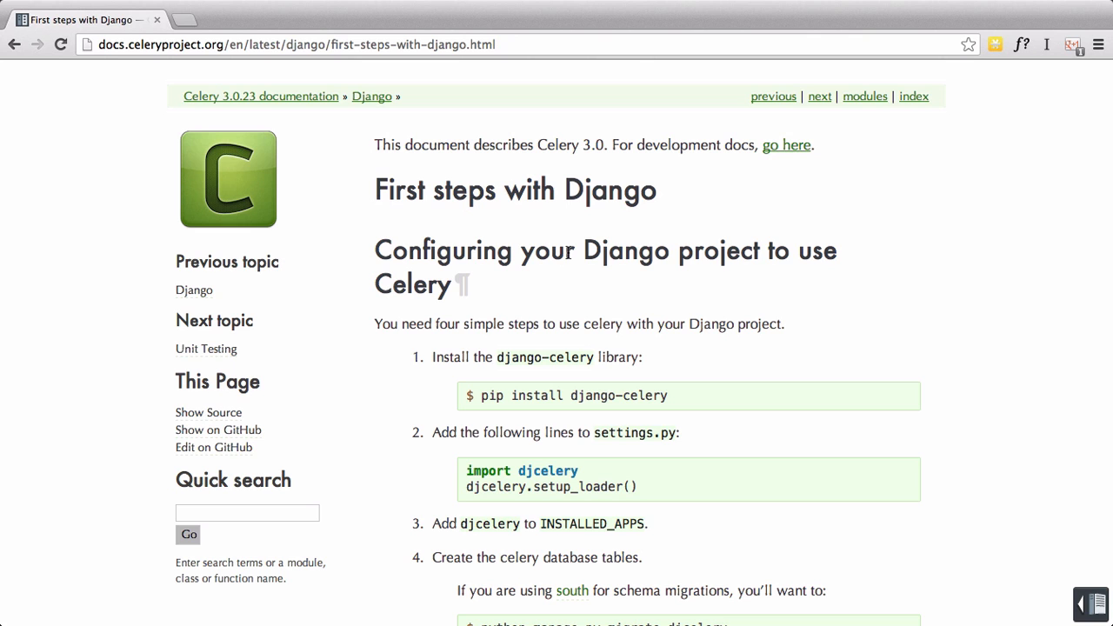
Step: Switch from the Celery 'First steps with Django' guide over to iTerm
key("cmd+tab")
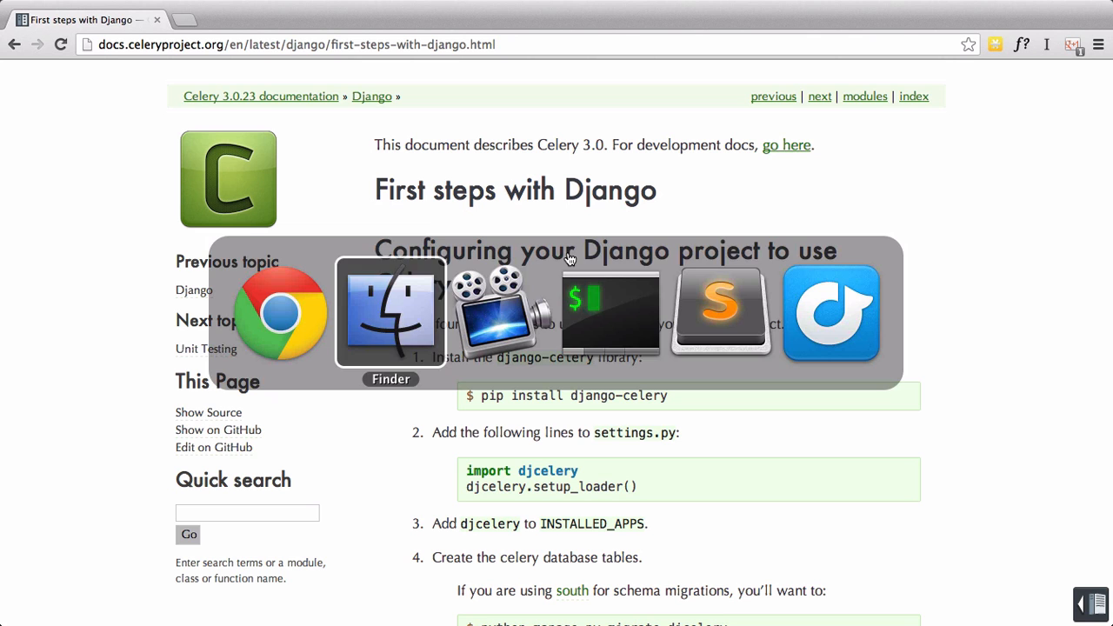
left_click(722, 313)
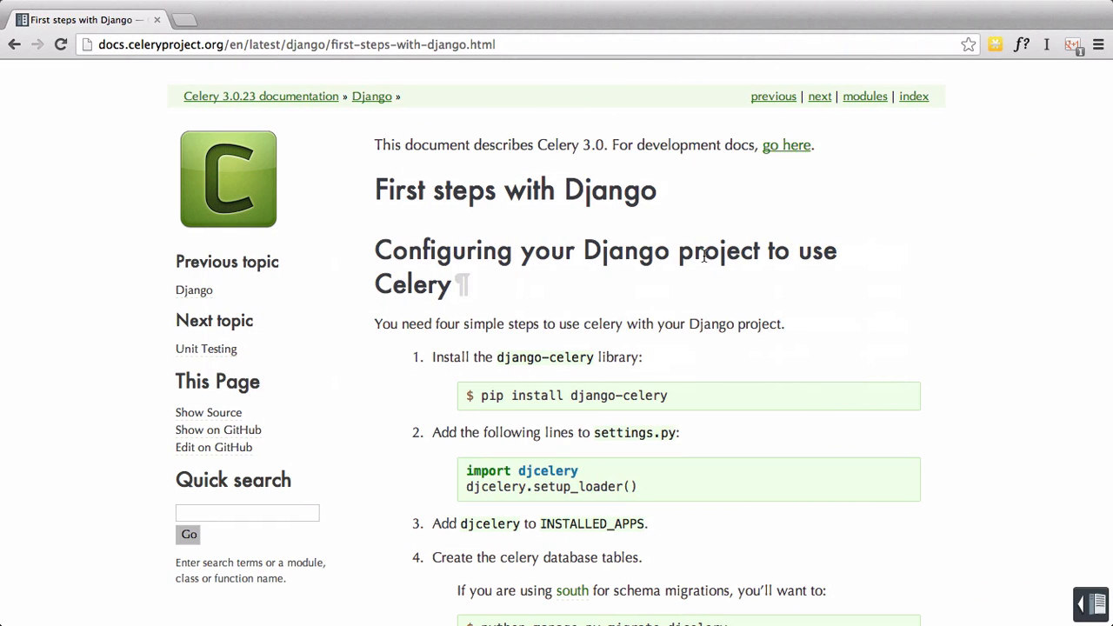
mouse_move(538, 394)
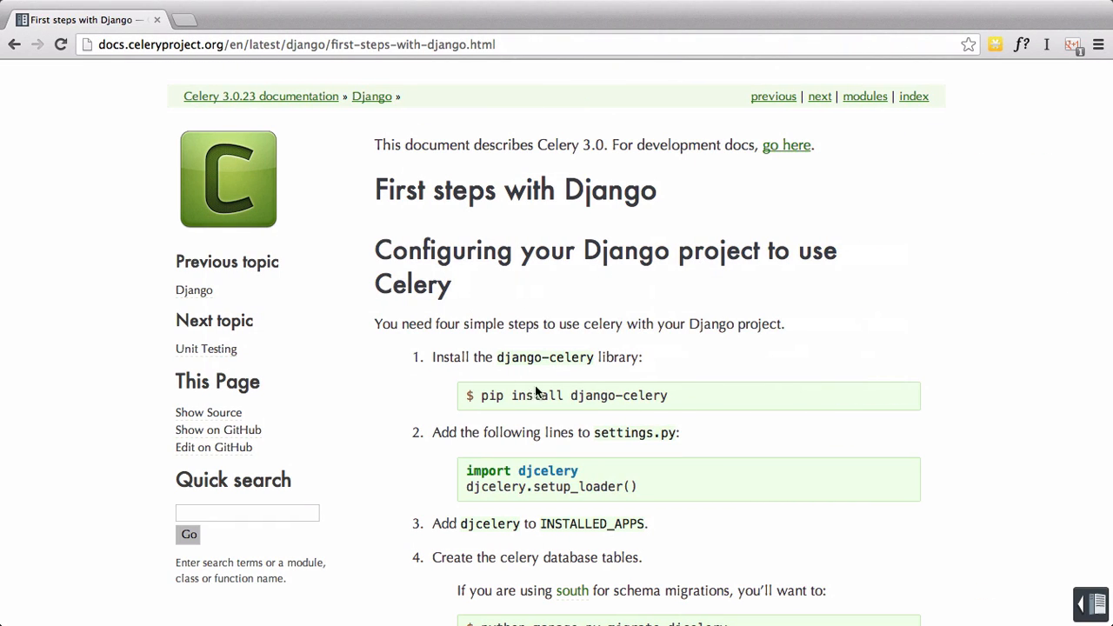
mouse_move(624, 395)
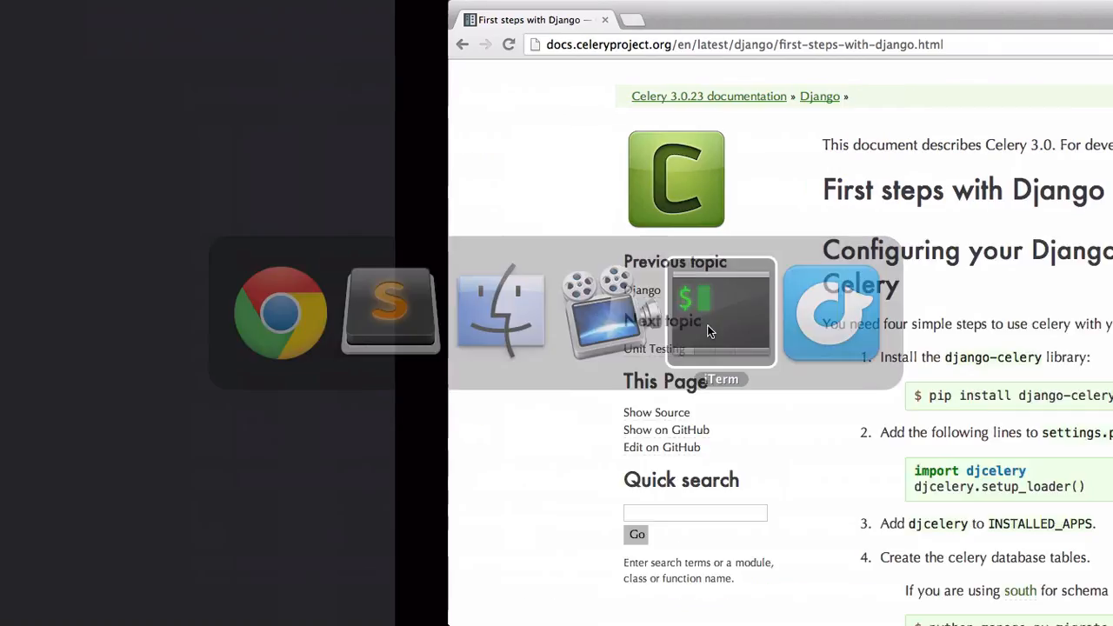
Step: Activate the courtside virtualenv in the courtside repo and pip install django-celery
left_click(719, 313)
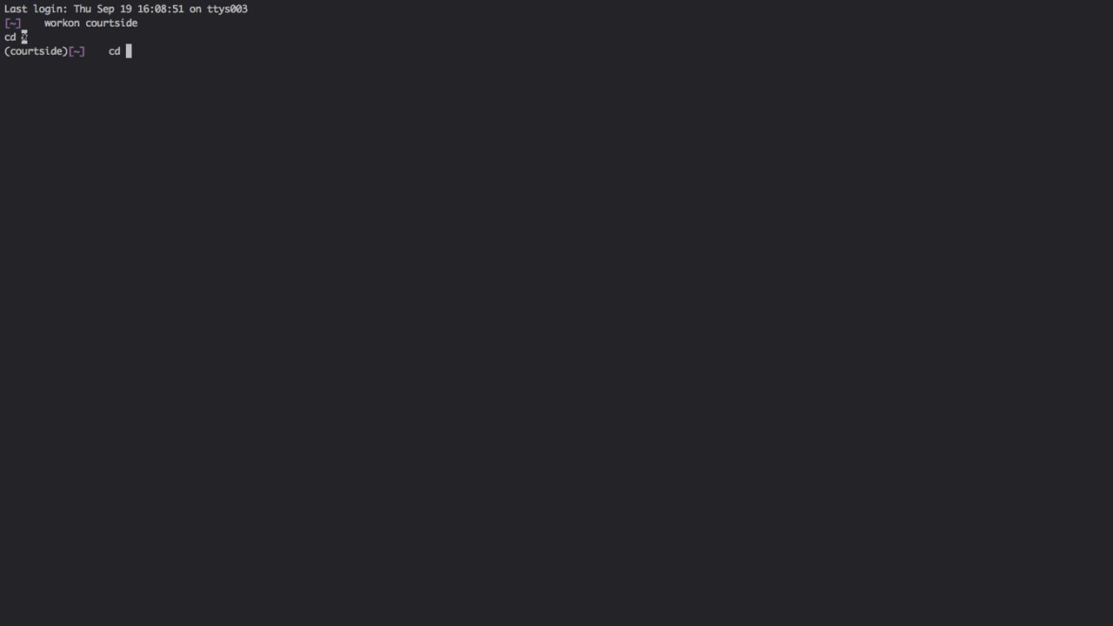
type("marke")
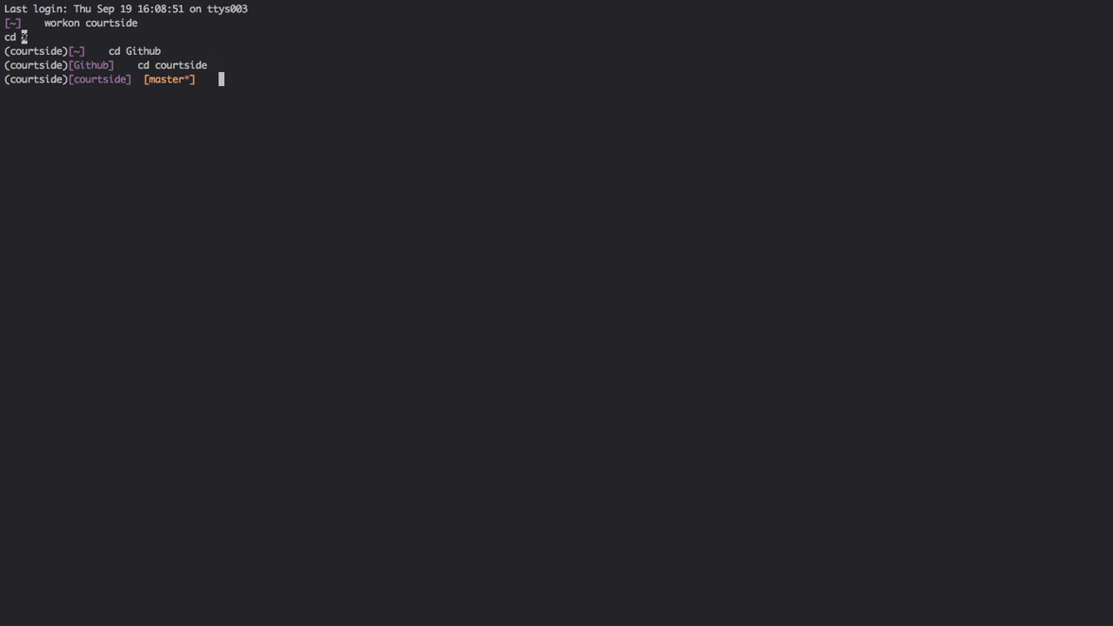
type("pip install")
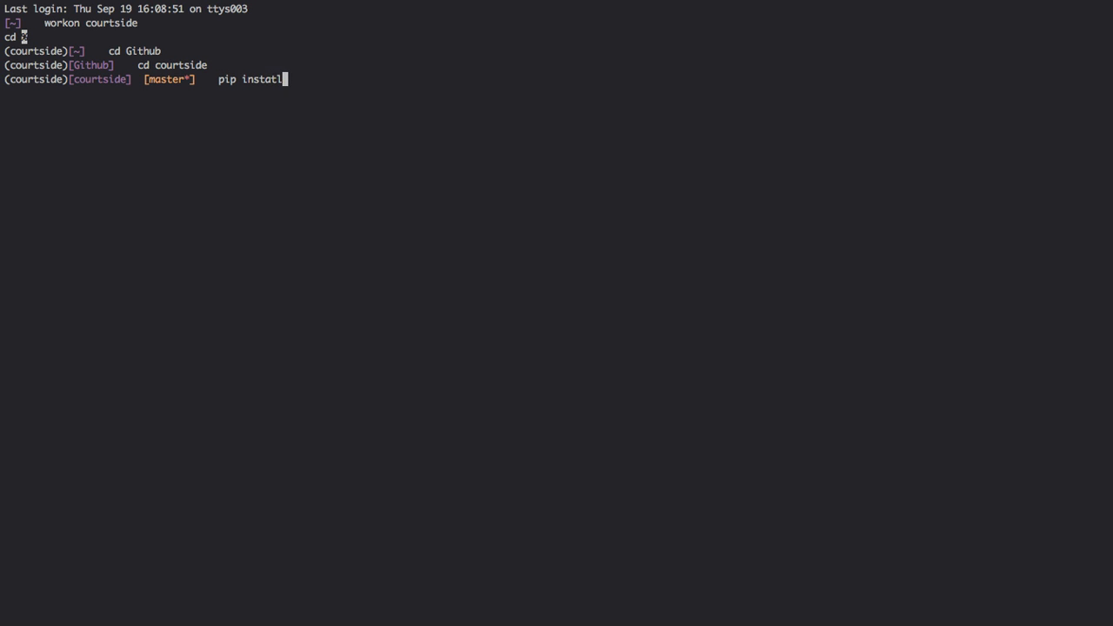
type("django")
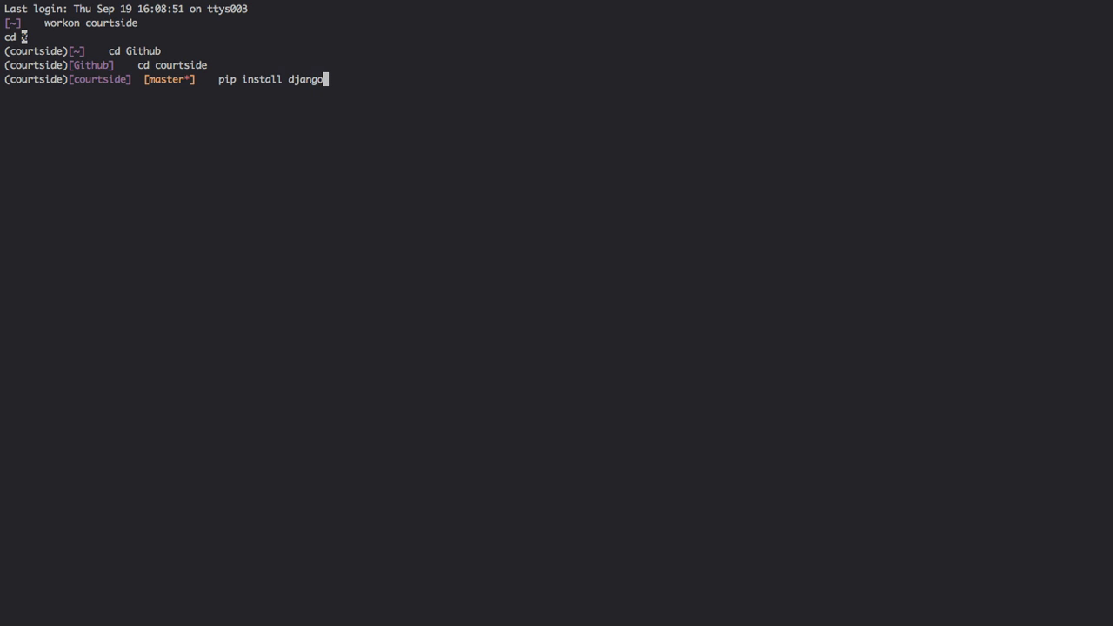
type("-celery")
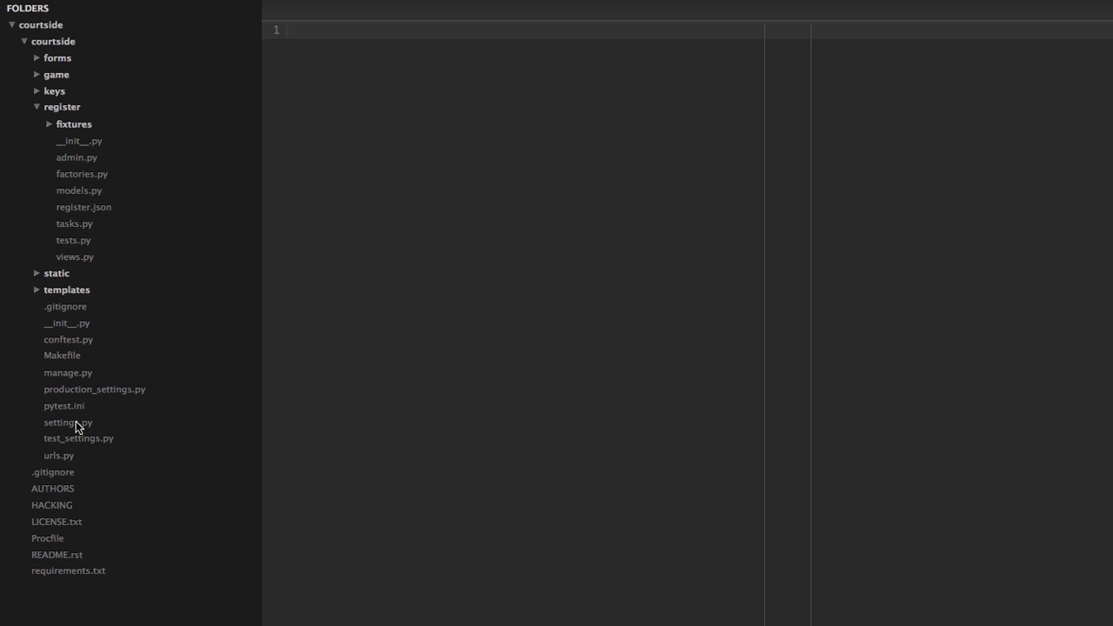
mouse_move(79, 437)
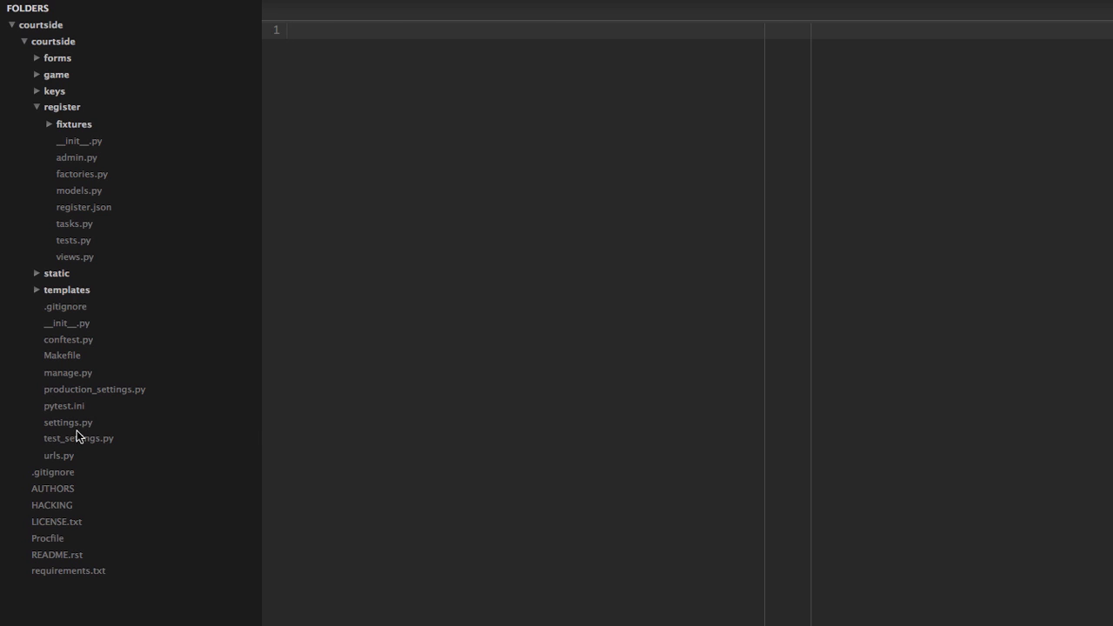
Step: Add 'import djcelery' and djcelery.setup_loader() to settings.py, and list 'djcelery' in INSTALLED_APPS
left_click(68, 422)
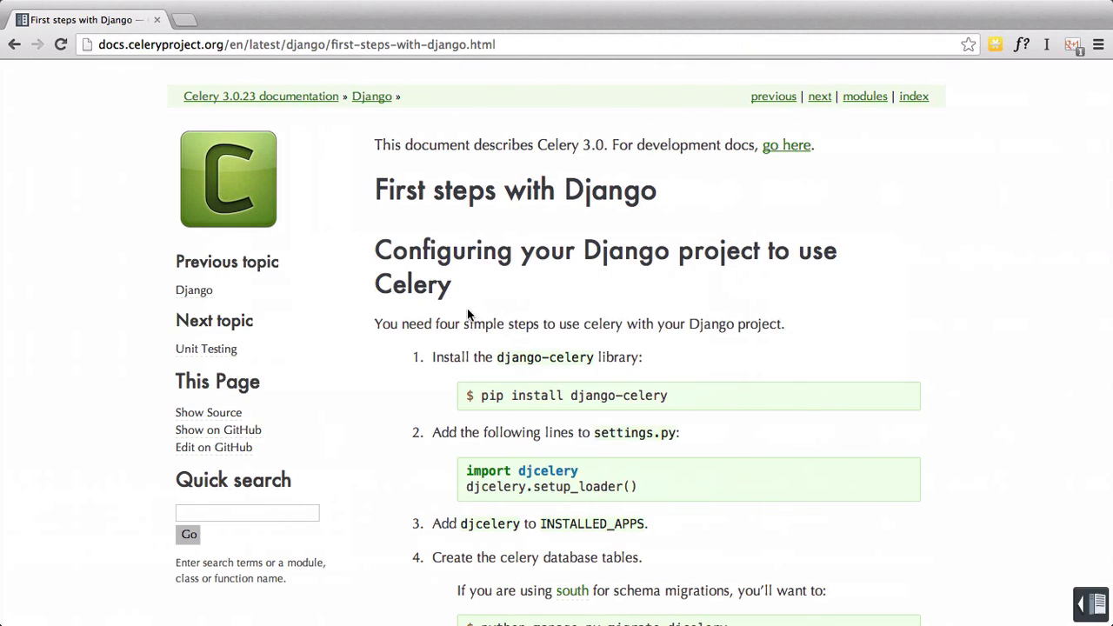
mouse_move(359, 475)
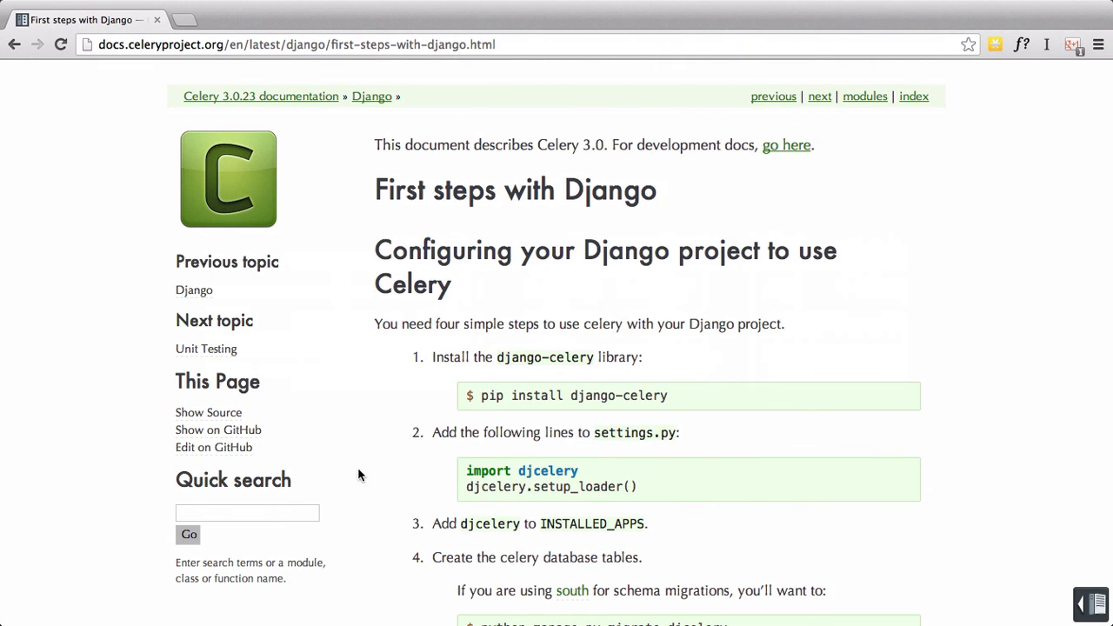
left_click_drag(466, 470, 637, 487)
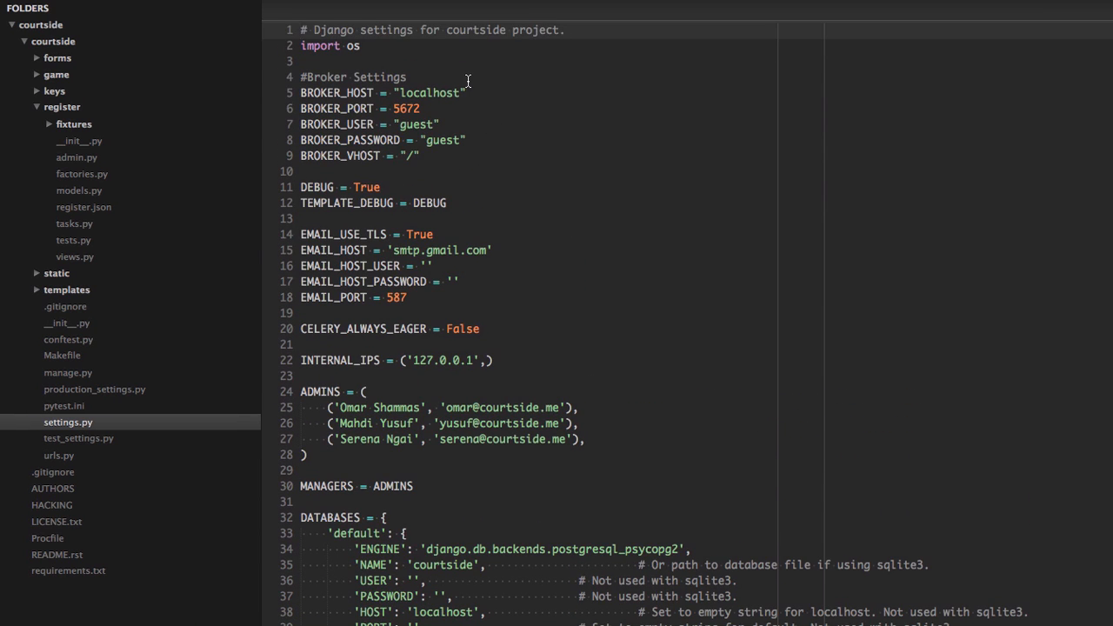
type("import djcelery")
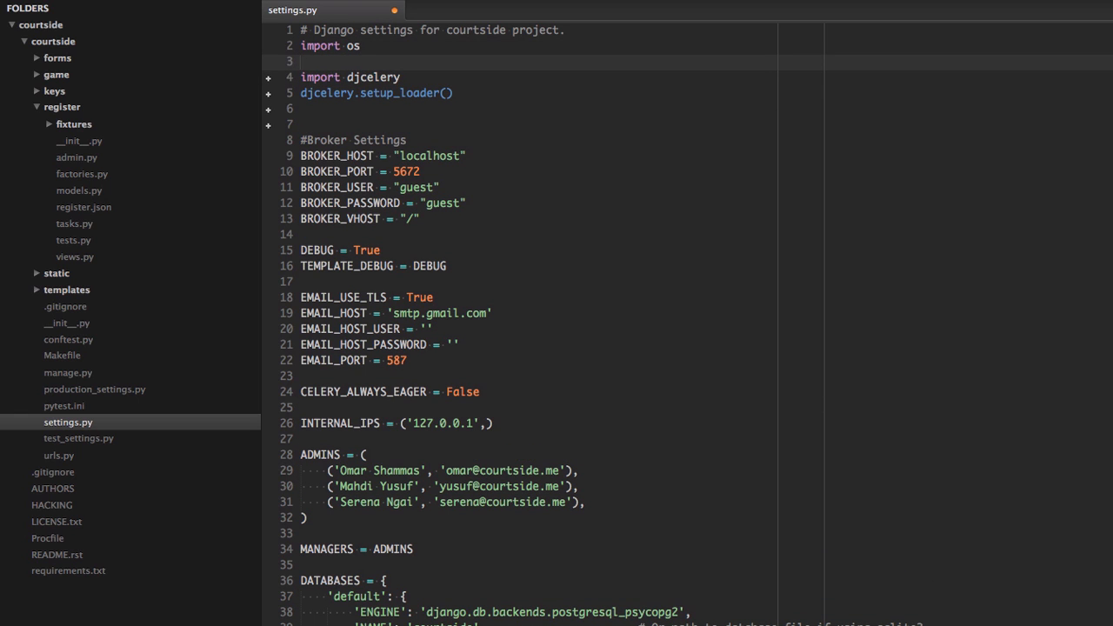
scroll("down", 3)
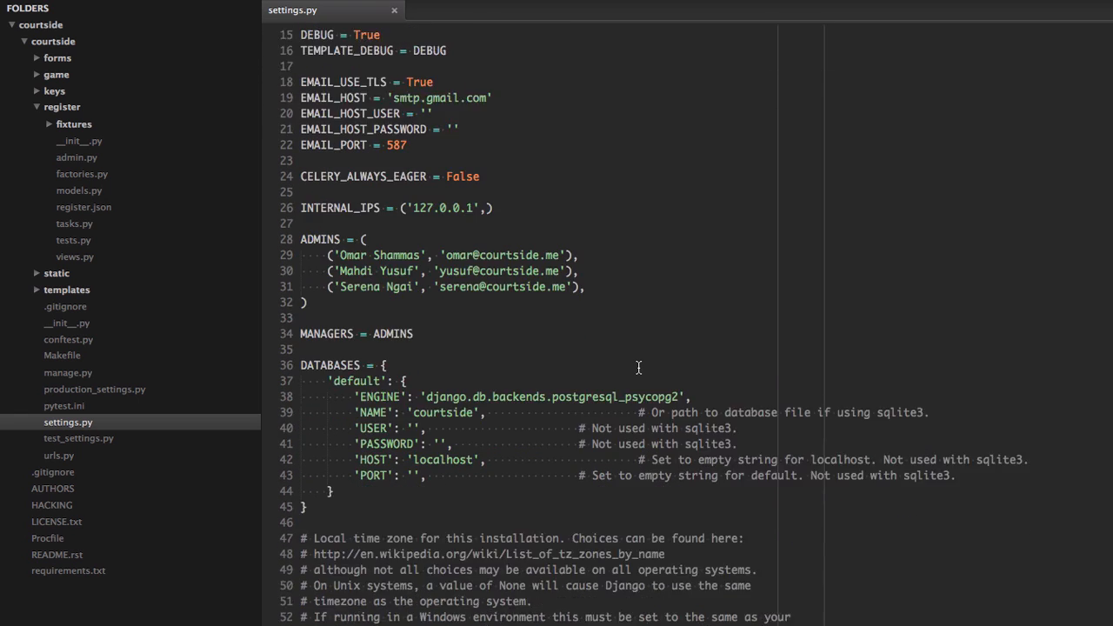
scroll("down", 3)
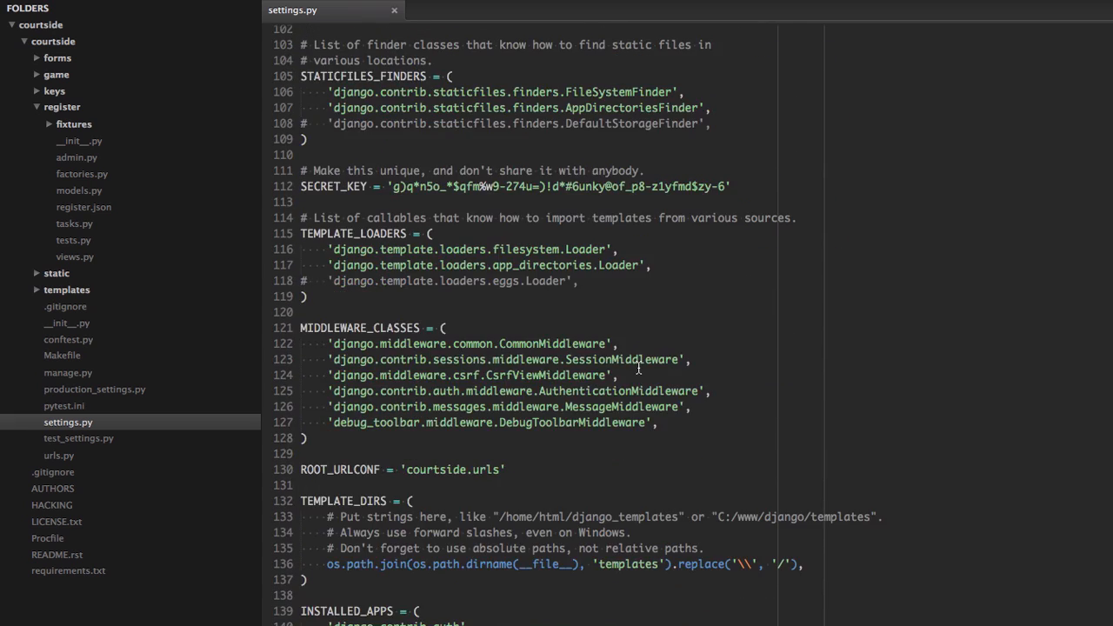
scroll("down", 3)
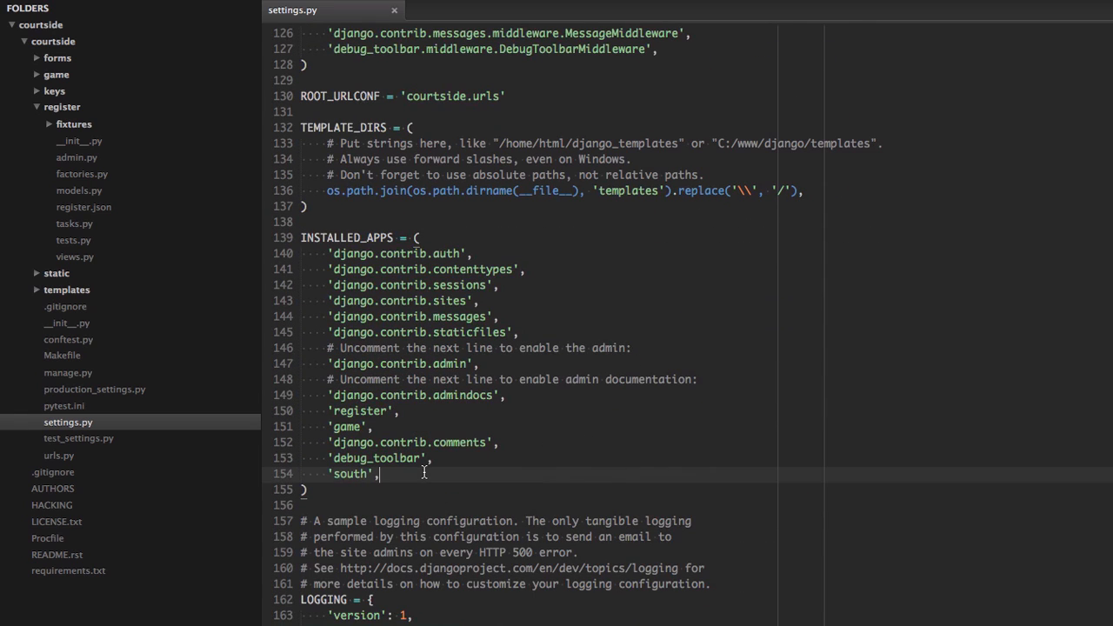
type("djcelery'")
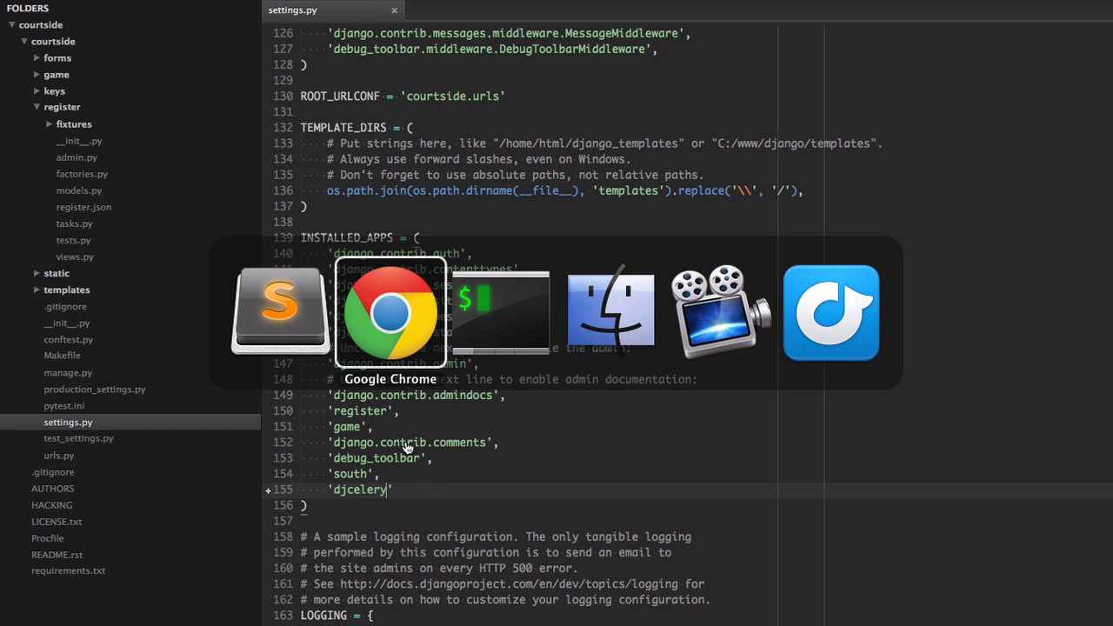
Step: Apply the djcelery database migrations with python manage.py migrate
left_click(391, 313)
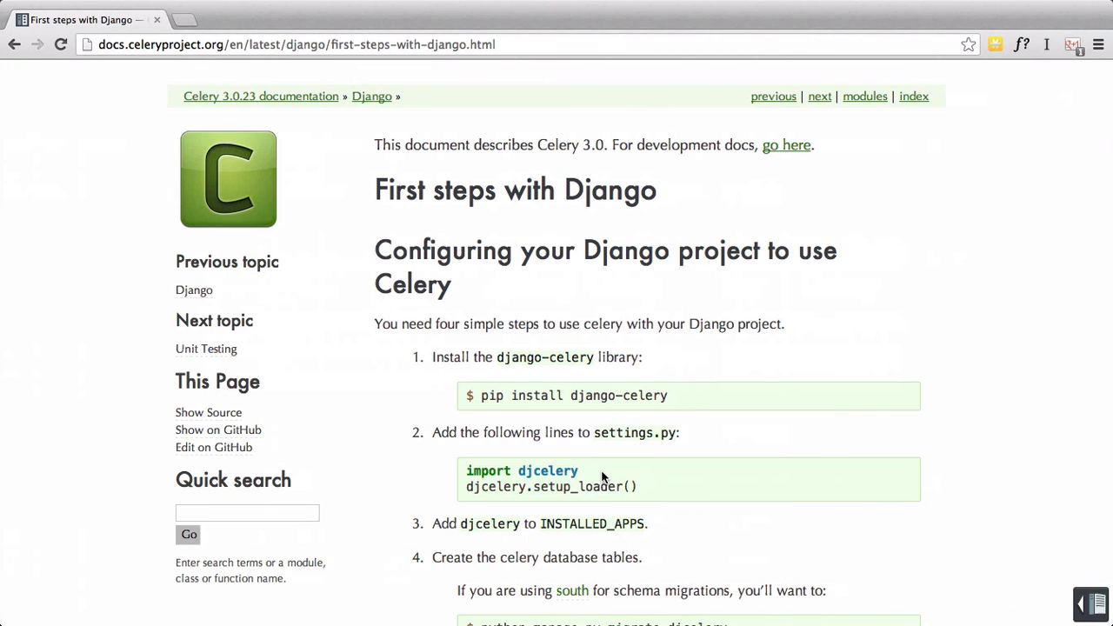
scroll("down", 3)
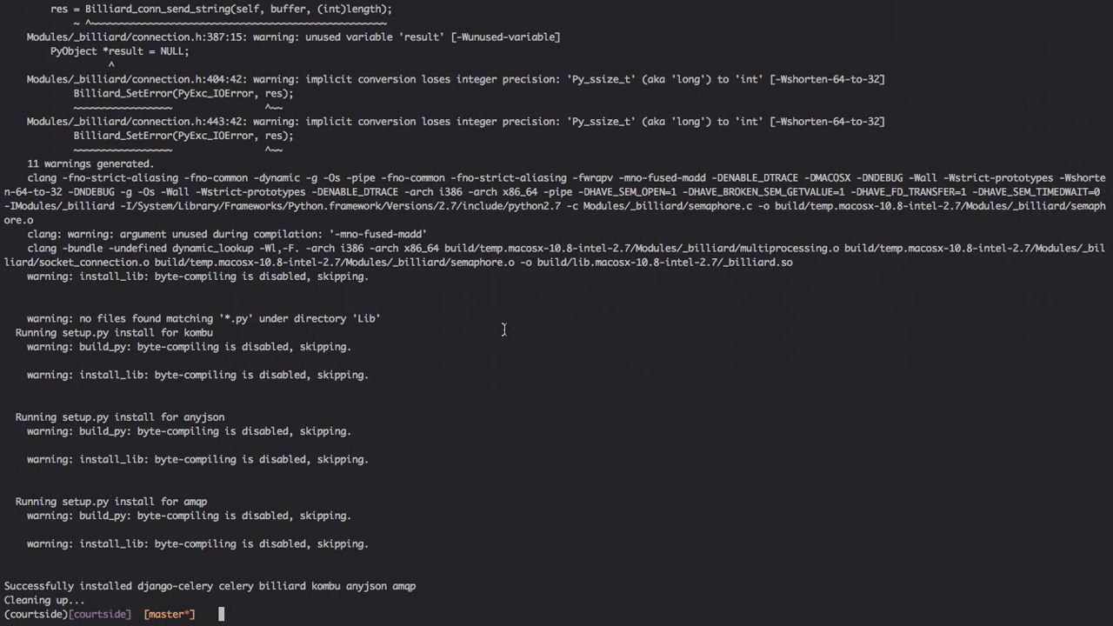
type("make run")
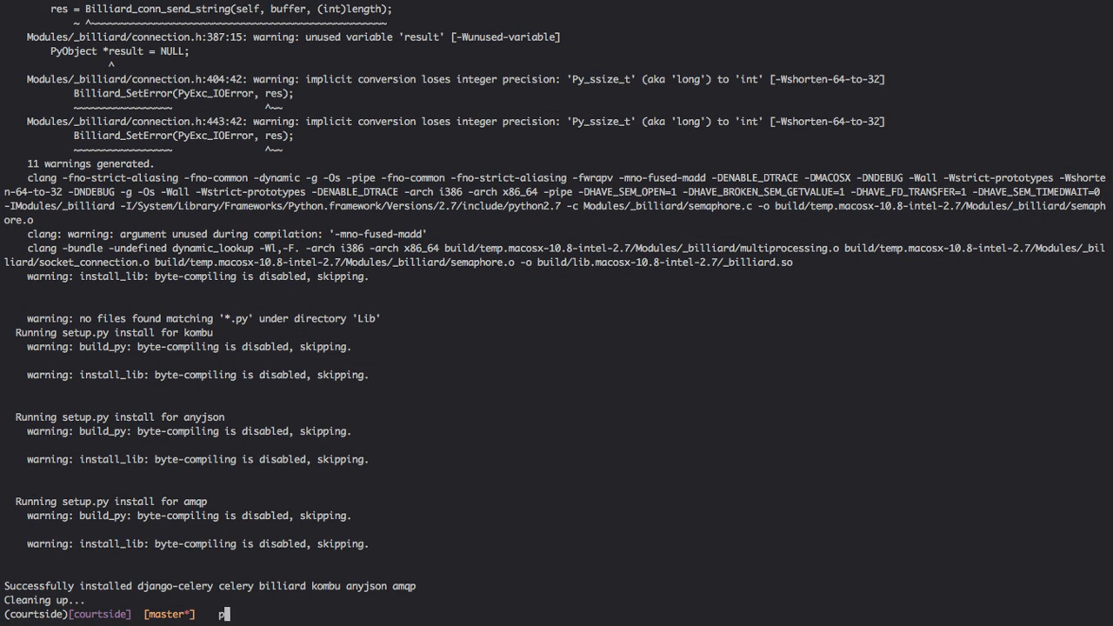
type("ython man")
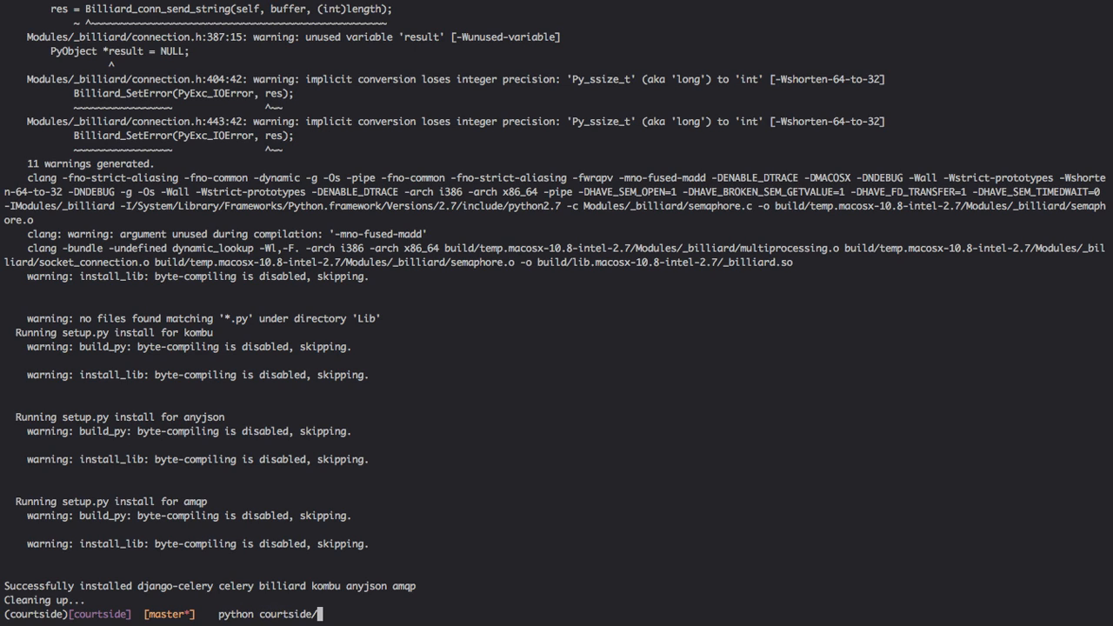
type("manage.py migrate")
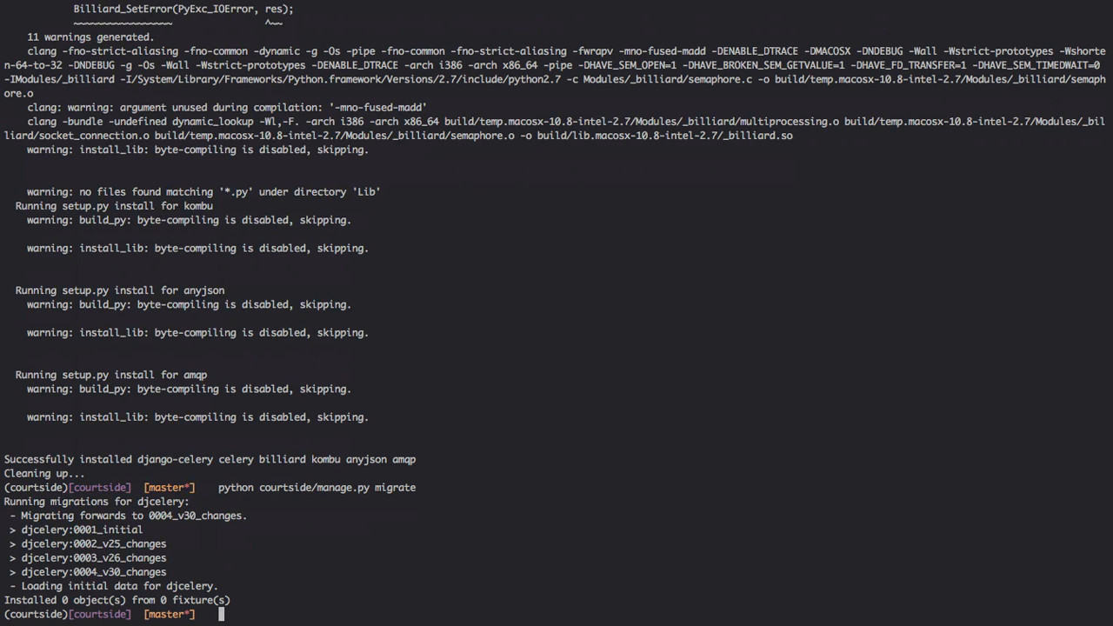
Step: Move into the inner courtside folder and start the server with make runserver
type("make runserver")
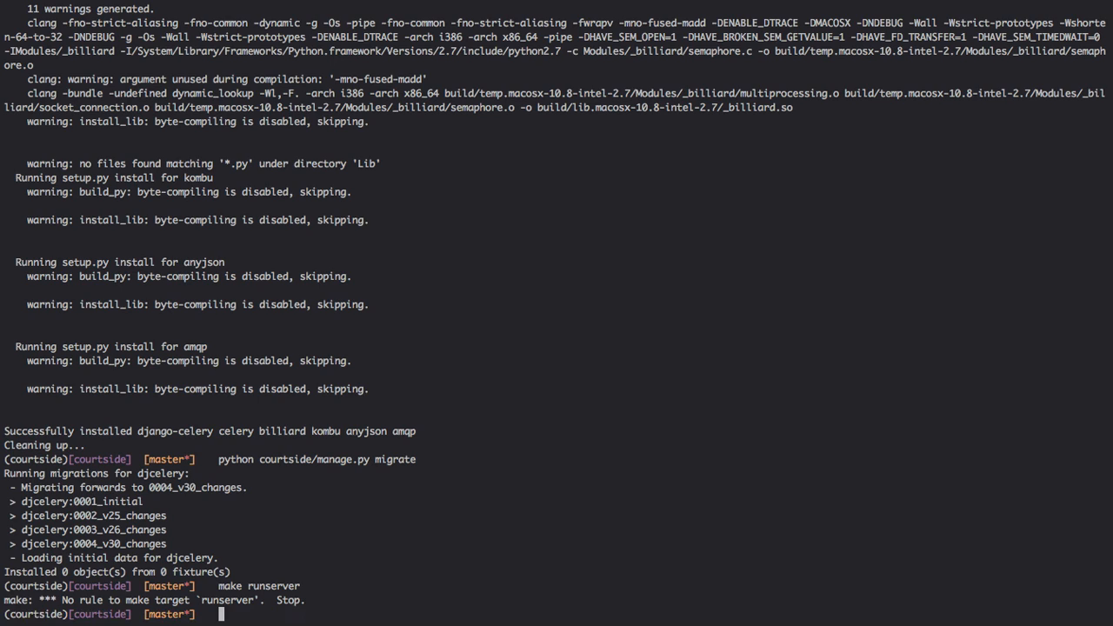
type("python")
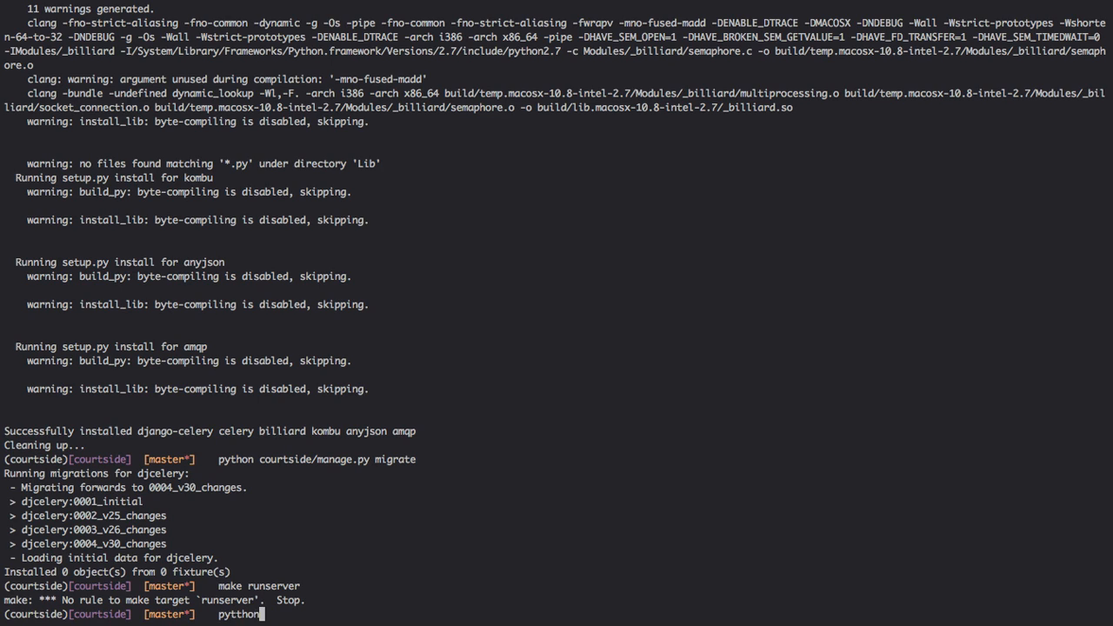
key("BackSpace")
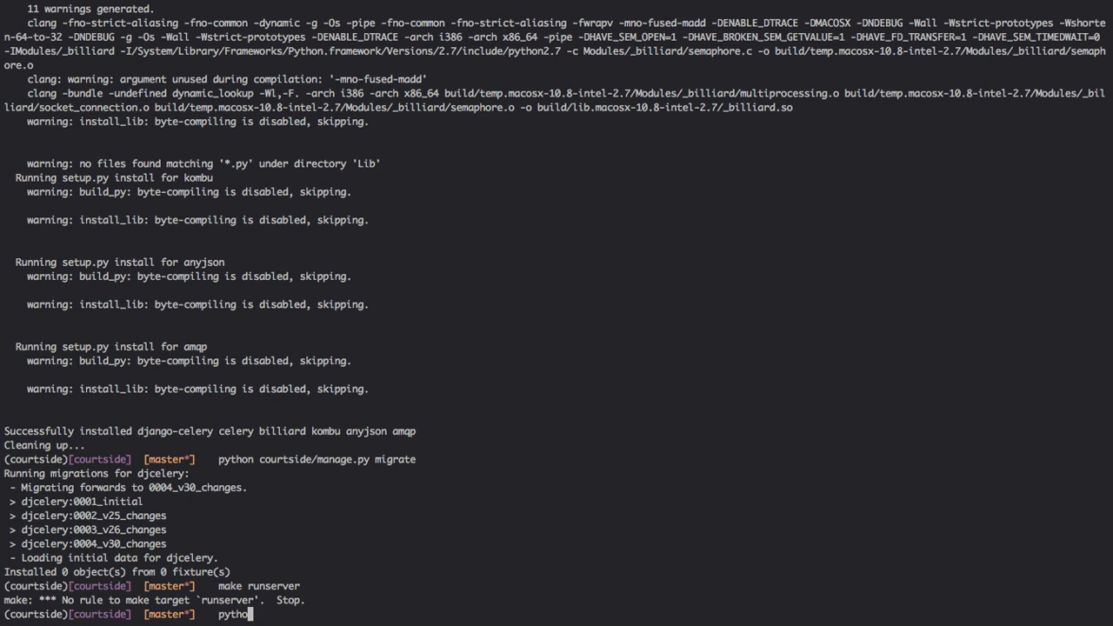
type("man")
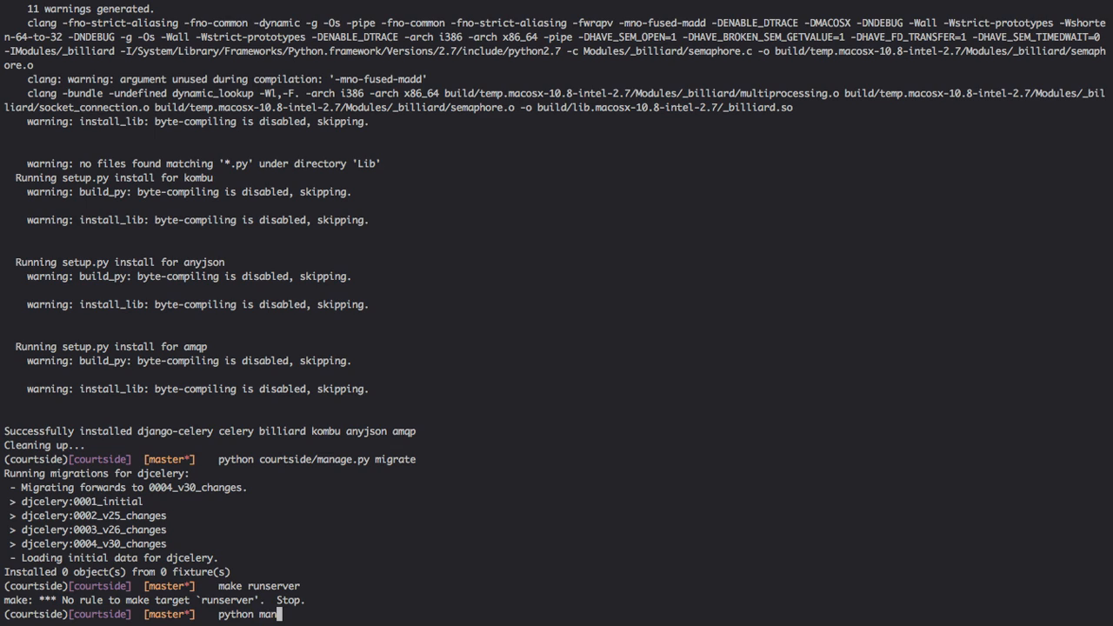
key("BackSpace")
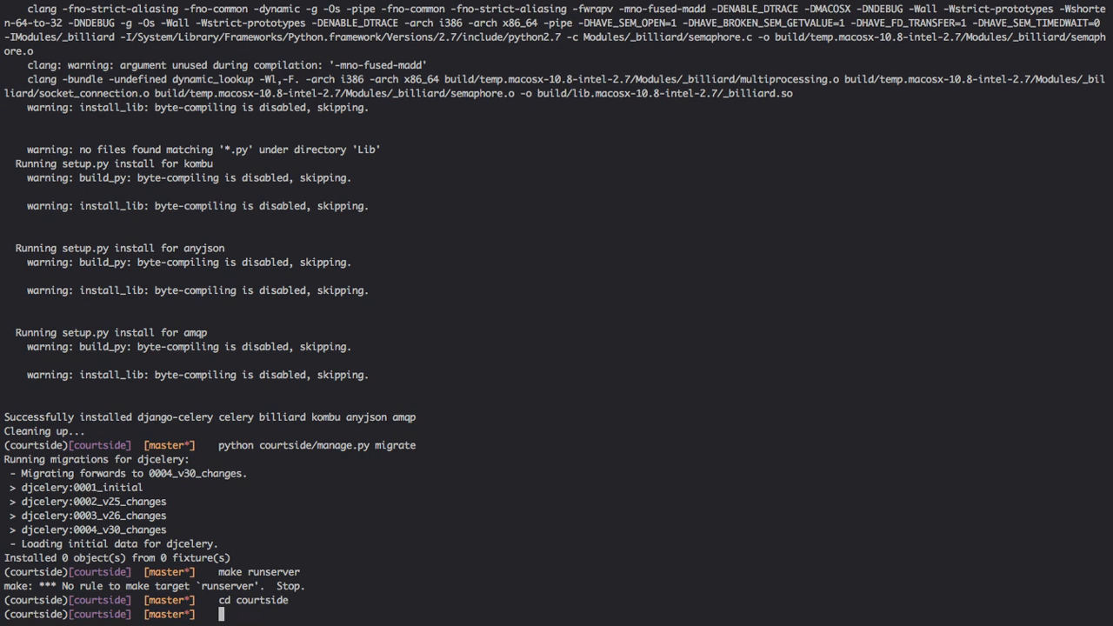
type("make runserv")
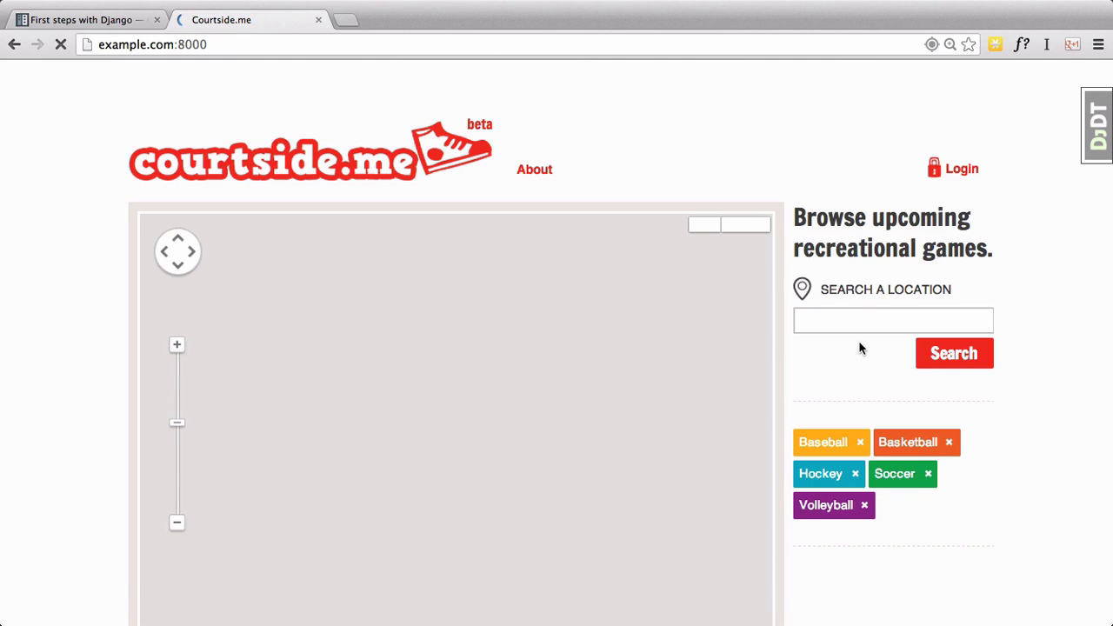
Step: Scroll the Courtside.me home page down to the 'Sign me up!' email form
scroll("down", 3)
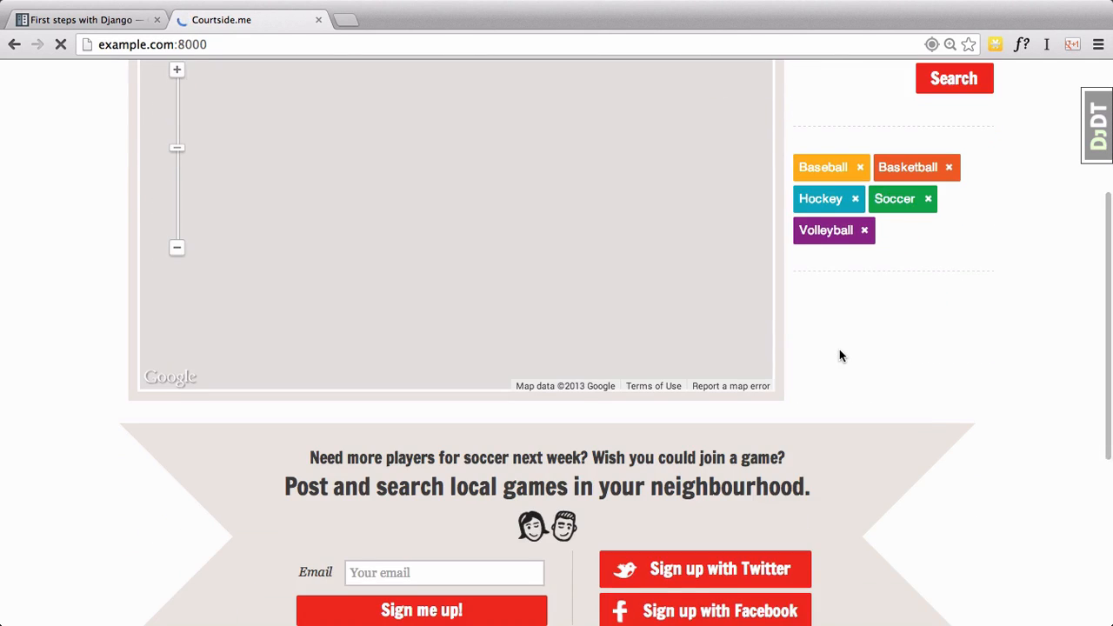
scroll("down", 3)
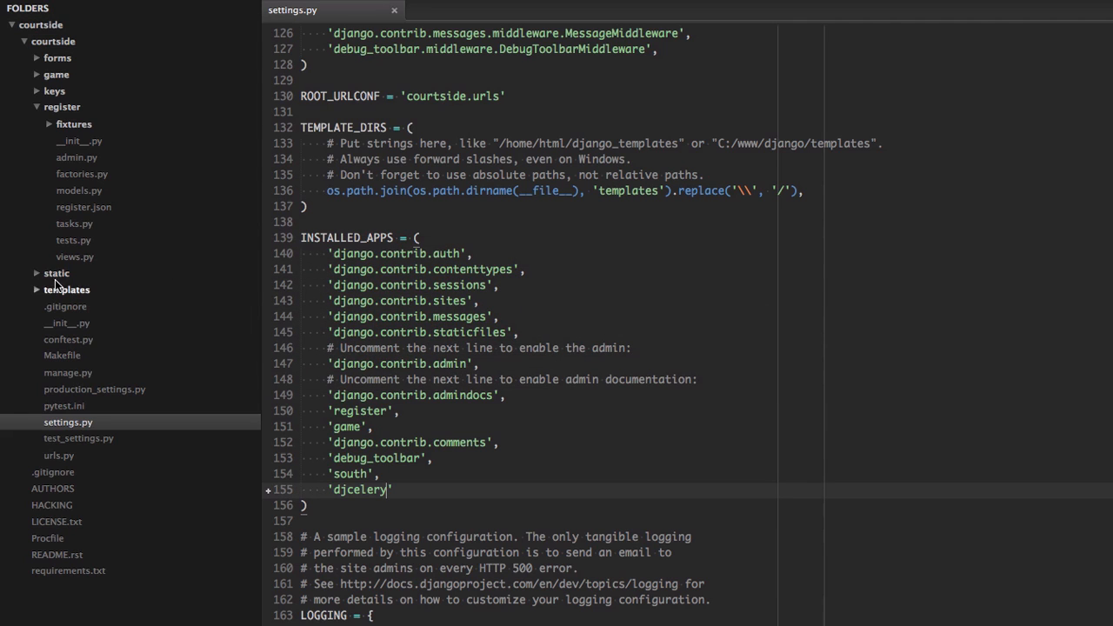
Step: Save a new blank file as tasks.py in the register folder, replacing the existing one
left_click(62, 106)
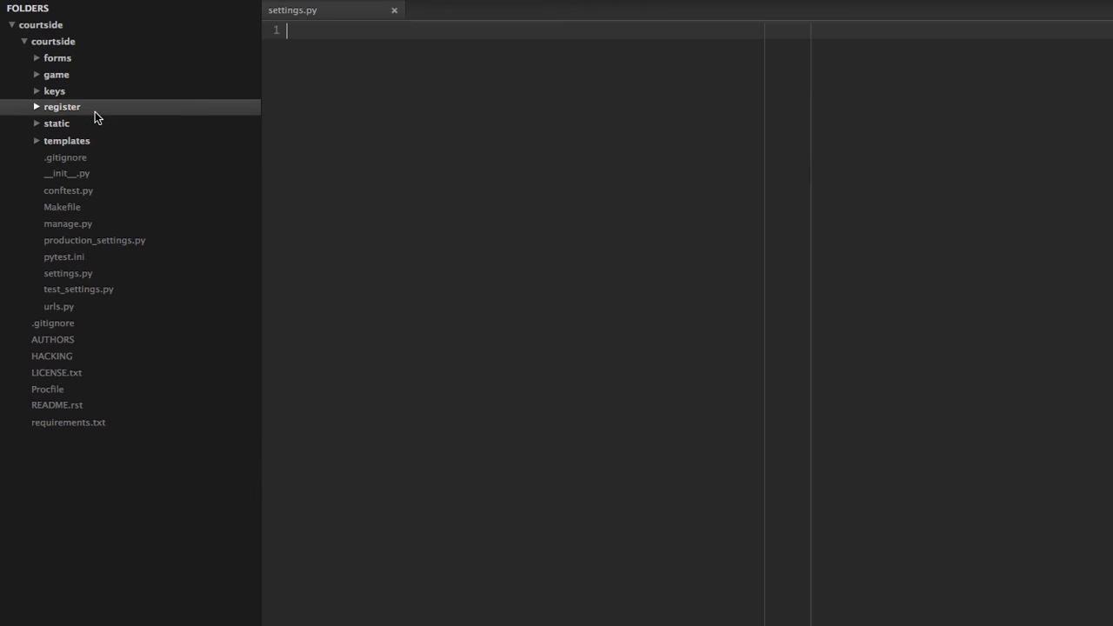
type("tasks.py")
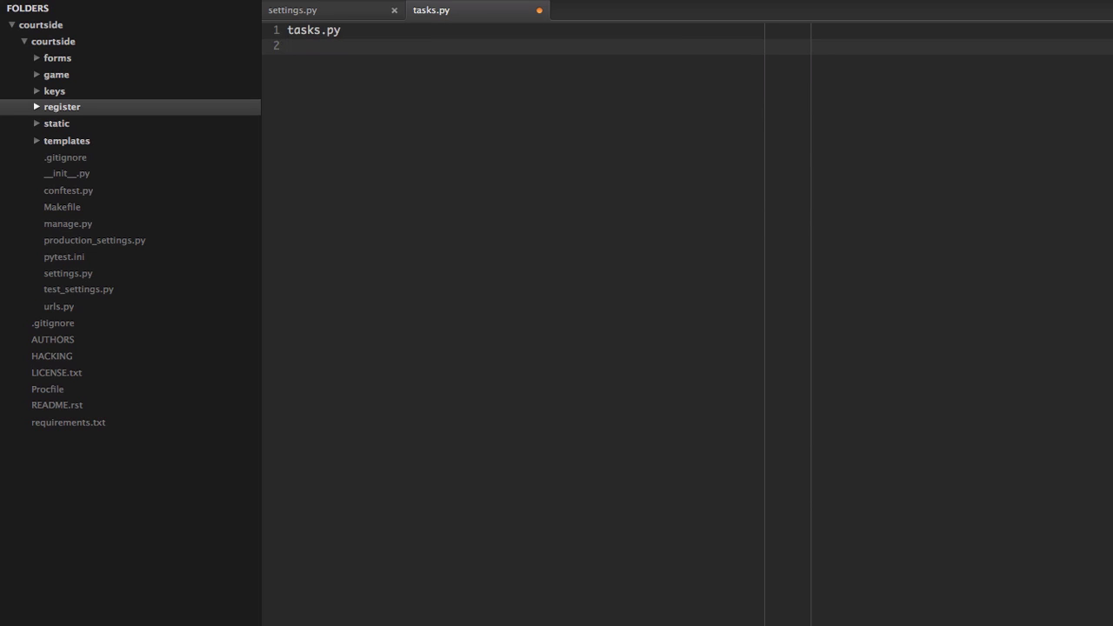
key("cmd+s")
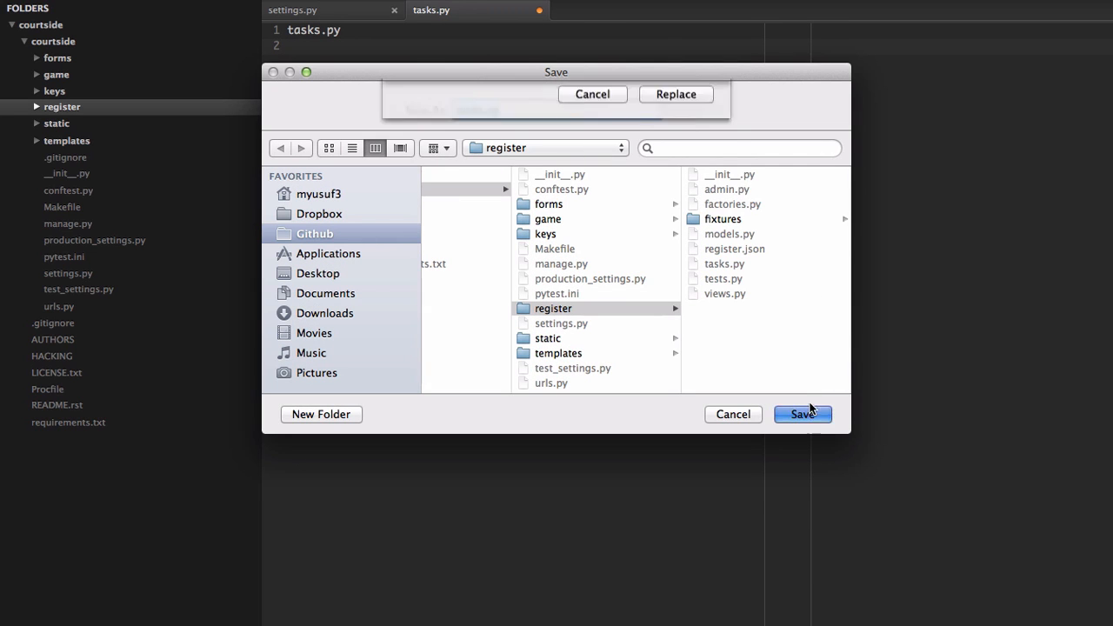
left_click(803, 414)
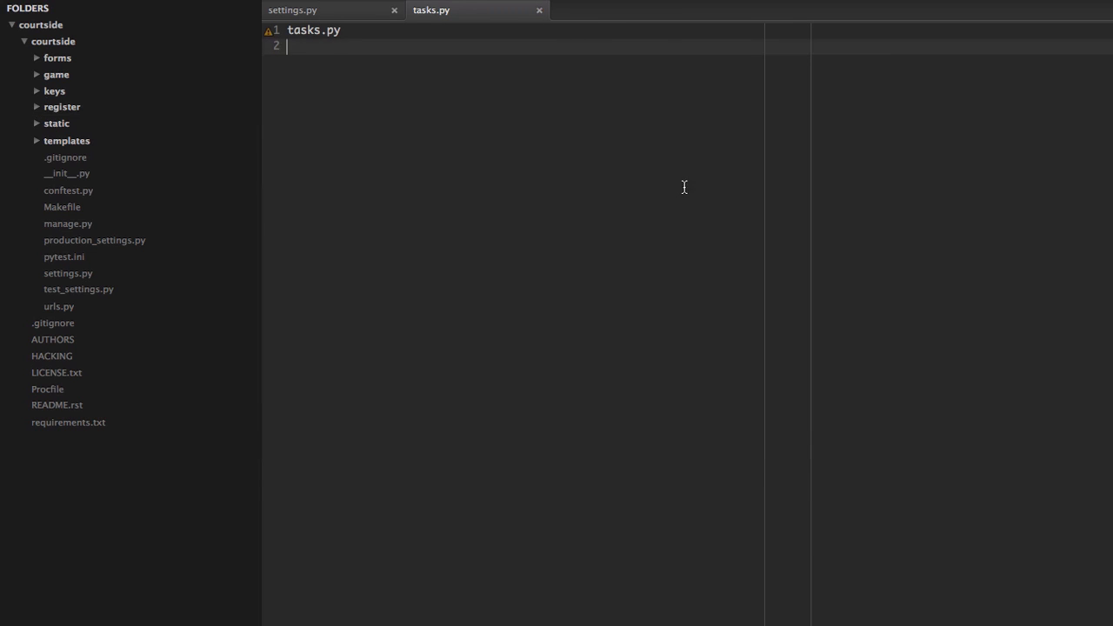
mouse_move(373, 47)
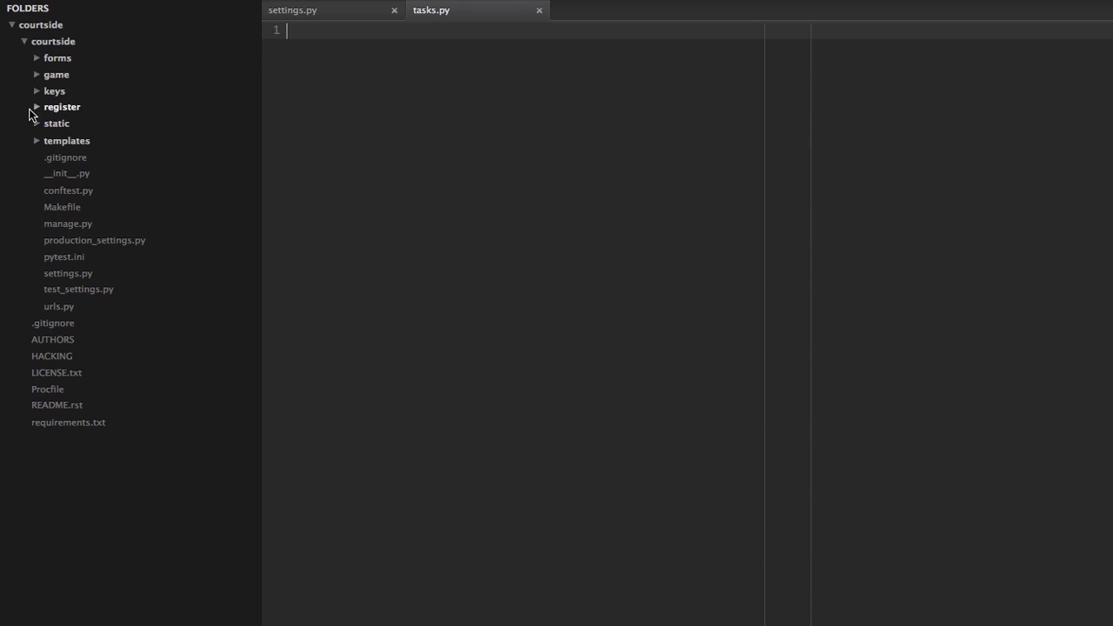
Step: Expand the register folder in the sidebar to confirm tasks.py, then return to settings.py
left_click(36, 106)
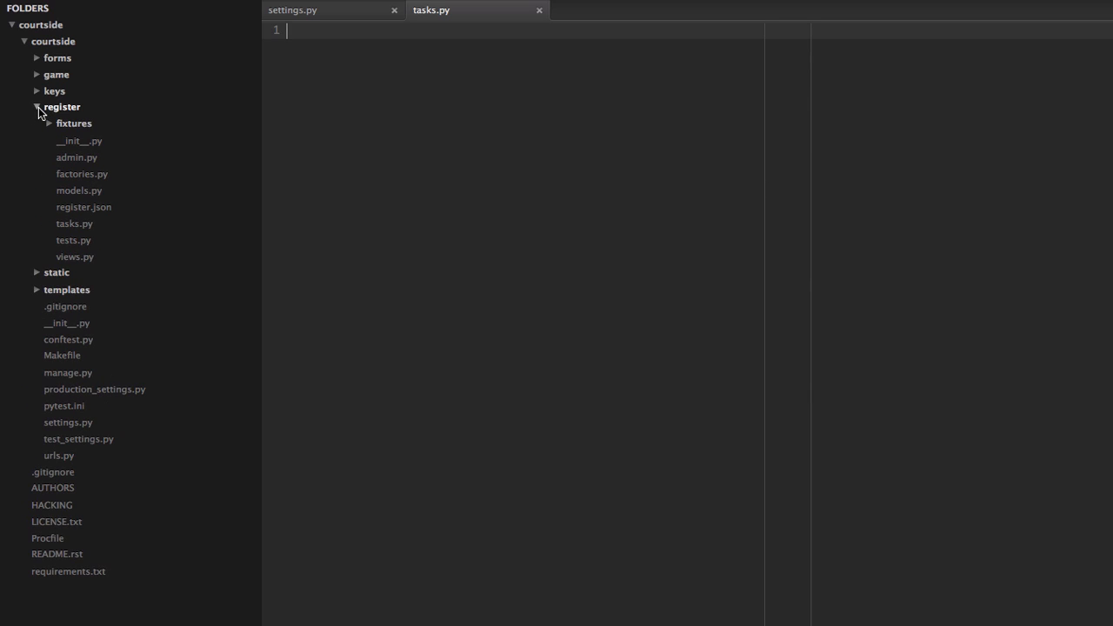
left_click(38, 106)
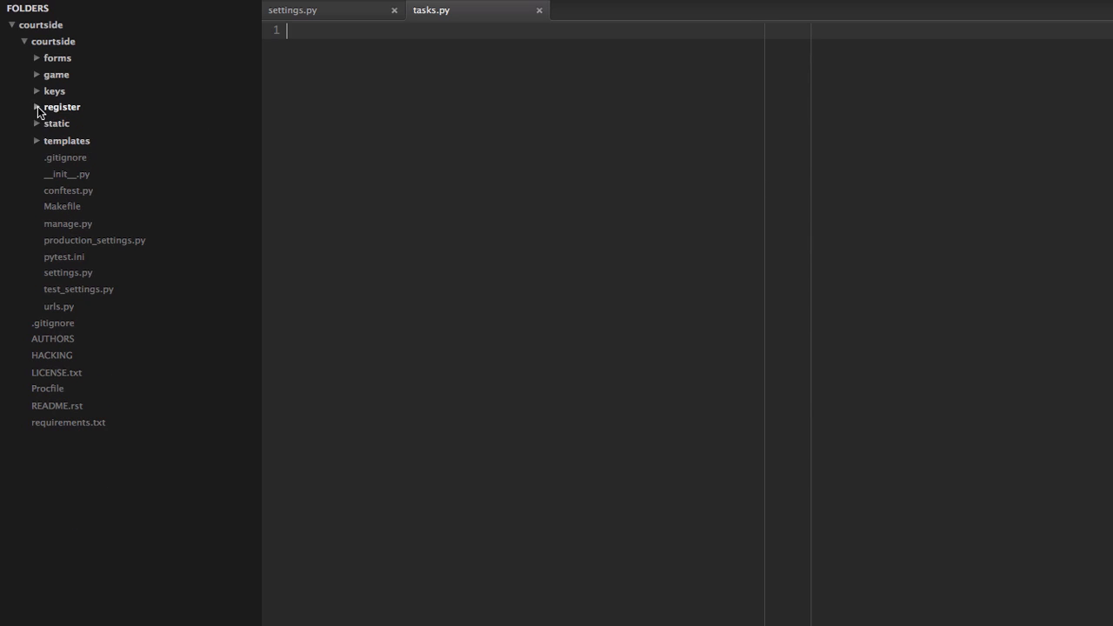
left_click(61, 106)
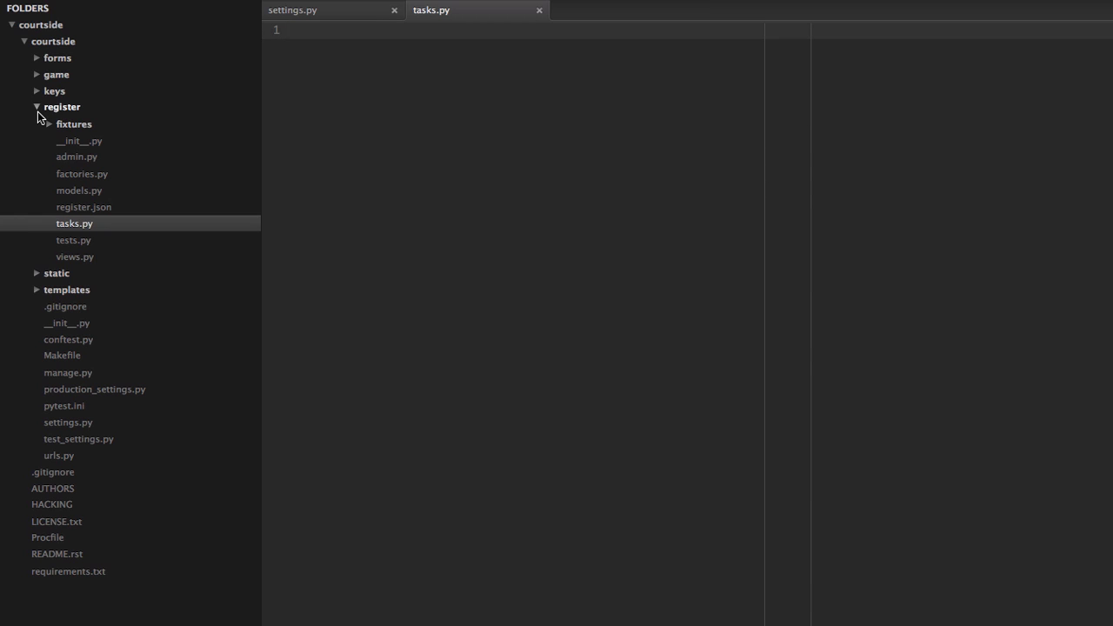
left_click(37, 107)
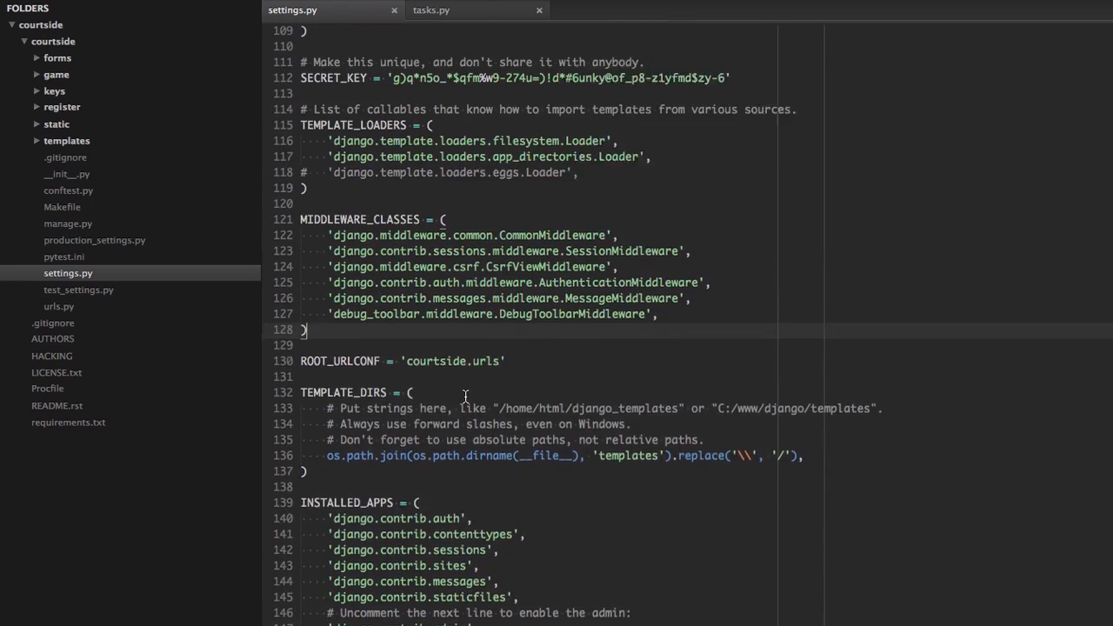
scroll("up", 3)
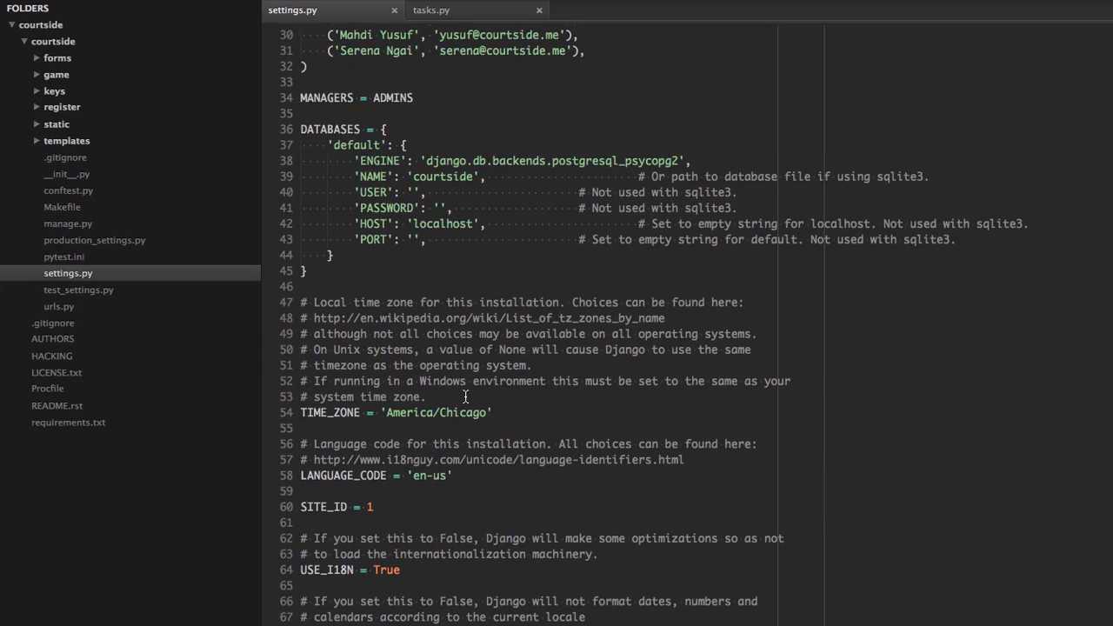
scroll("up", 3)
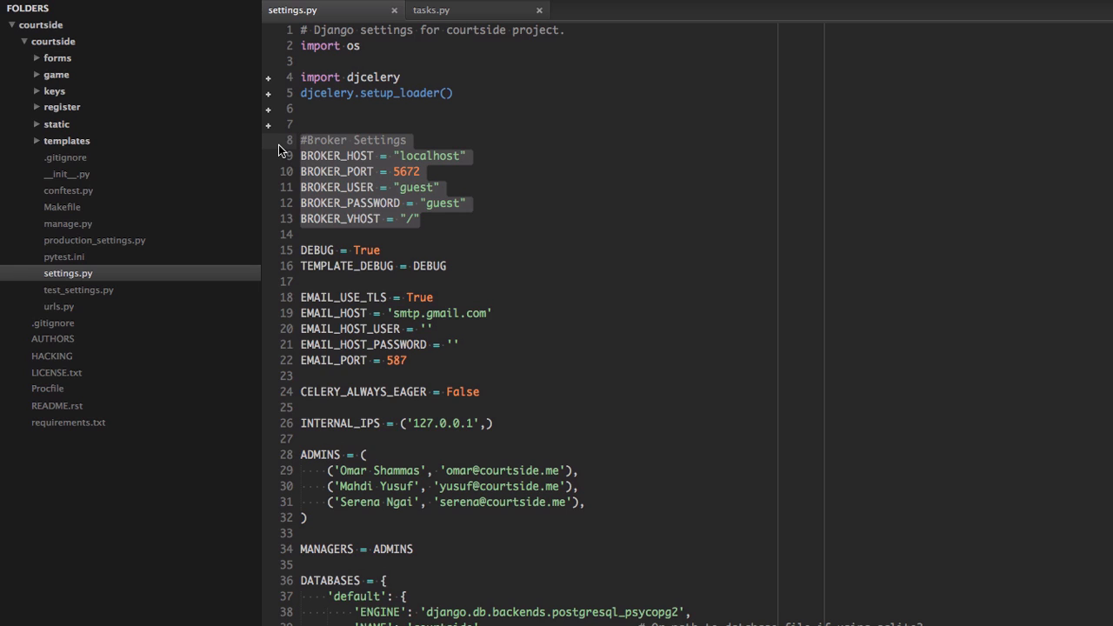
mouse_move(455, 316)
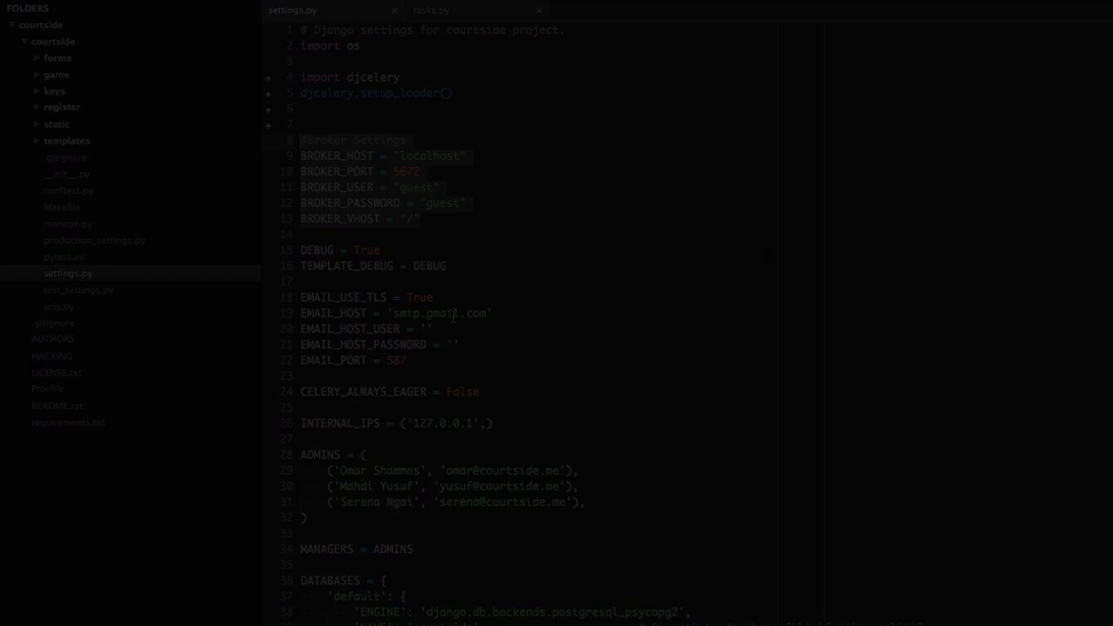
Step: Open register/views.py and insert a blank line after login(request, user) in new_register
left_click(723, 10)
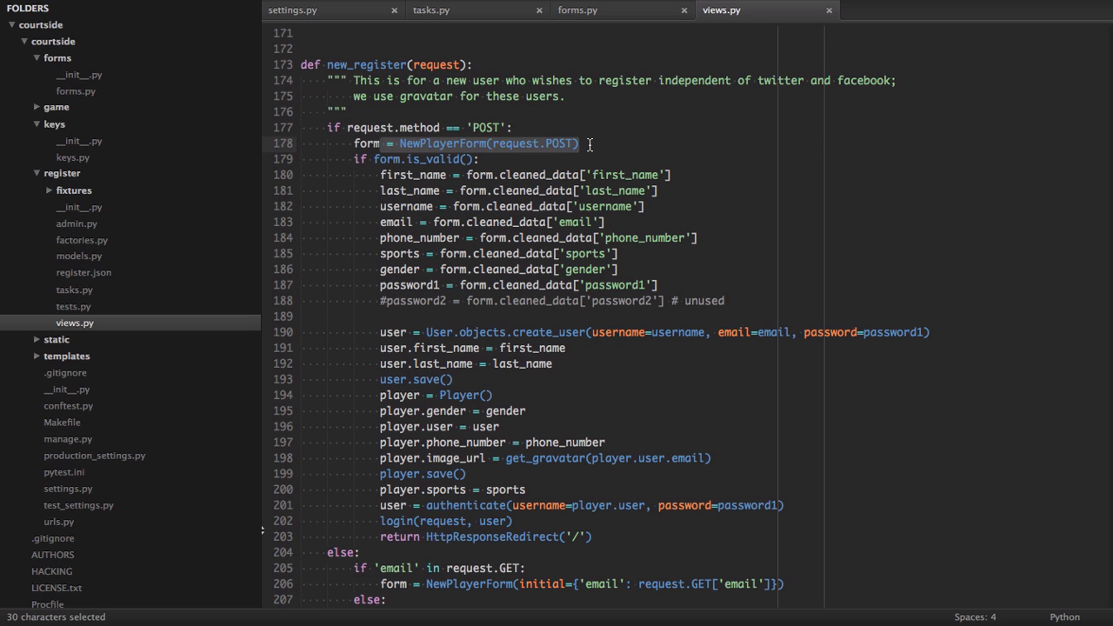
left_click(588, 143)
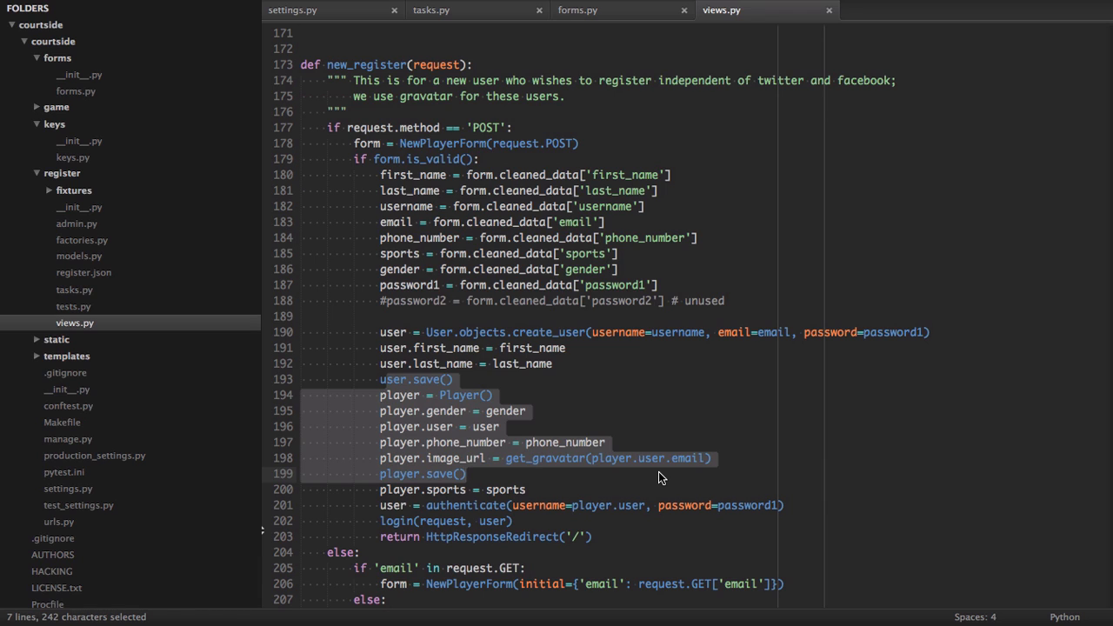
left_click(624, 505)
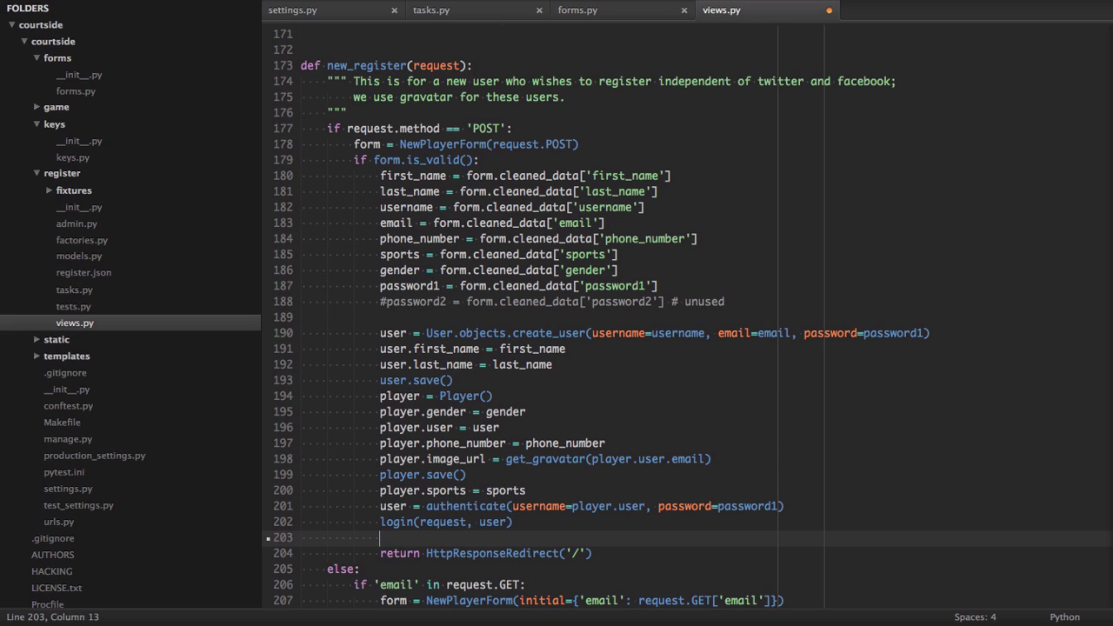
type("# task here")
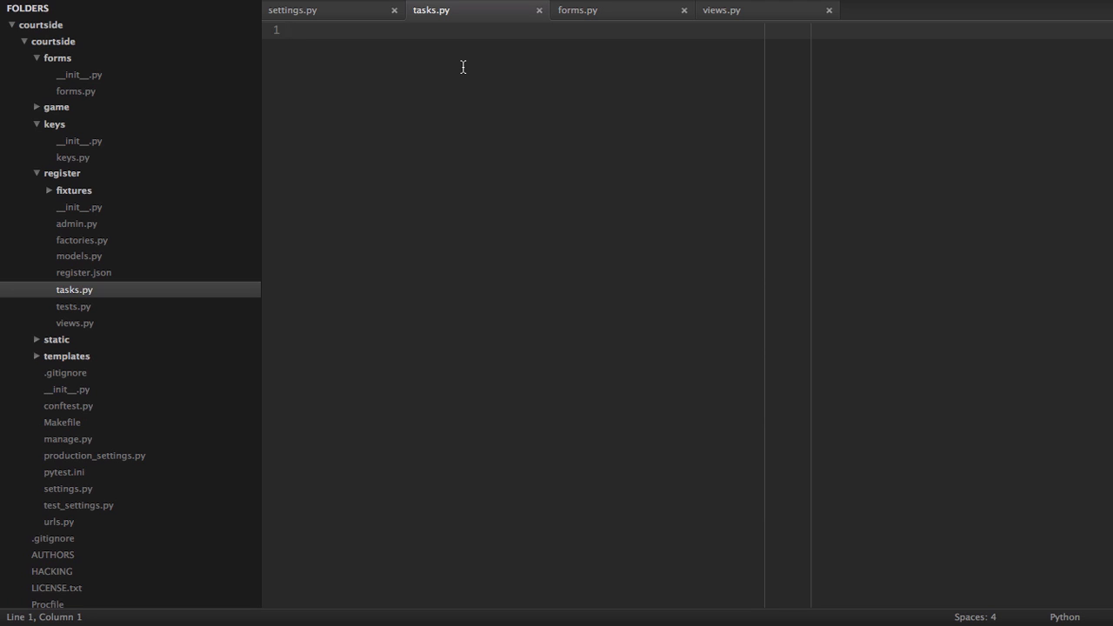
Step: Add 'from celery.registry import Task' at the top of tasks.py
type("from ce")
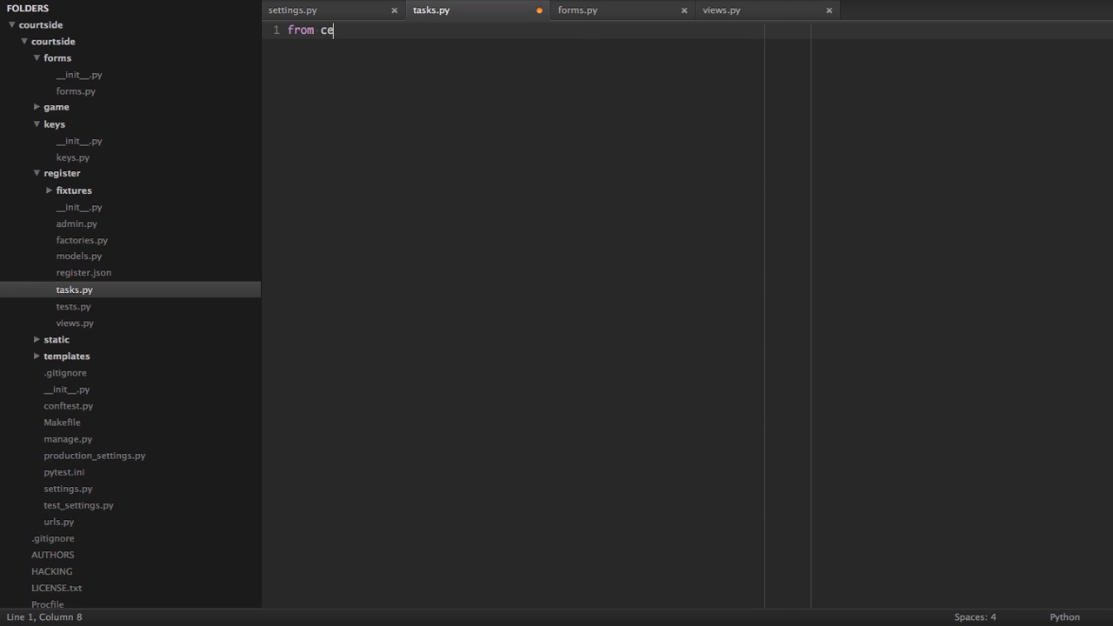
type("lery.re")
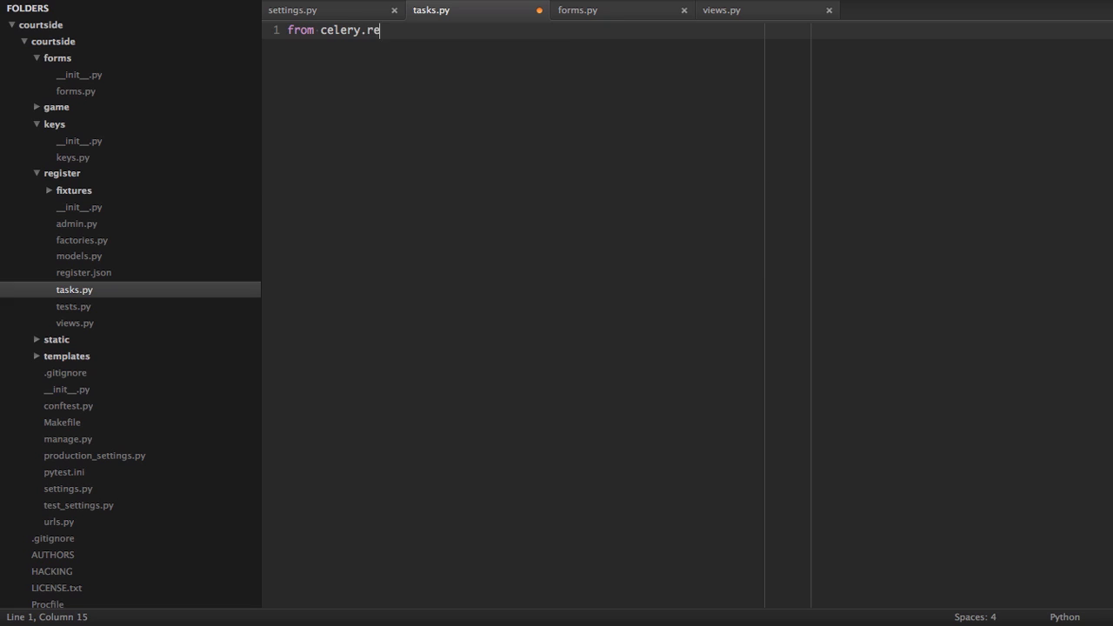
type("gistry im")
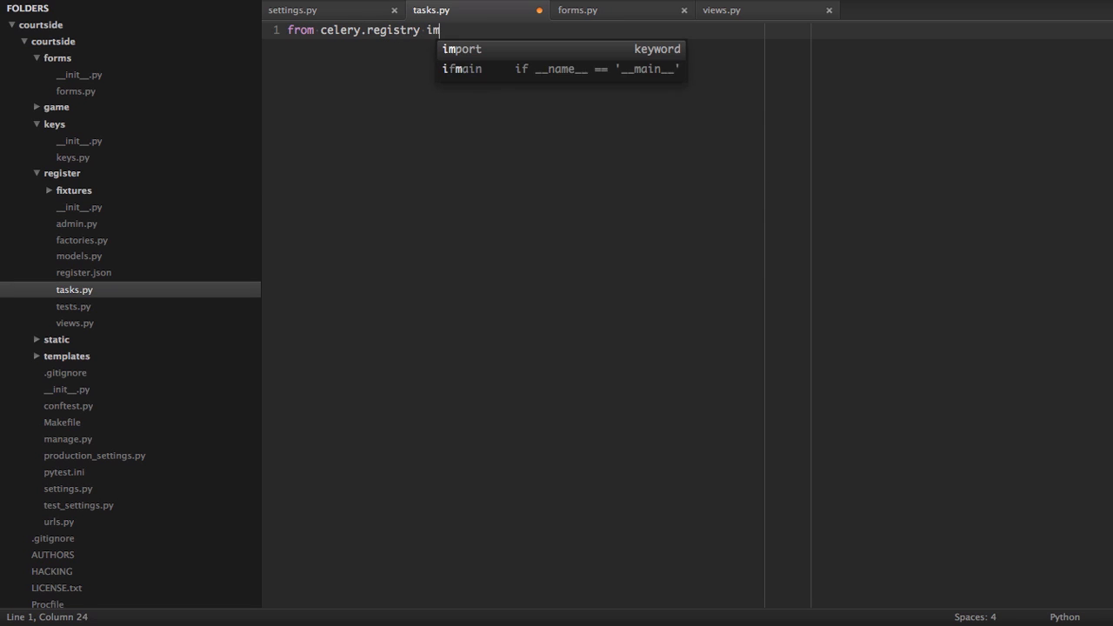
type("port task")
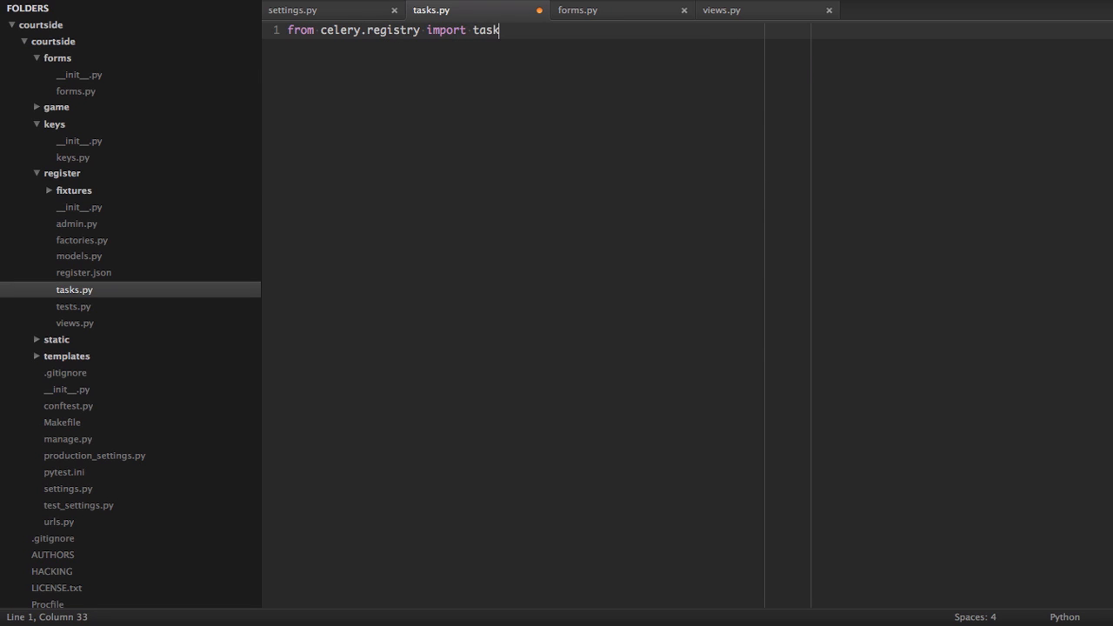
key("Enter")
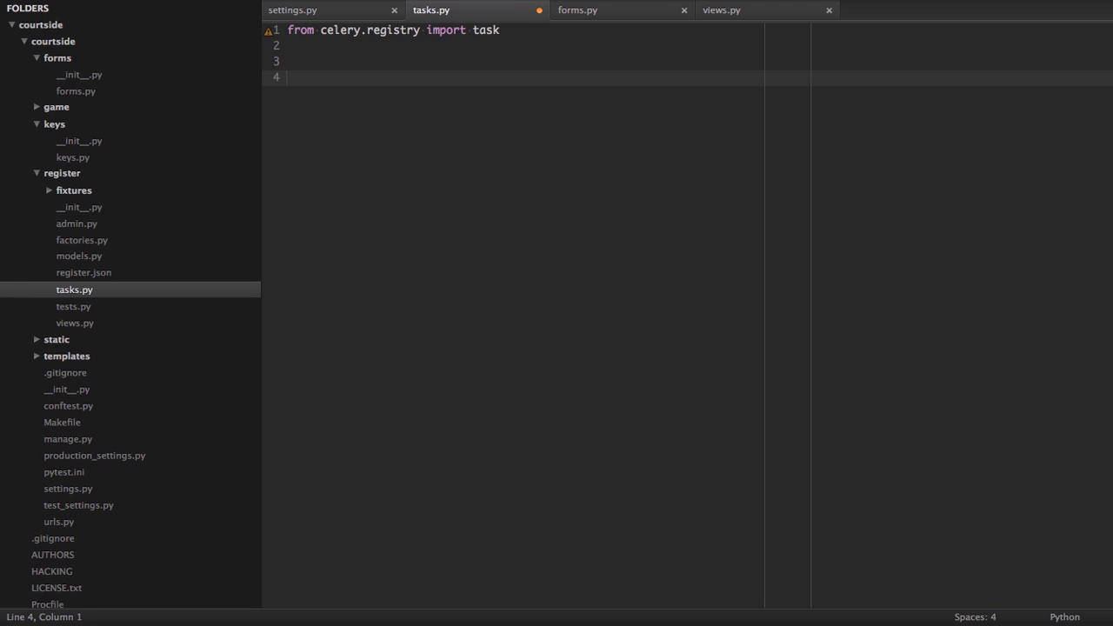
left_click(289, 30)
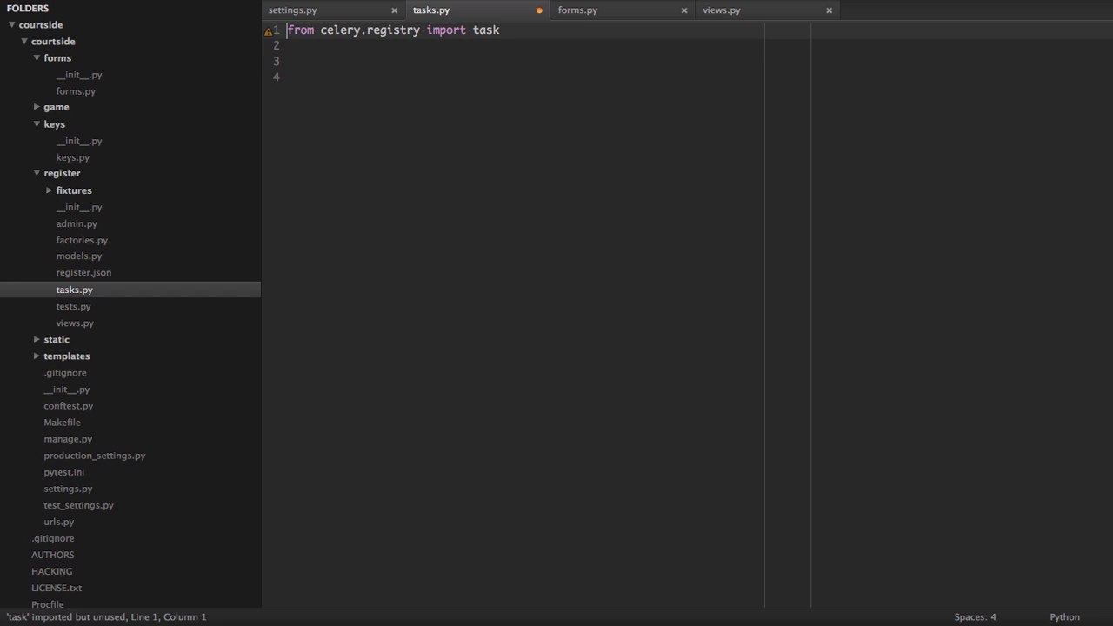
type("Task")
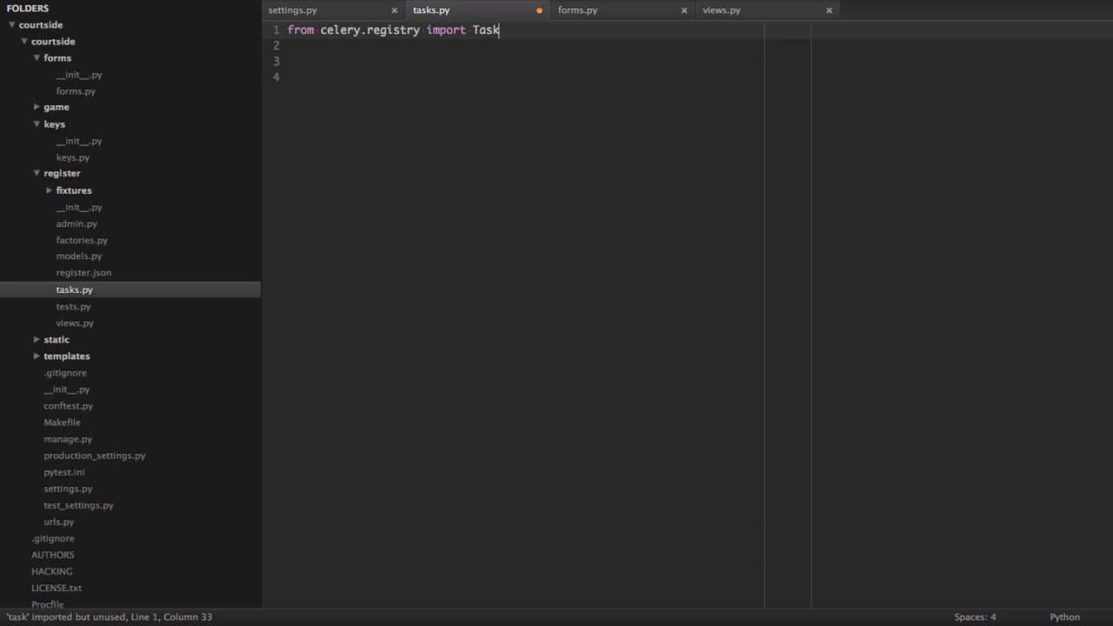
Step: Declare class SignUpTask(Task): below the import
type("c")
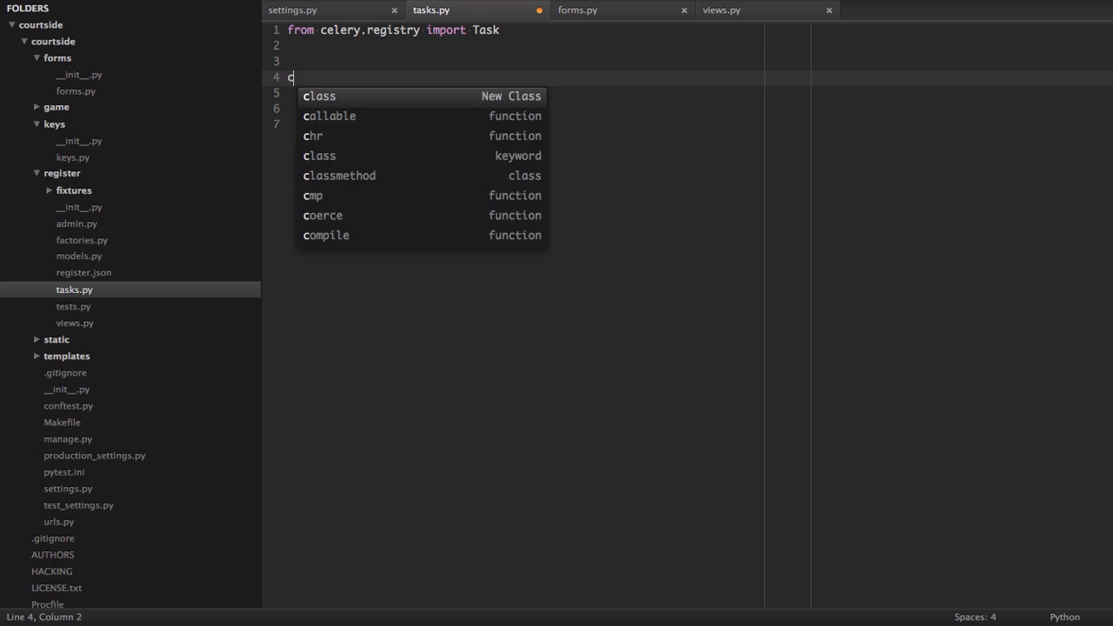
type("lass Signup")
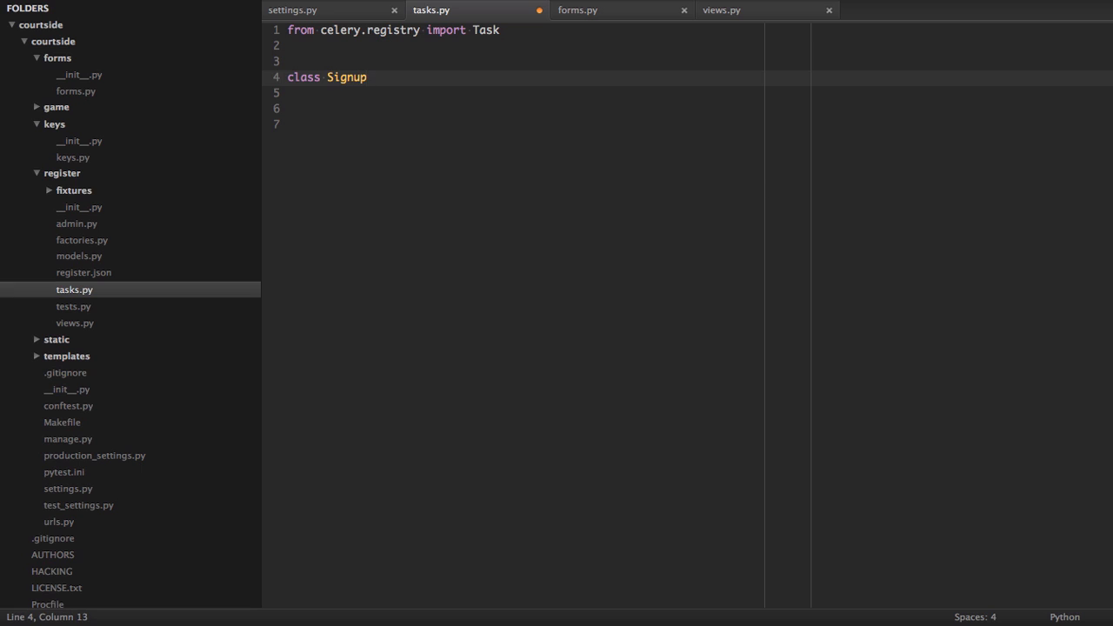
key("backspace")
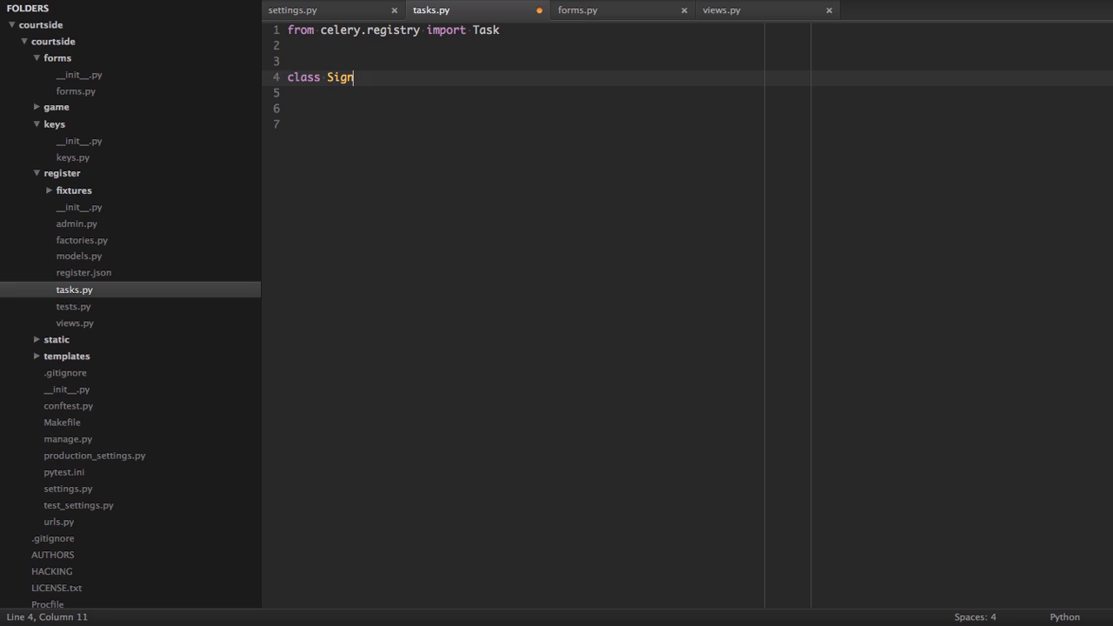
type("UpTask(T")
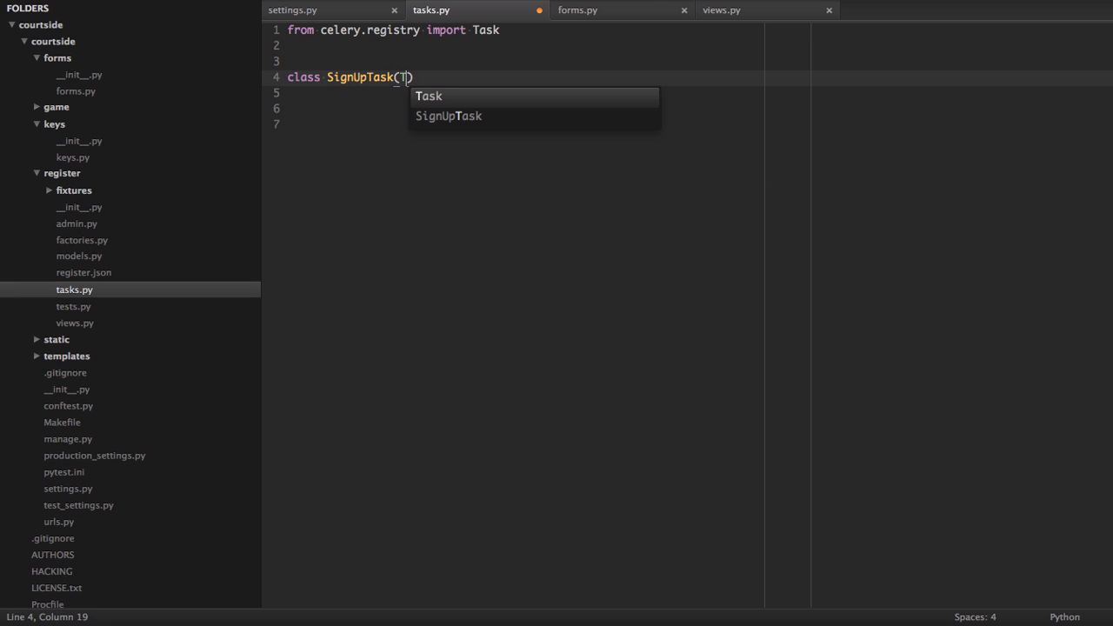
key("Tab")
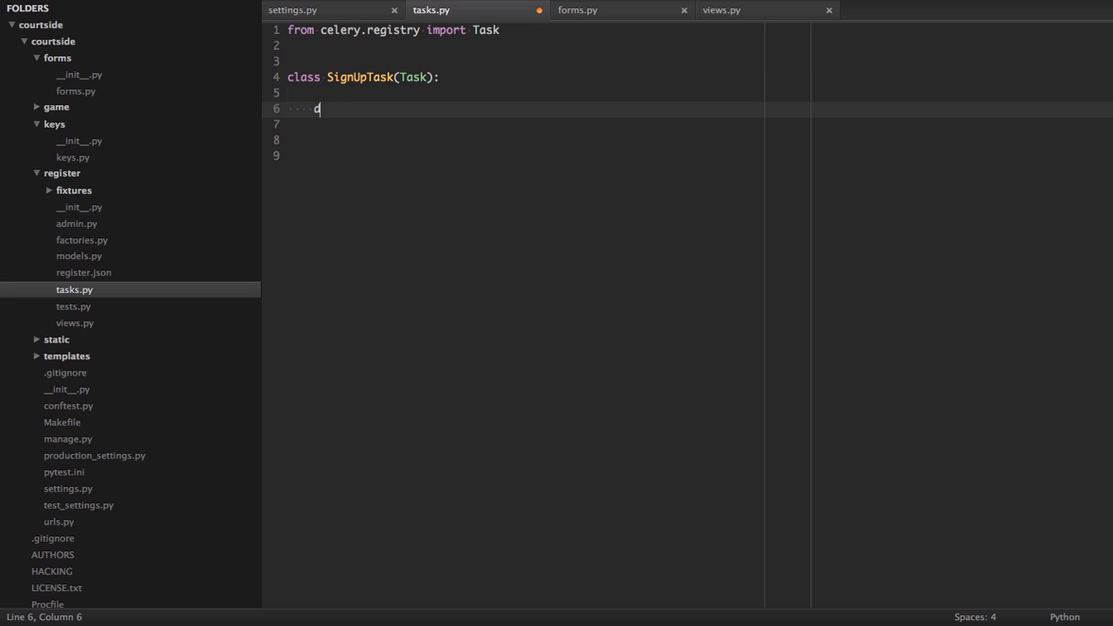
Step: Define def run(self, user): inside SignUpTask
type("ef")
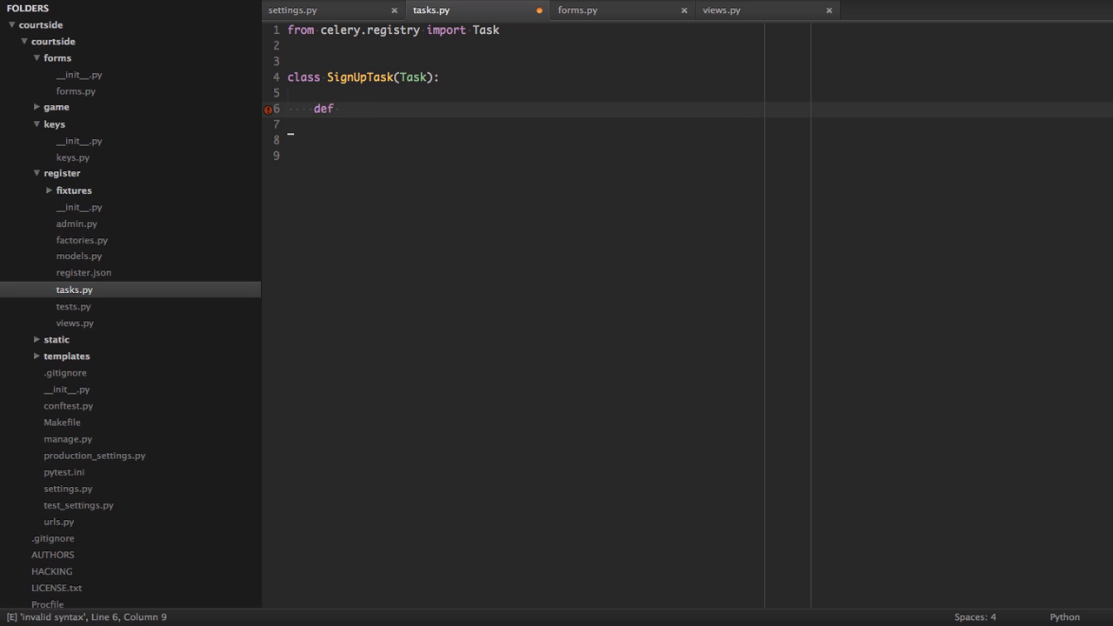
type("run()")
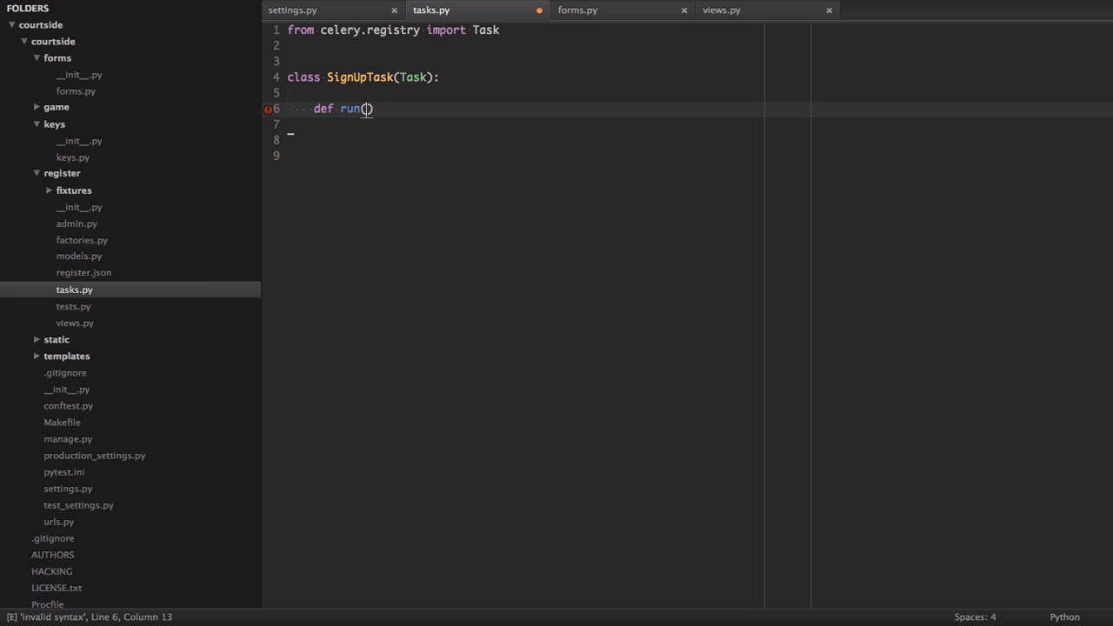
type("self,")
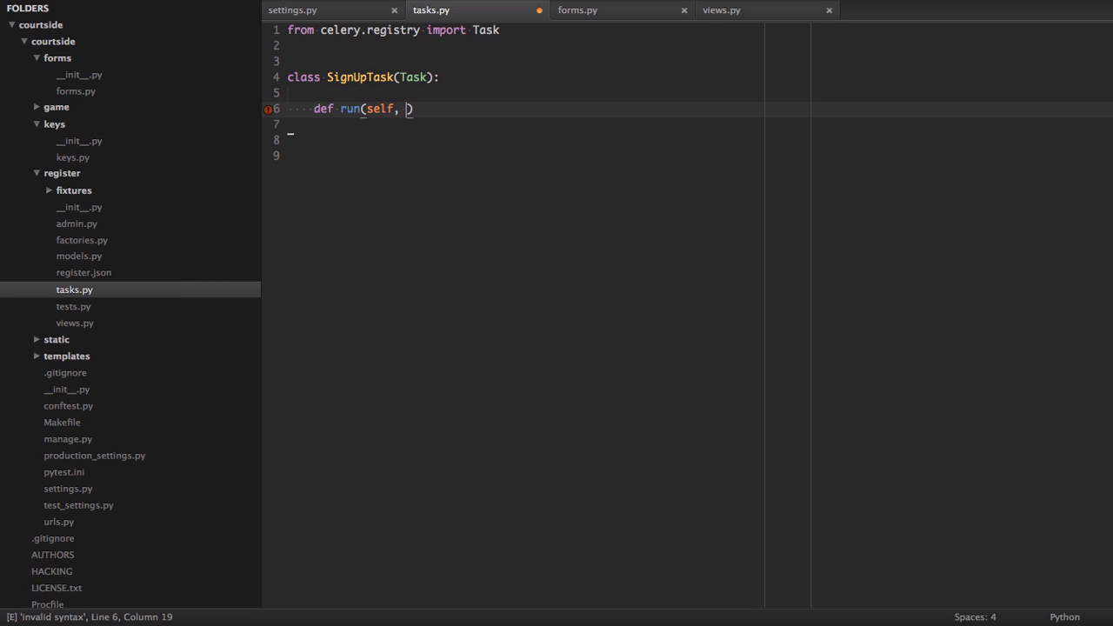
type("user):")
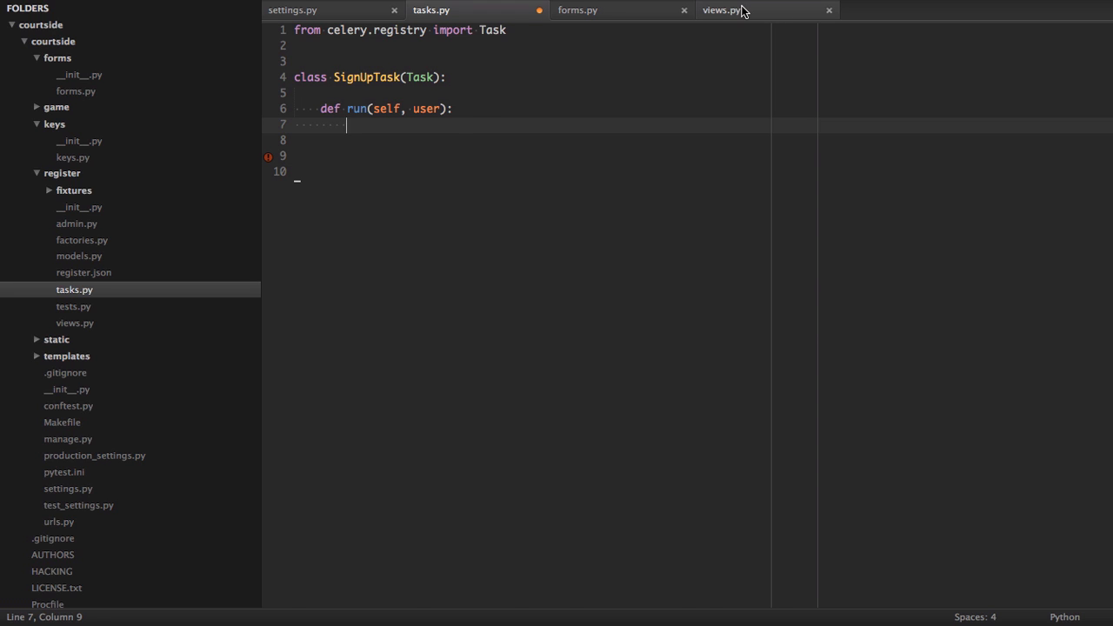
left_click(738, 9)
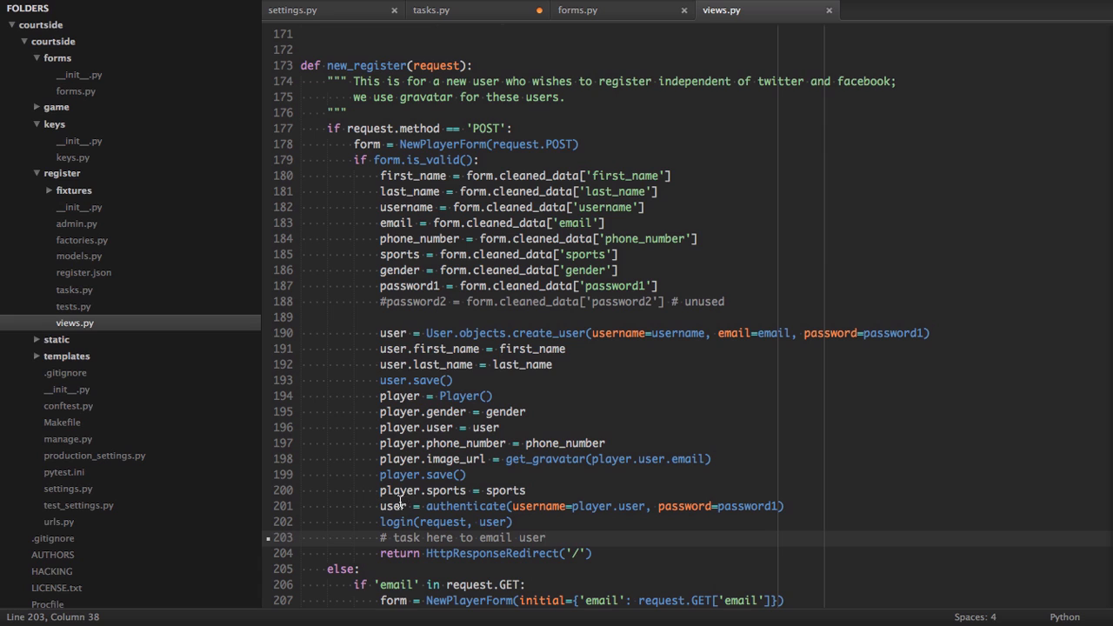
left_click(437, 9)
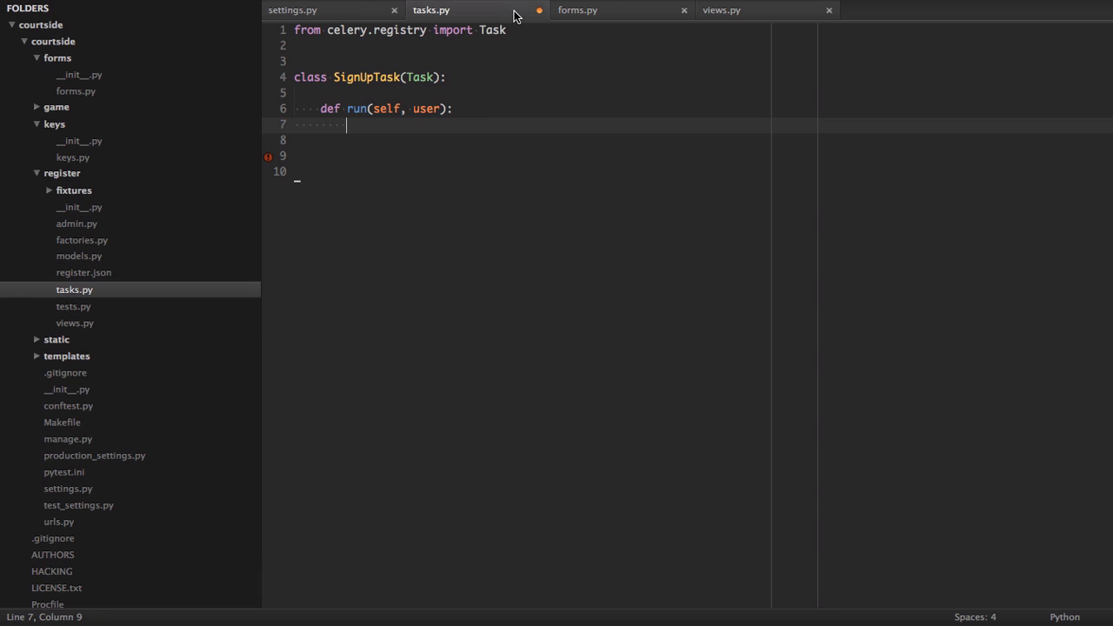
mouse_move(457, 124)
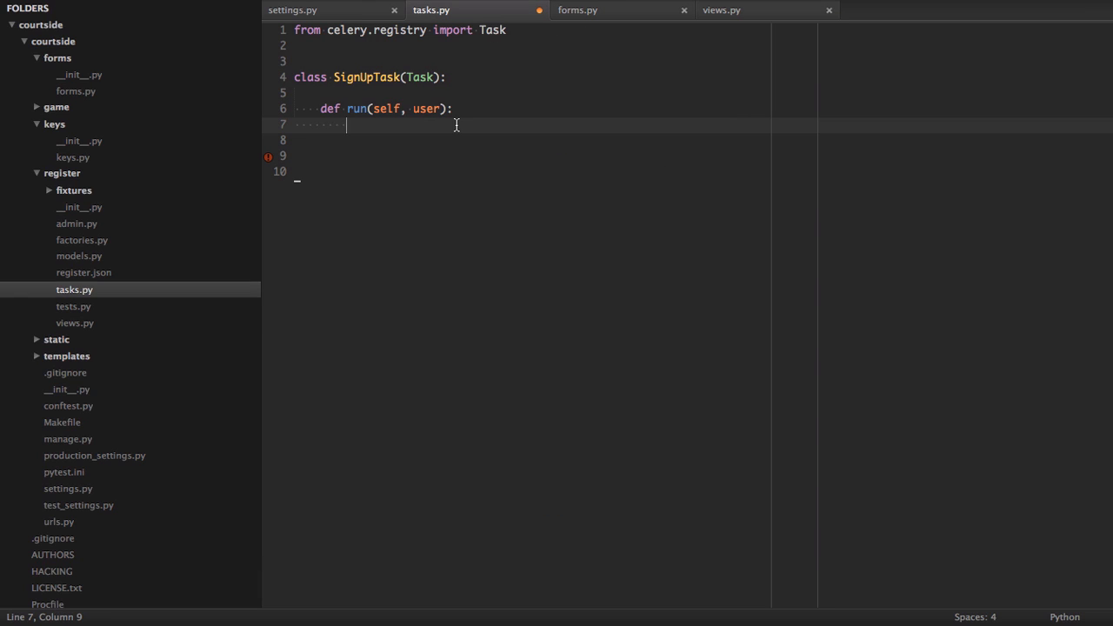
key("Enter")
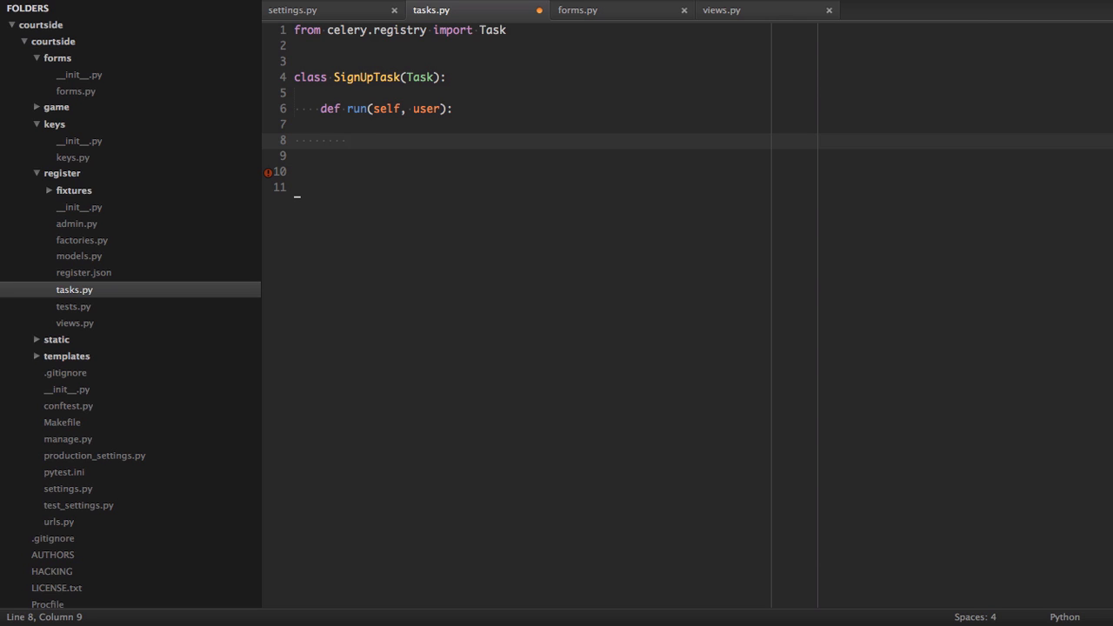
type("subject,")
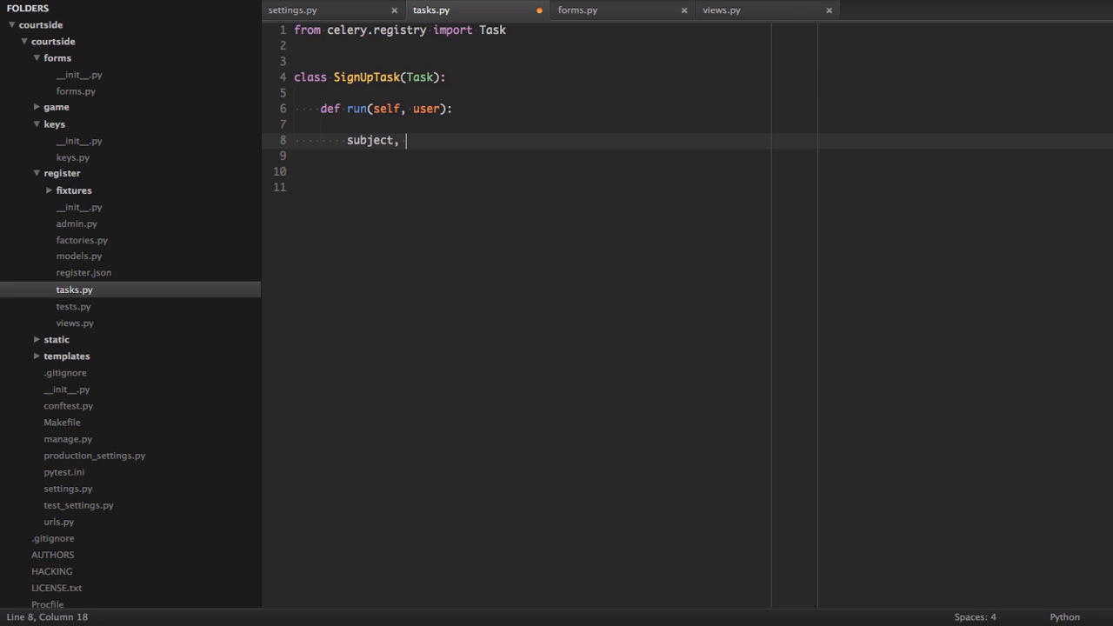
type("from_email")
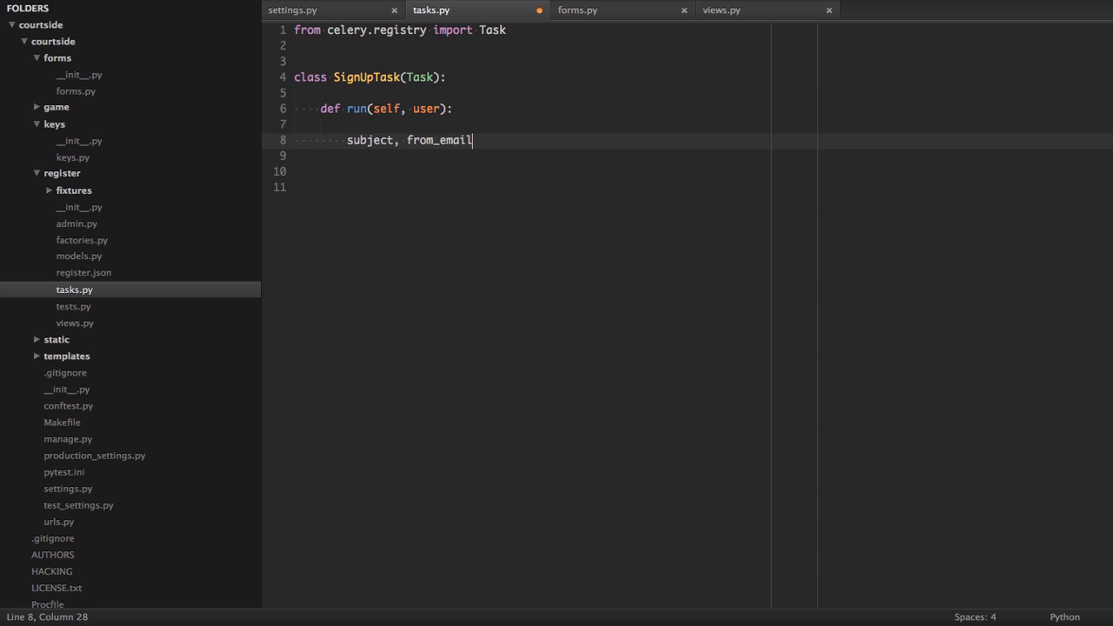
type("\", \"")
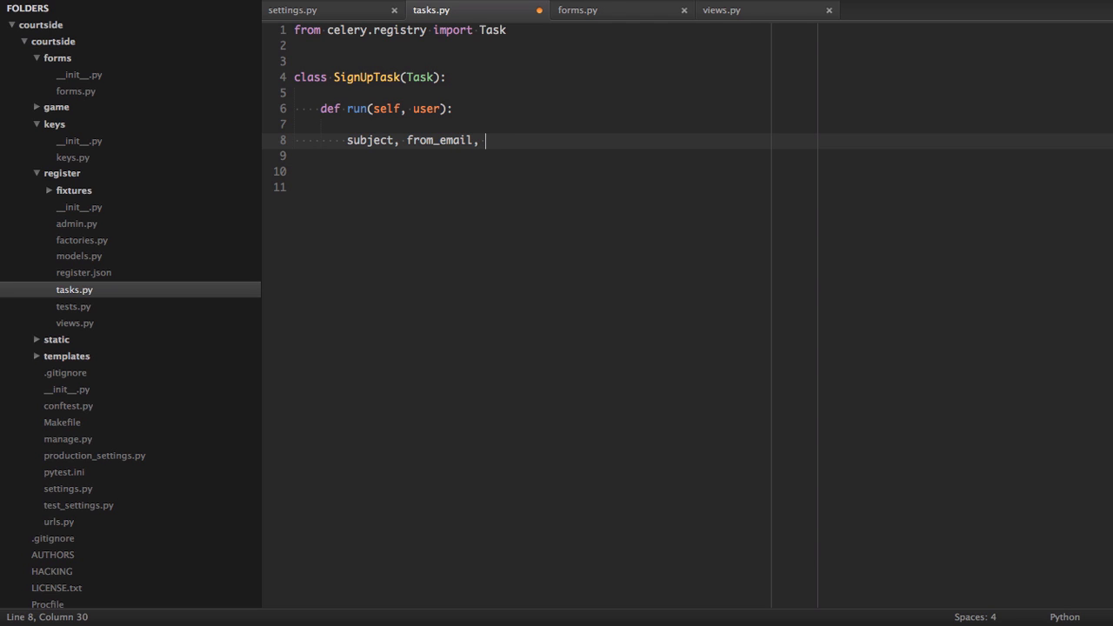
type("to")
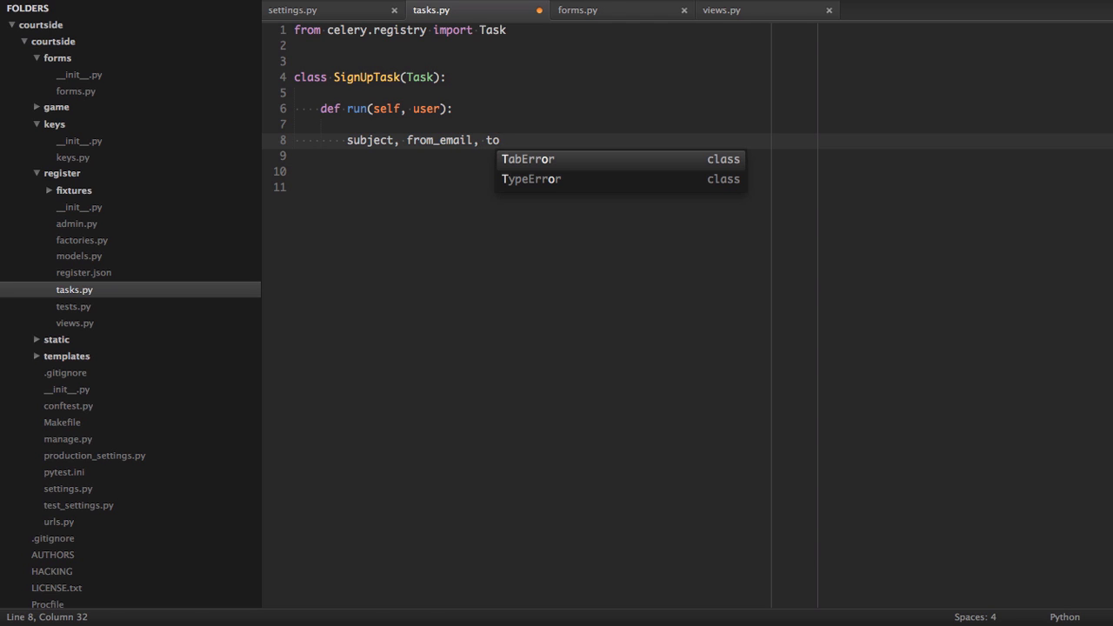
type("=")
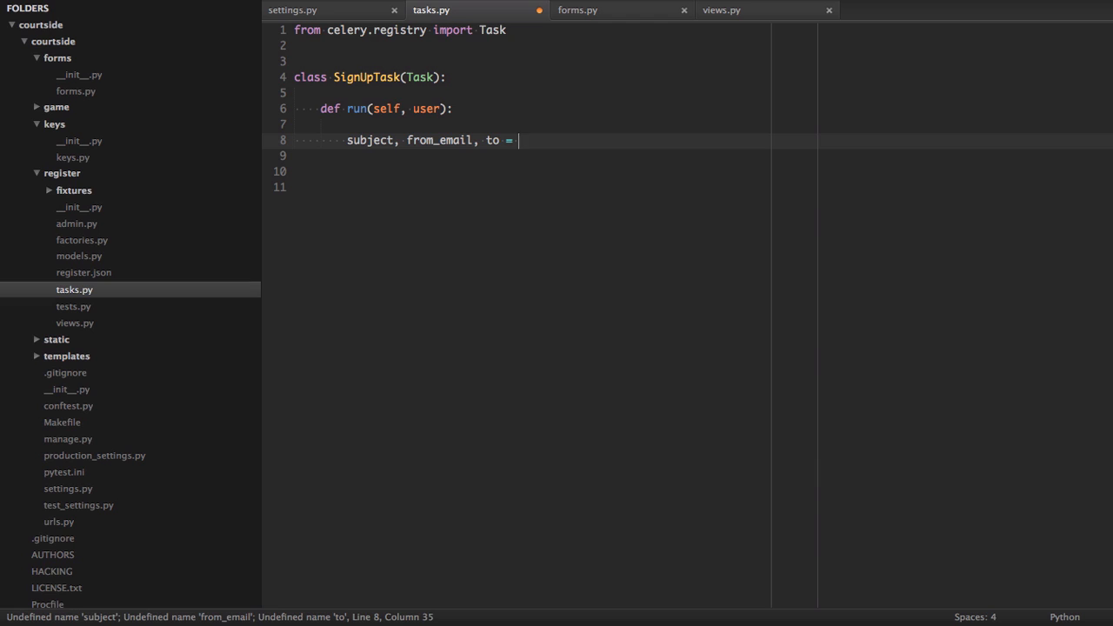
type("''")
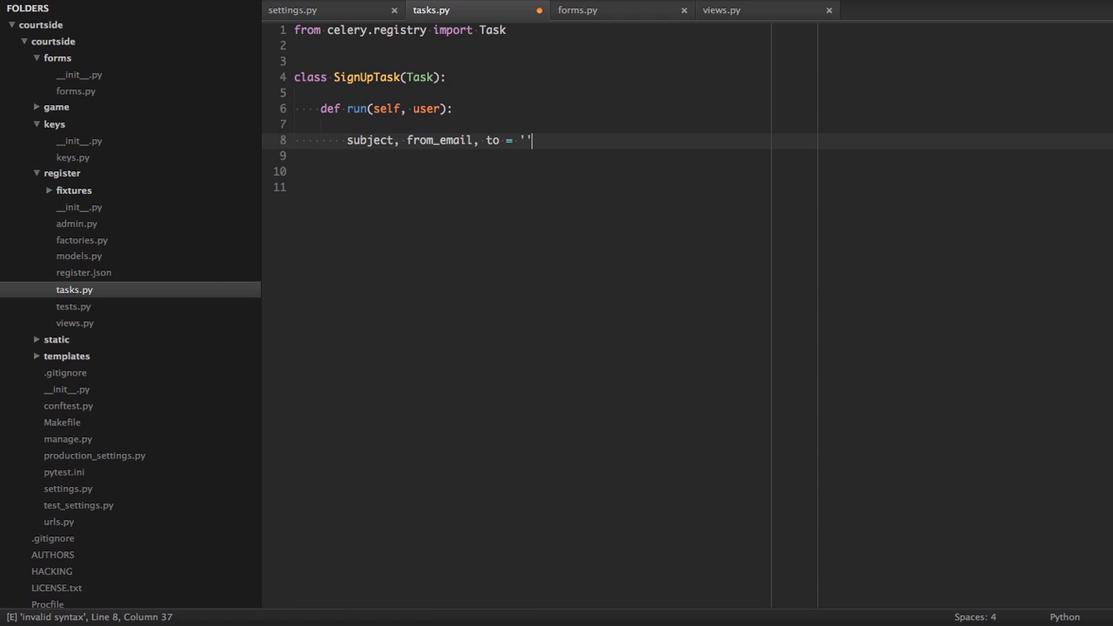
type("Wecl")
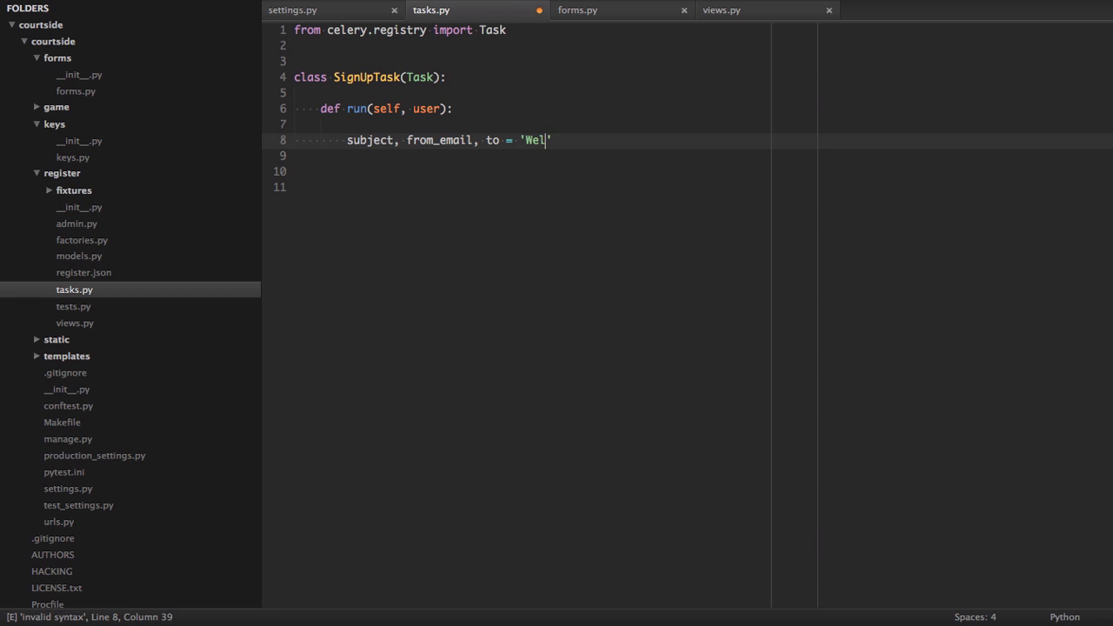
type("come',")
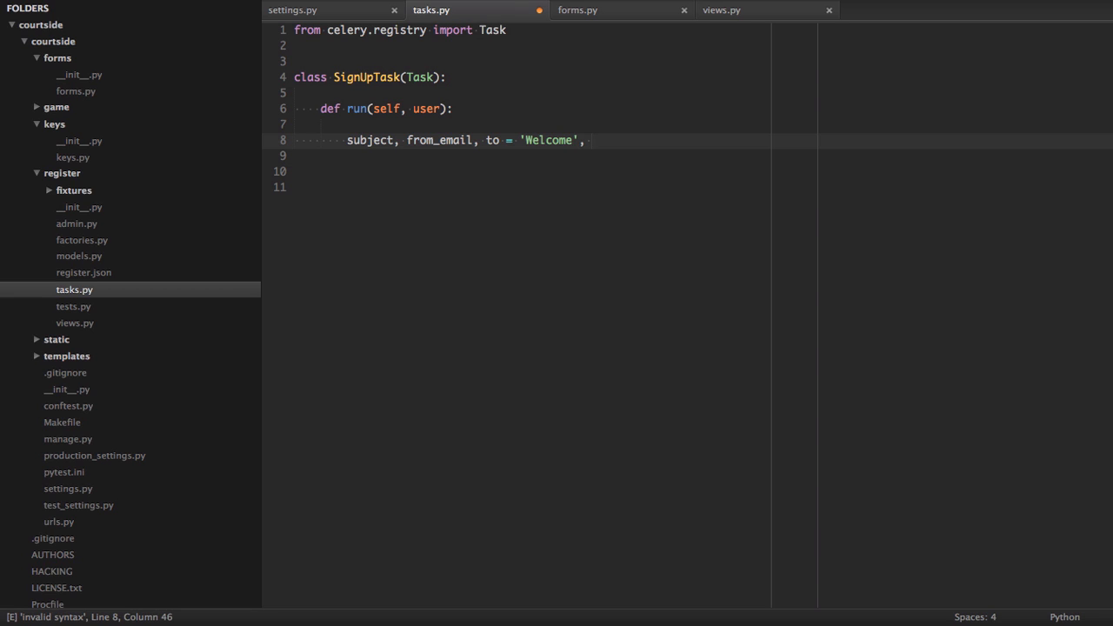
type("''")
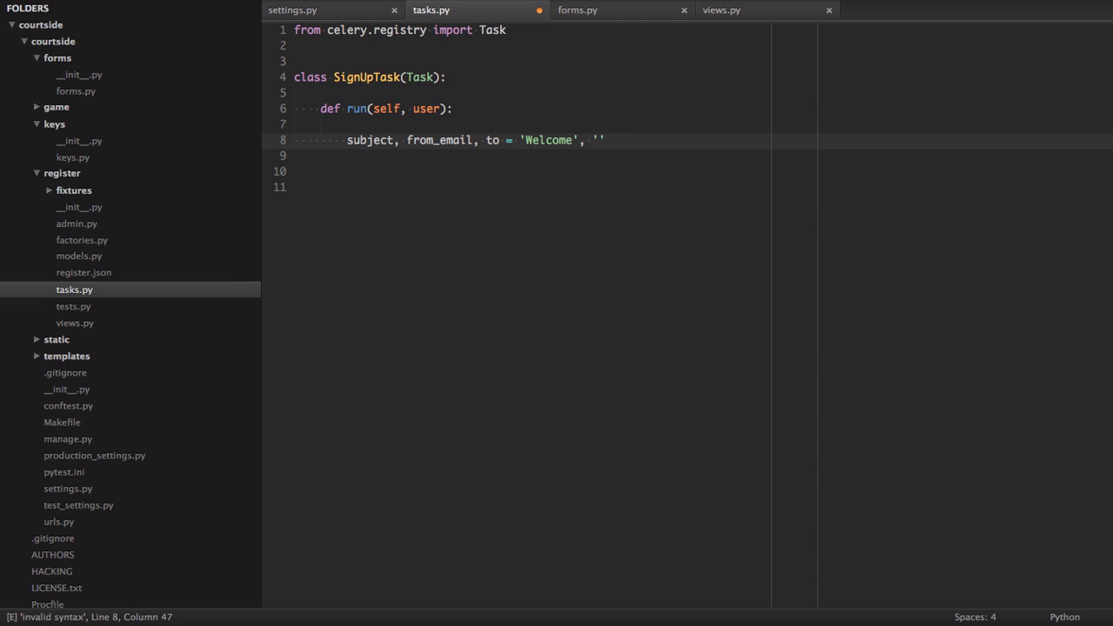
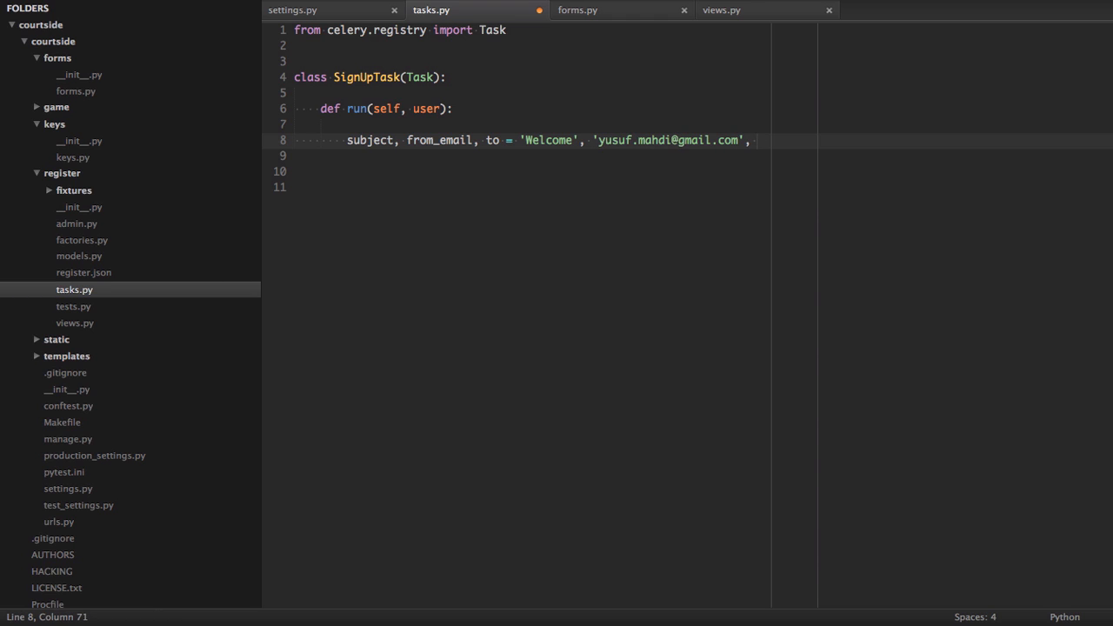
type("user")
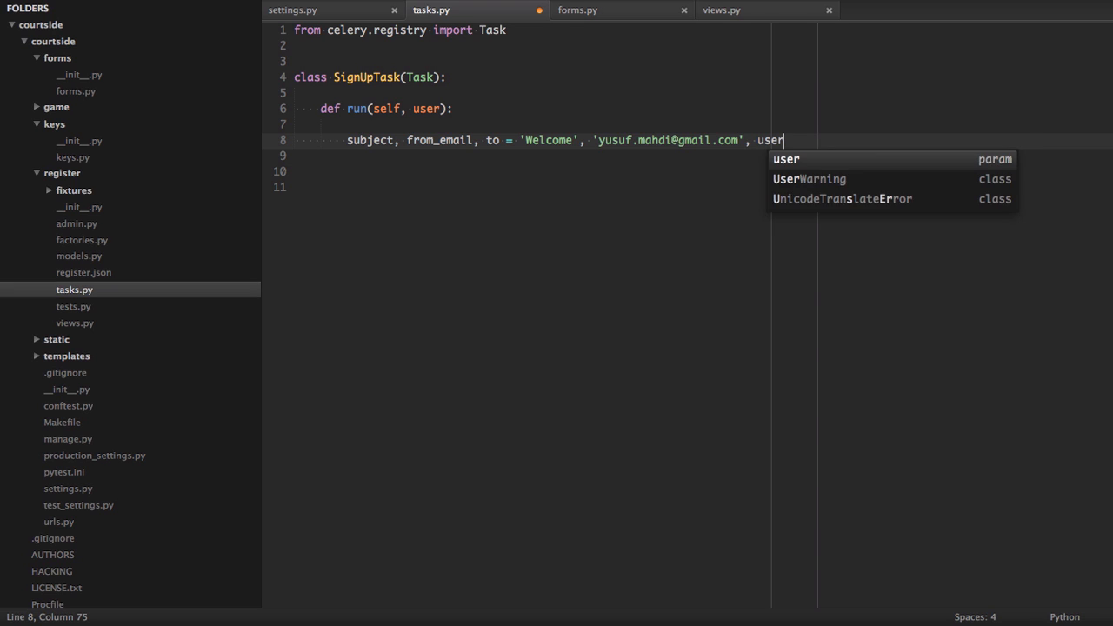
type(".email")
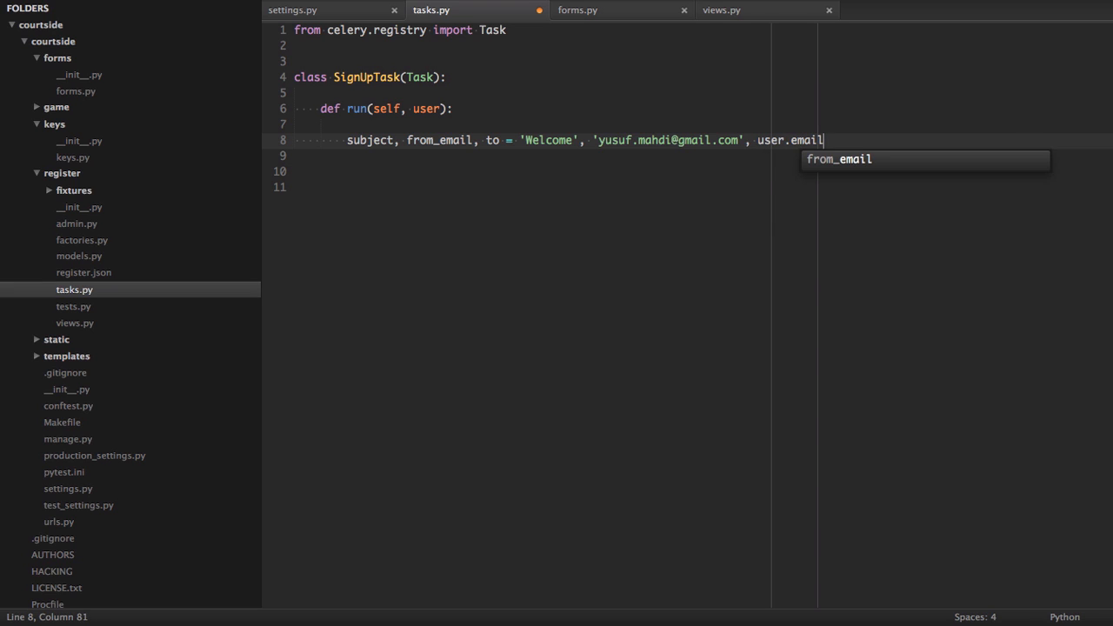
key("Enter")
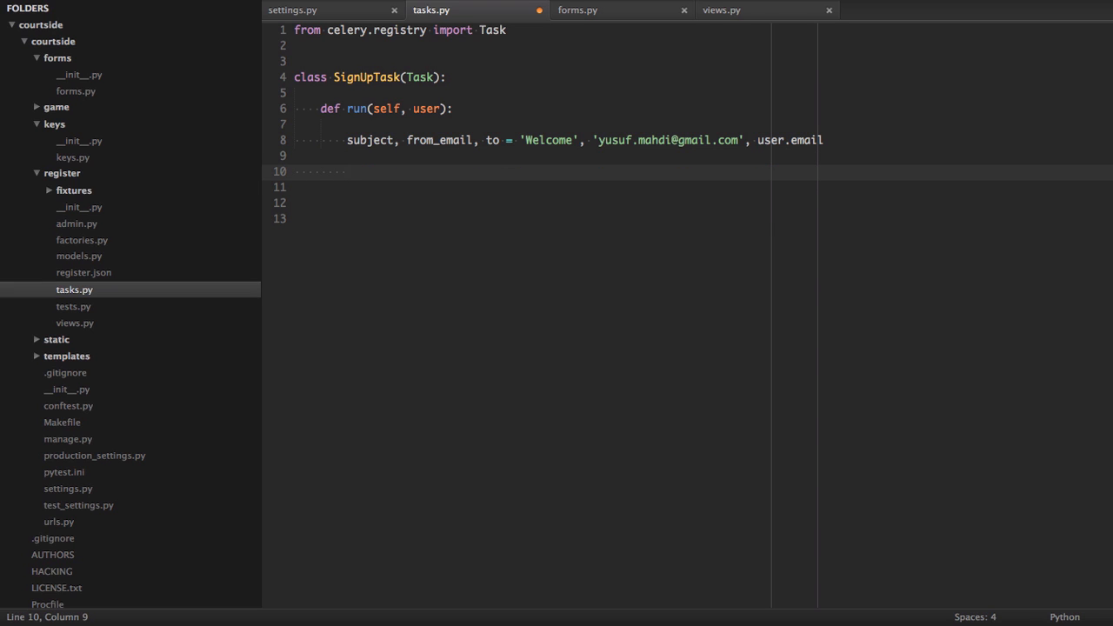
Step: Begin html_content and import render_to_string from django.template.loader
type("html")
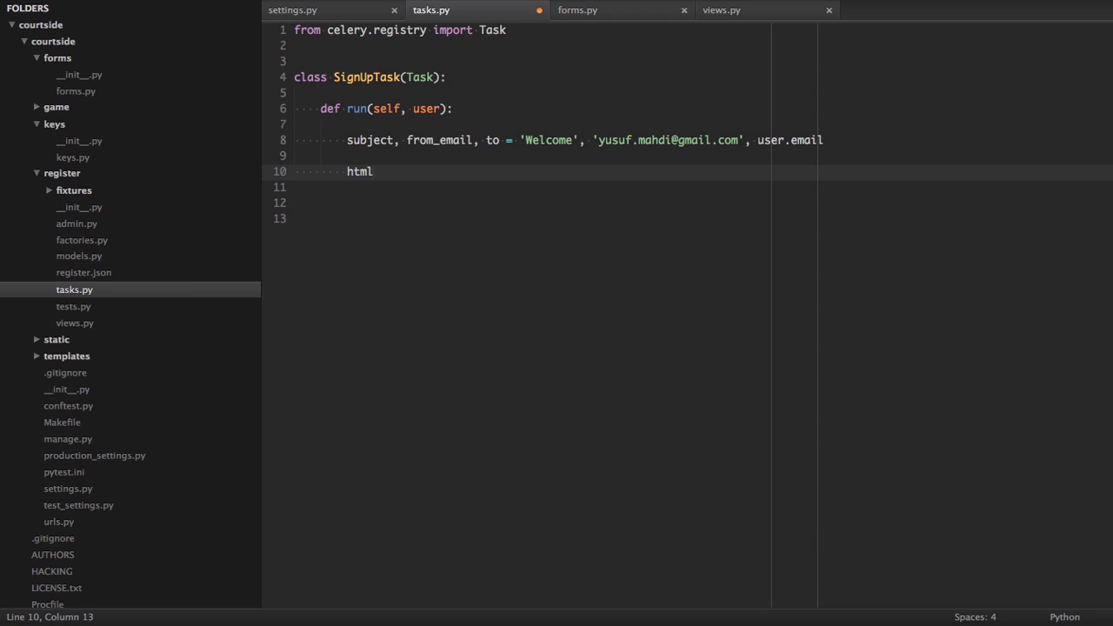
type("_cont")
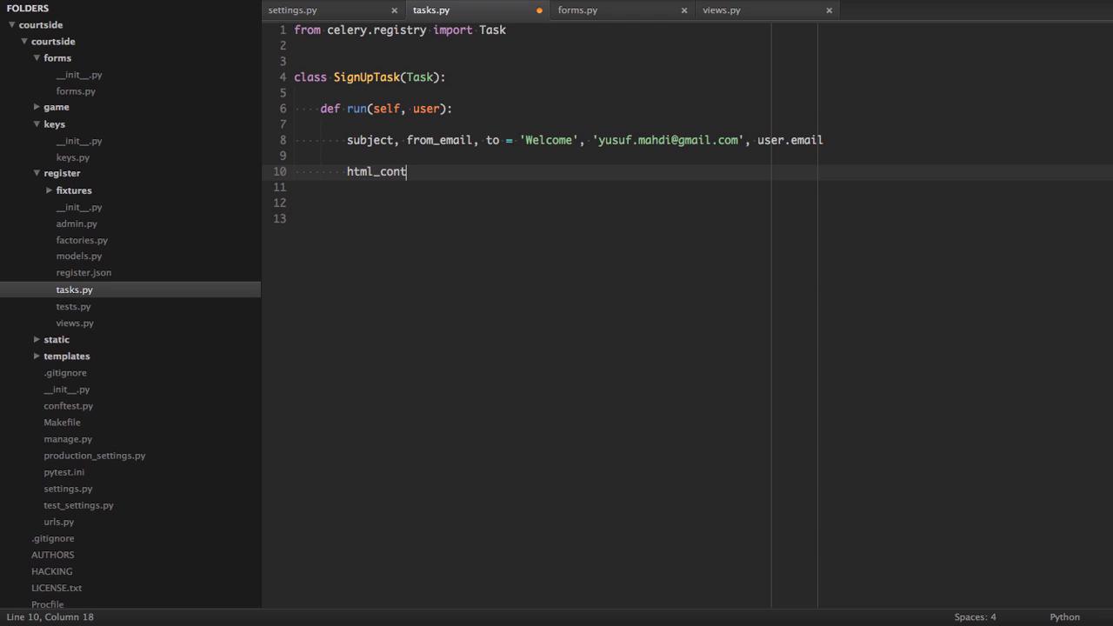
type("ent = re")
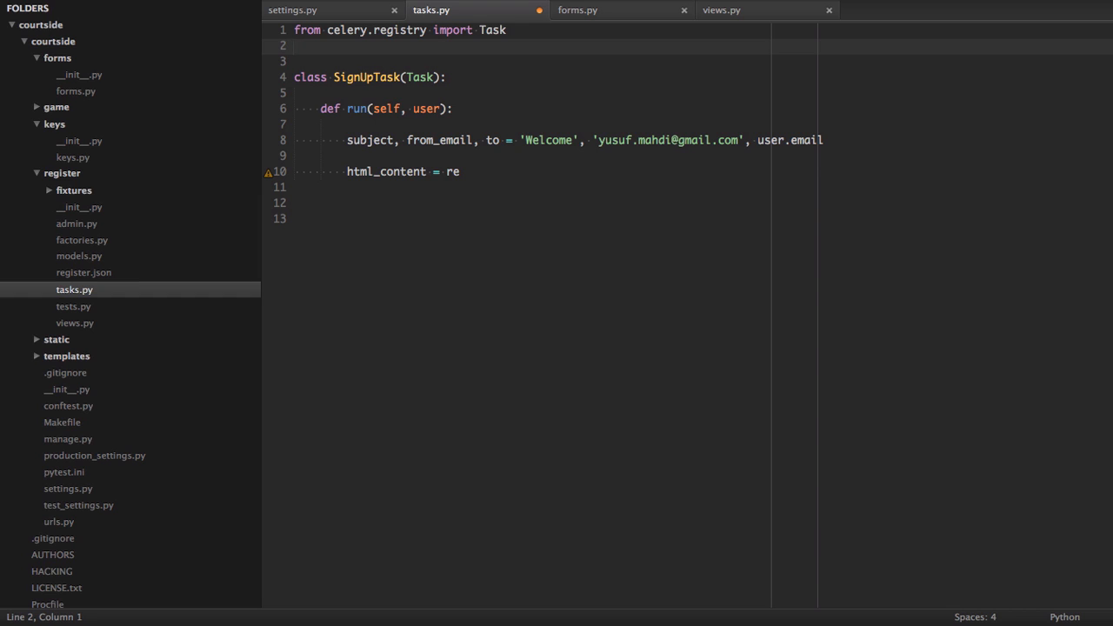
type("frp,")
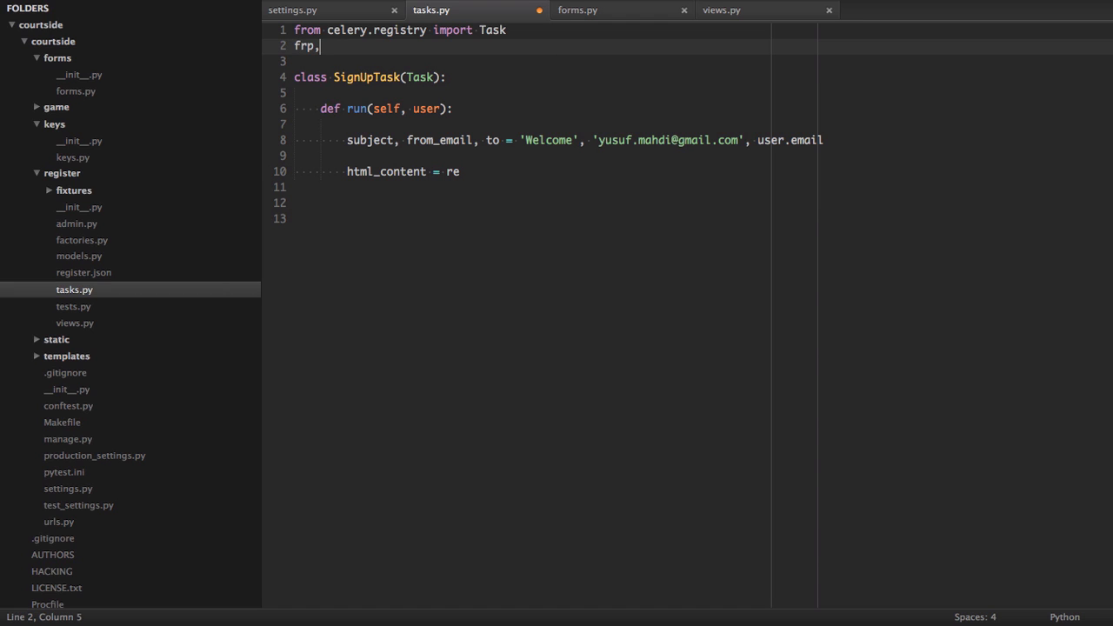
type("from djan")
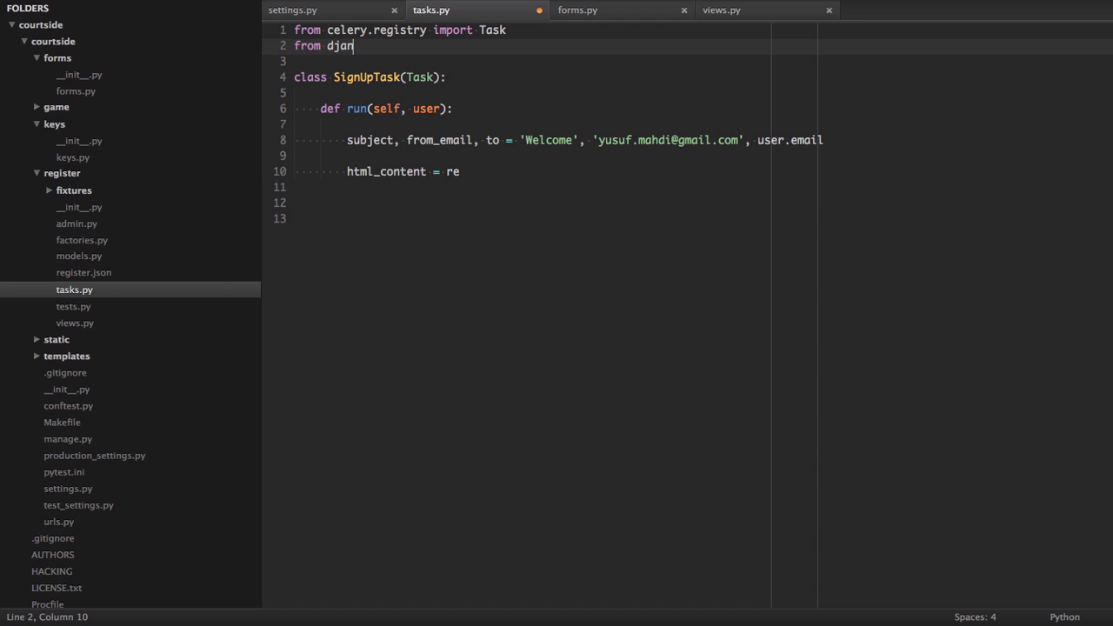
type("go")
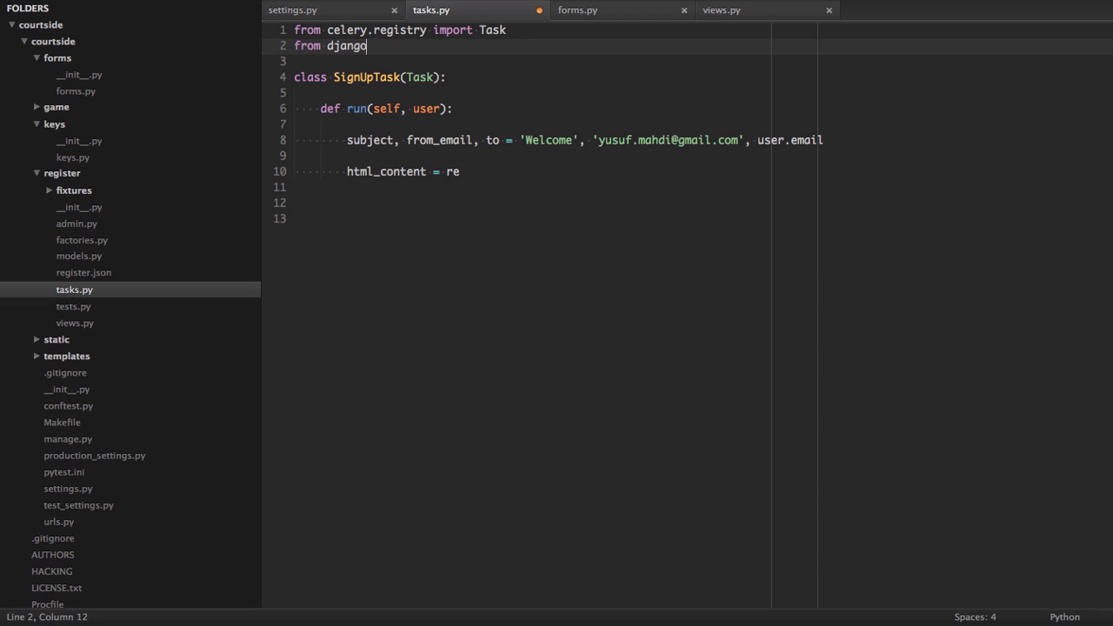
type(".template.loa")
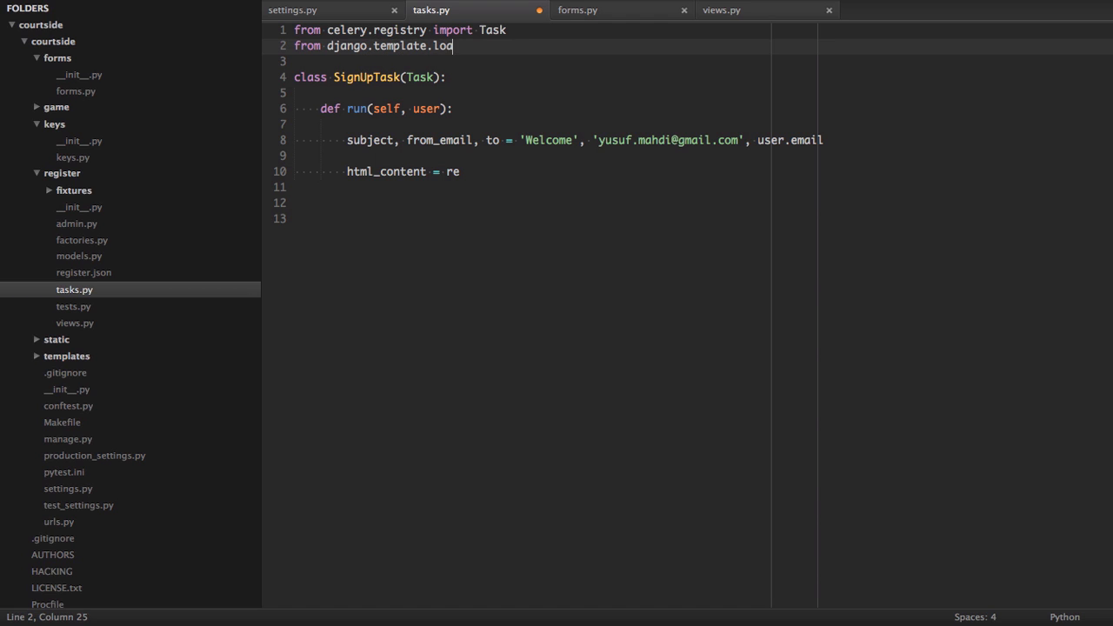
type("der import")
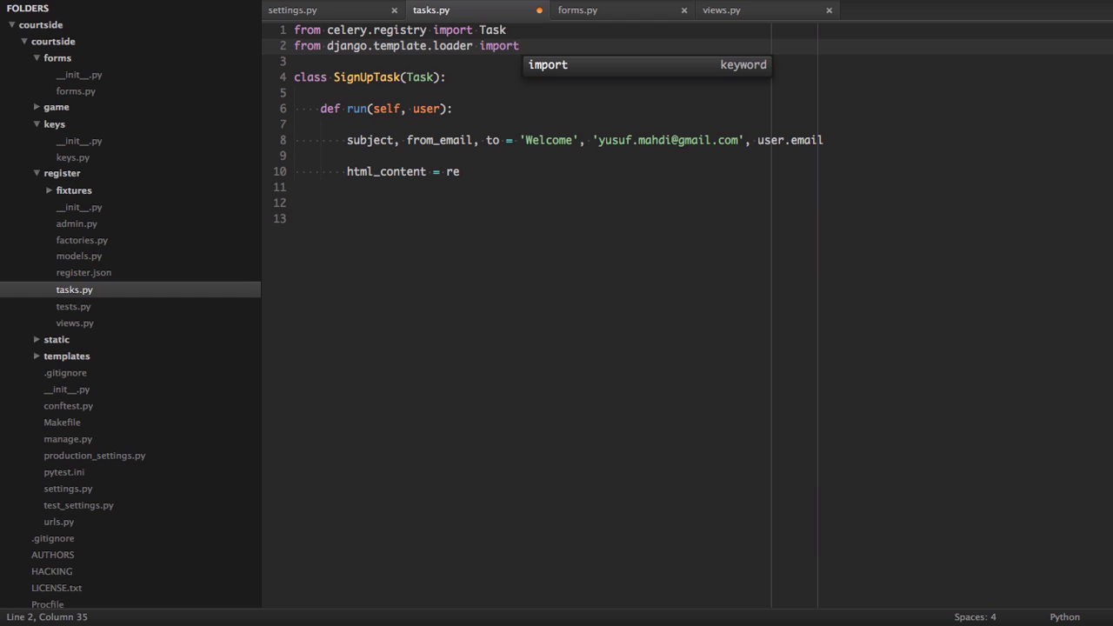
type("regis")
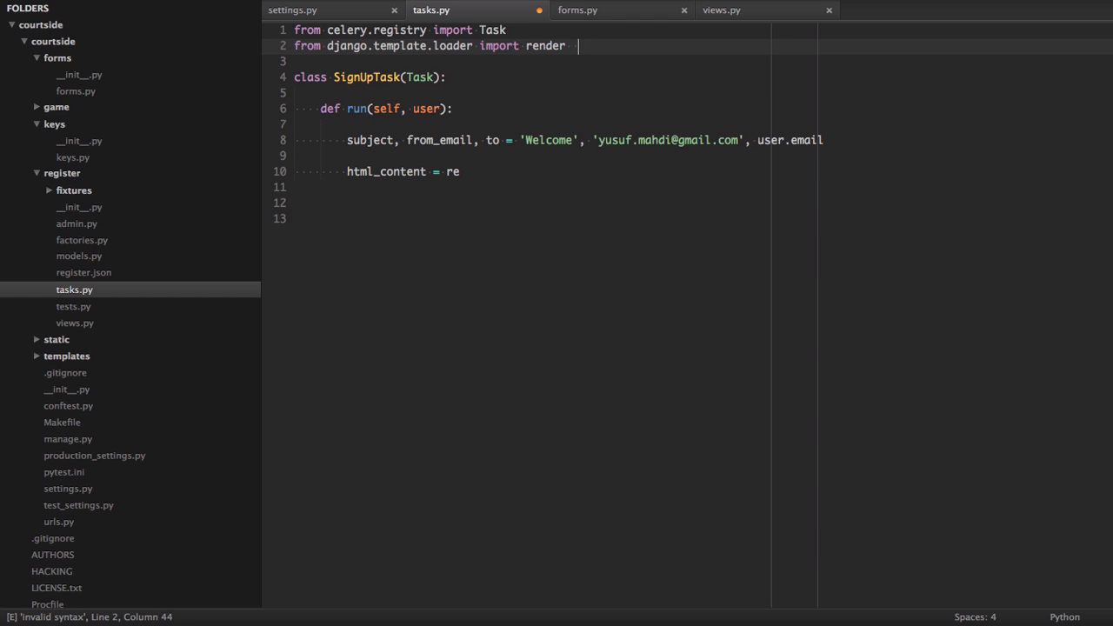
type("+tp")
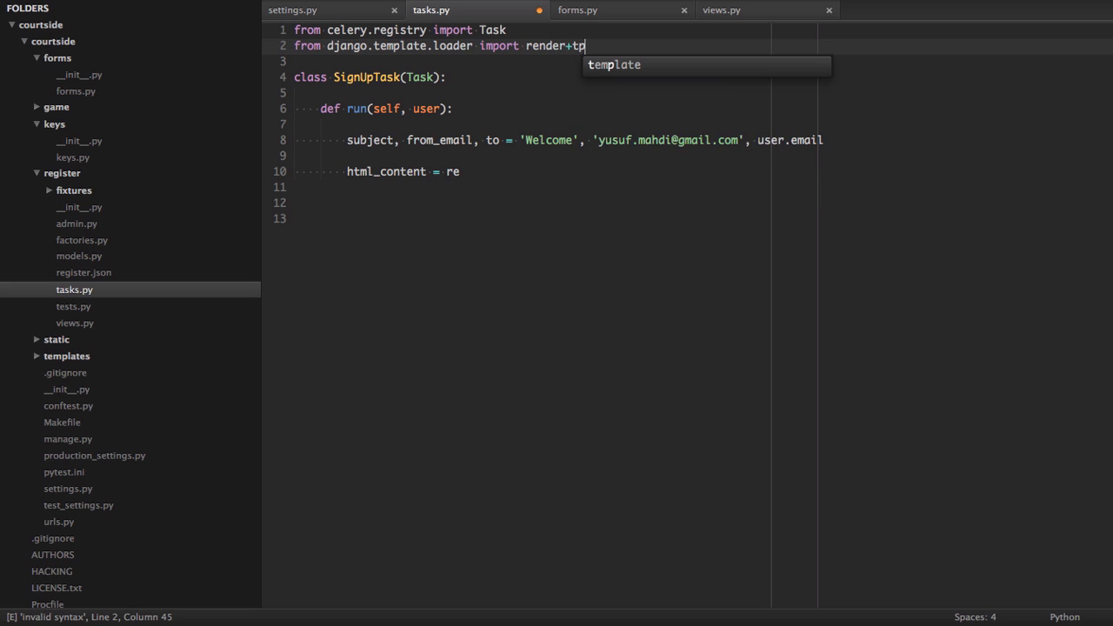
key("backspace")
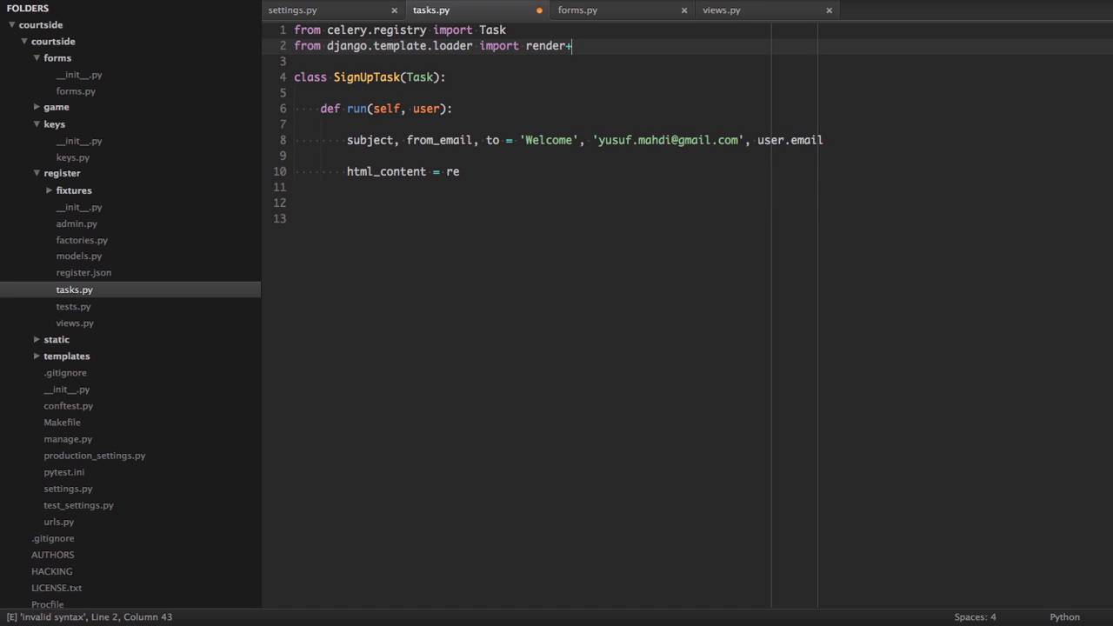
type("_to_st")
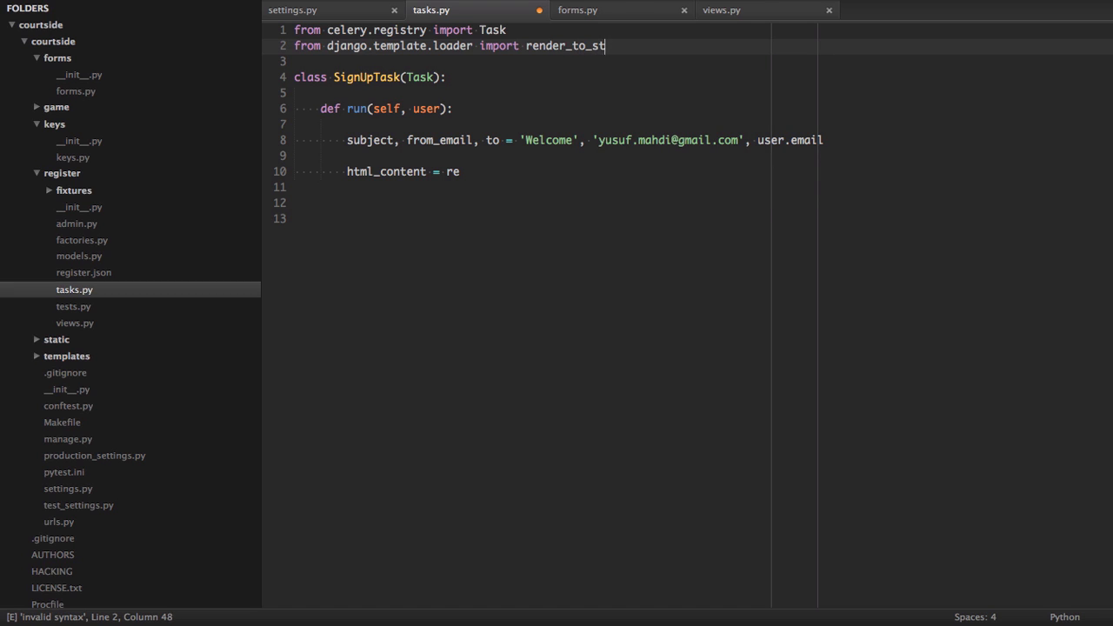
type("ring")
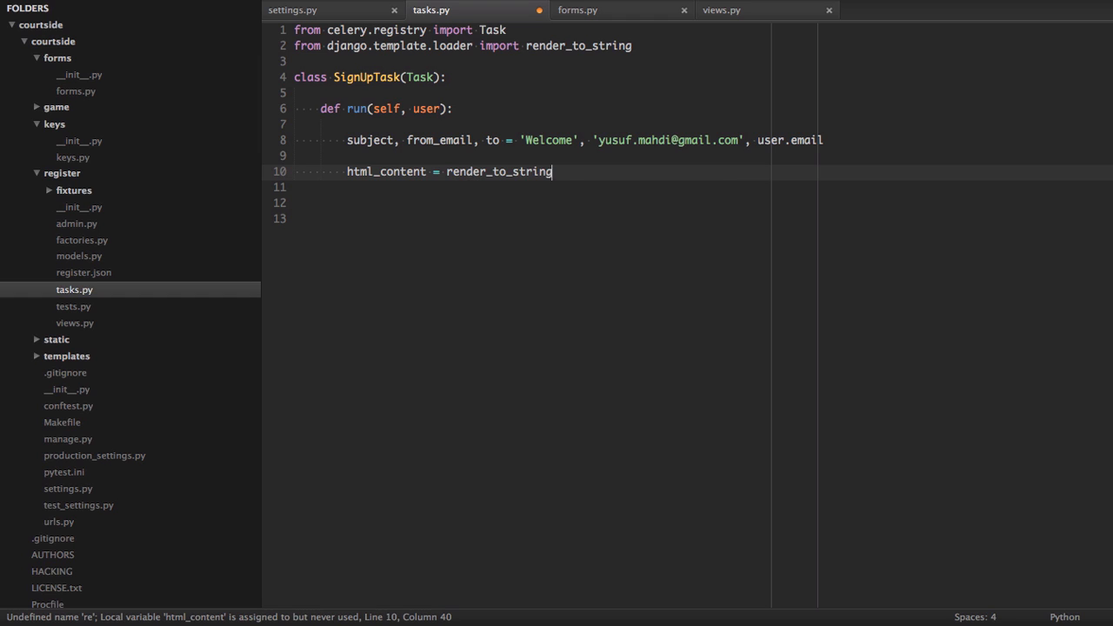
Step: Render 'email_signup.html' with {'user': user.first_name} into html_content
type("()")
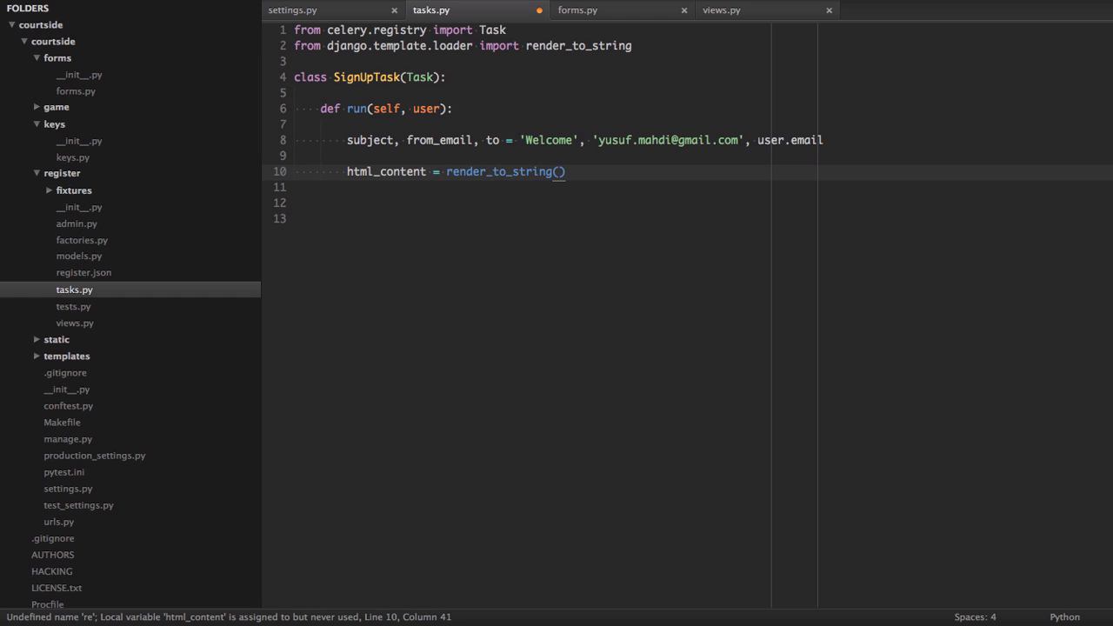
type("'")
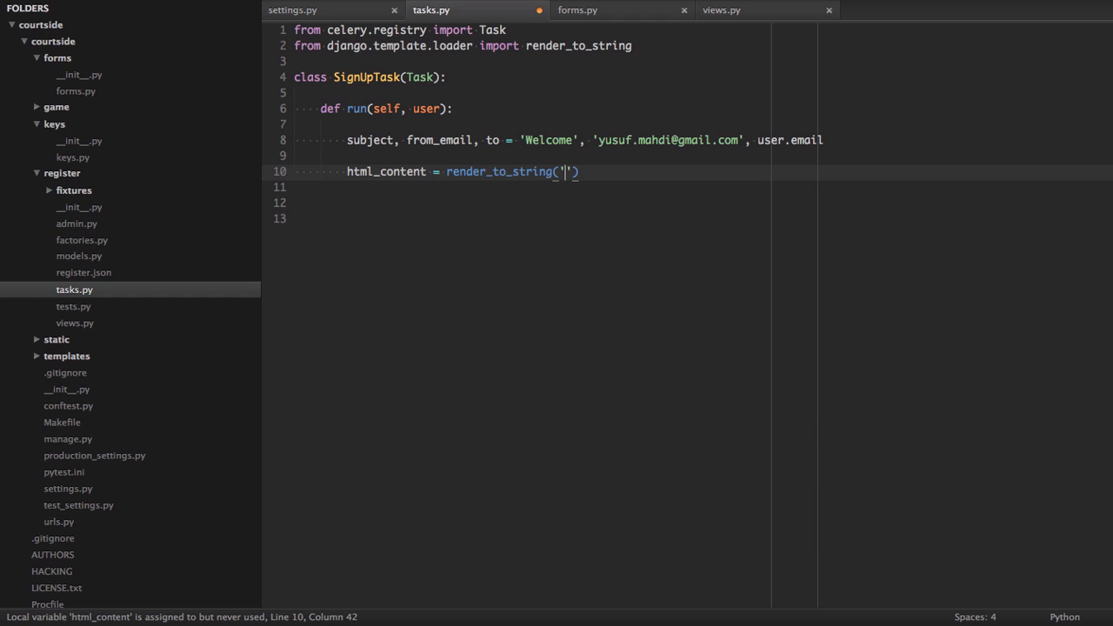
type("email_si")
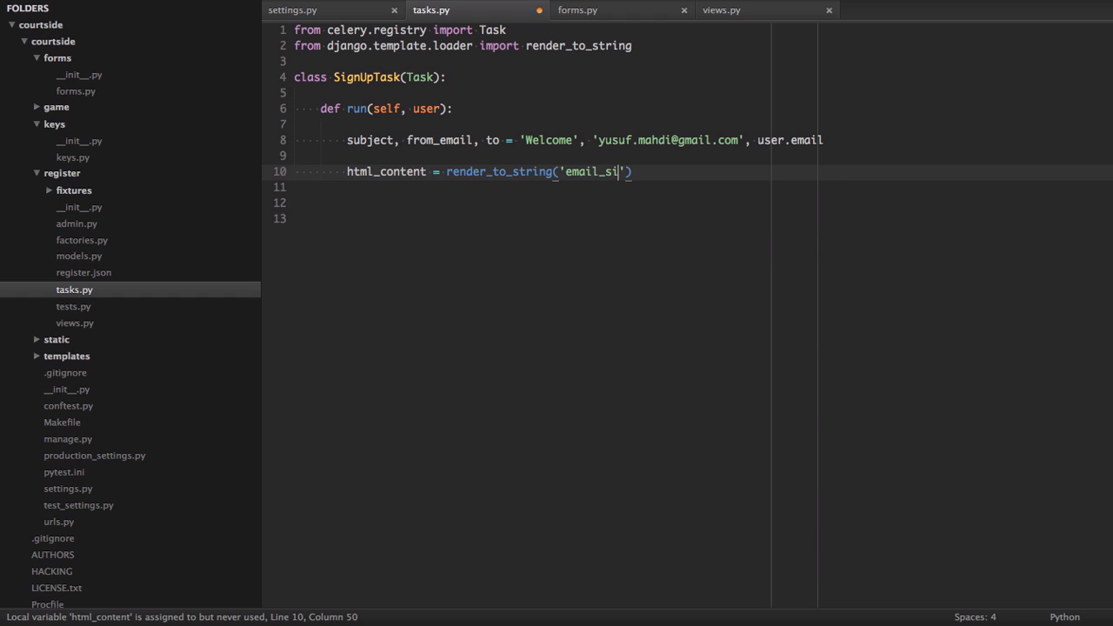
type("gnup.")
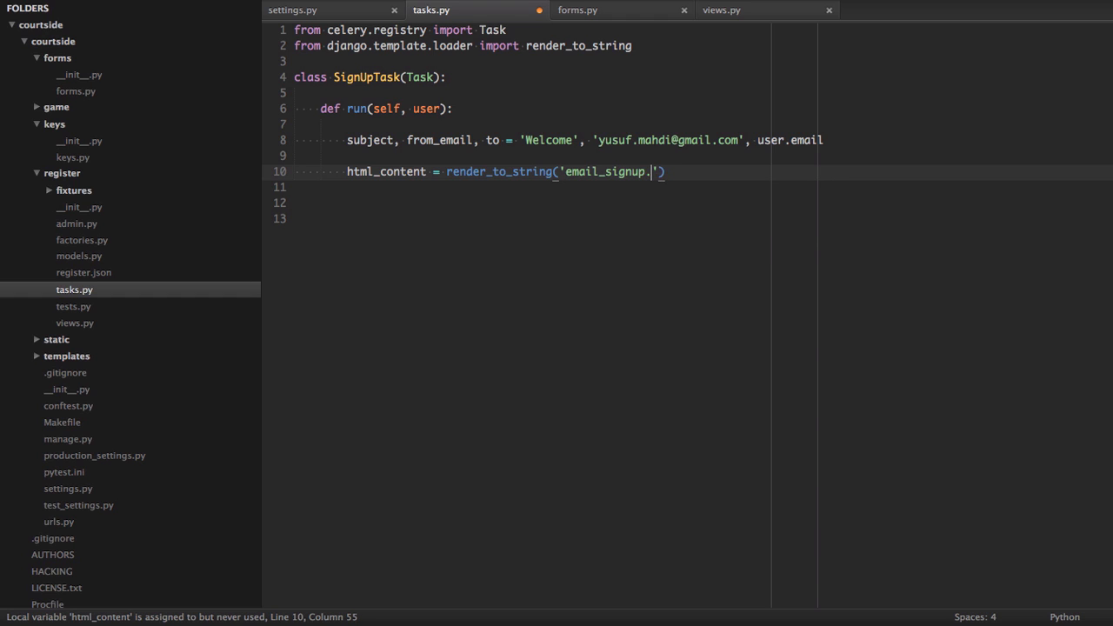
type("html',")
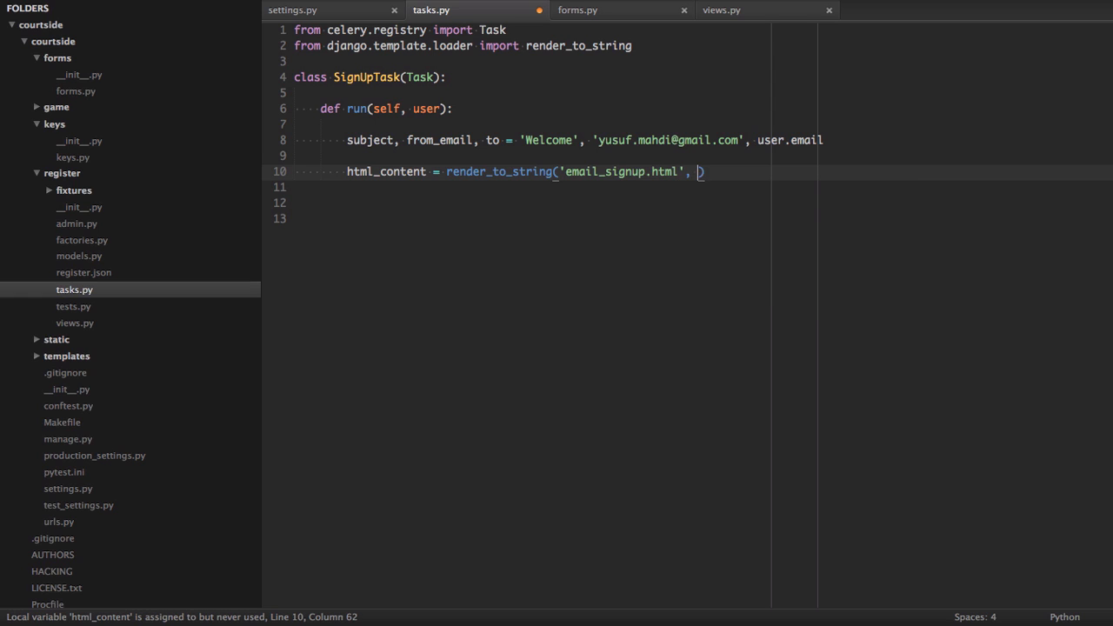
type("{}")
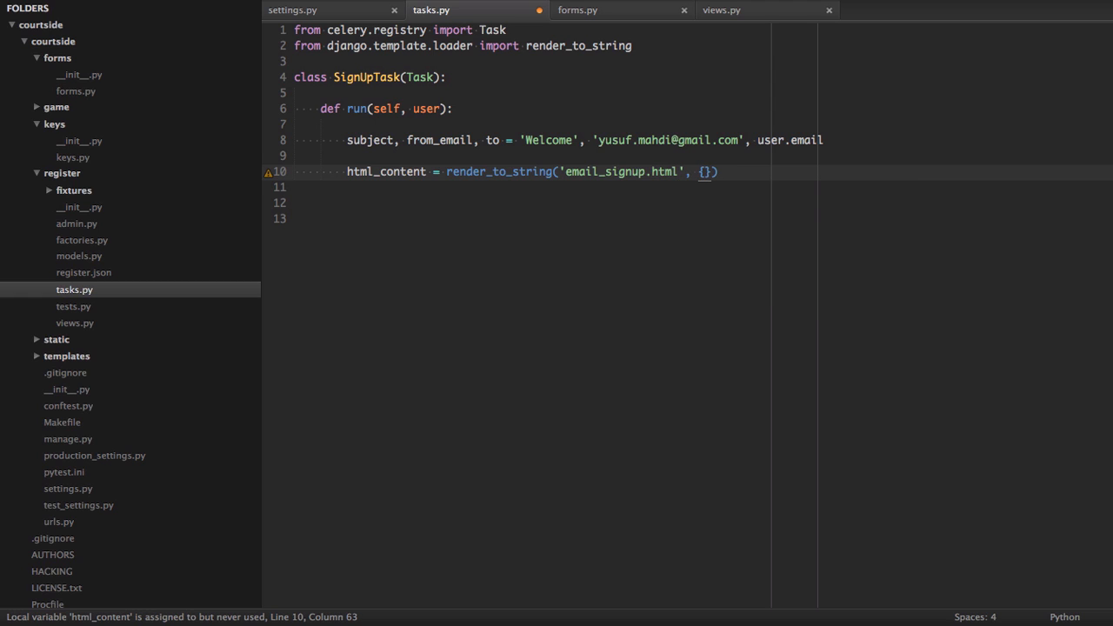
type("'user': user.")
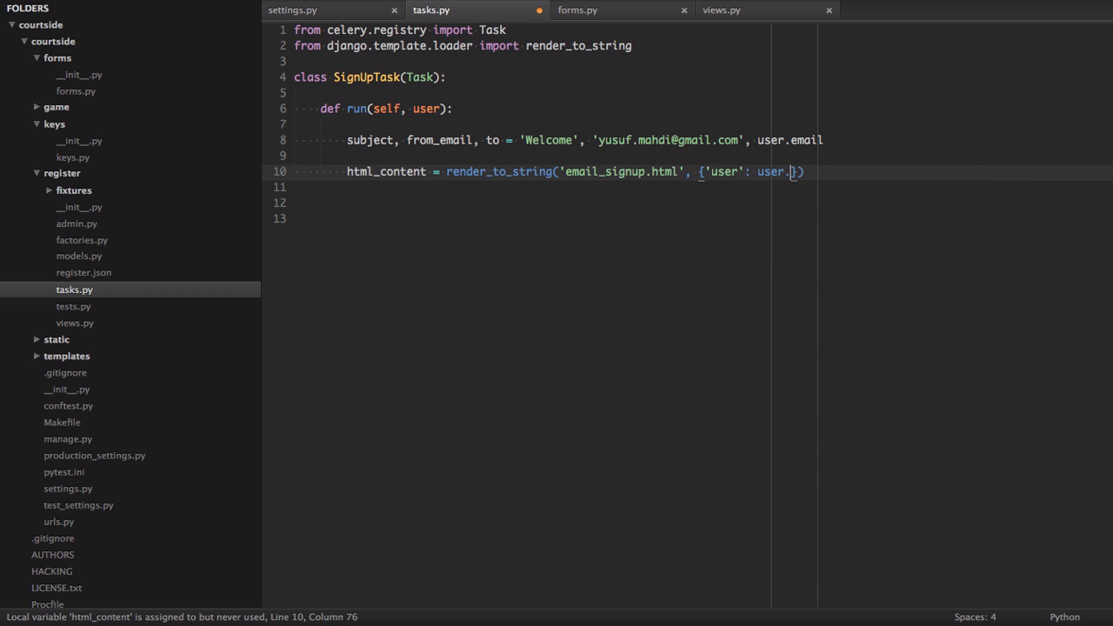
type("first")
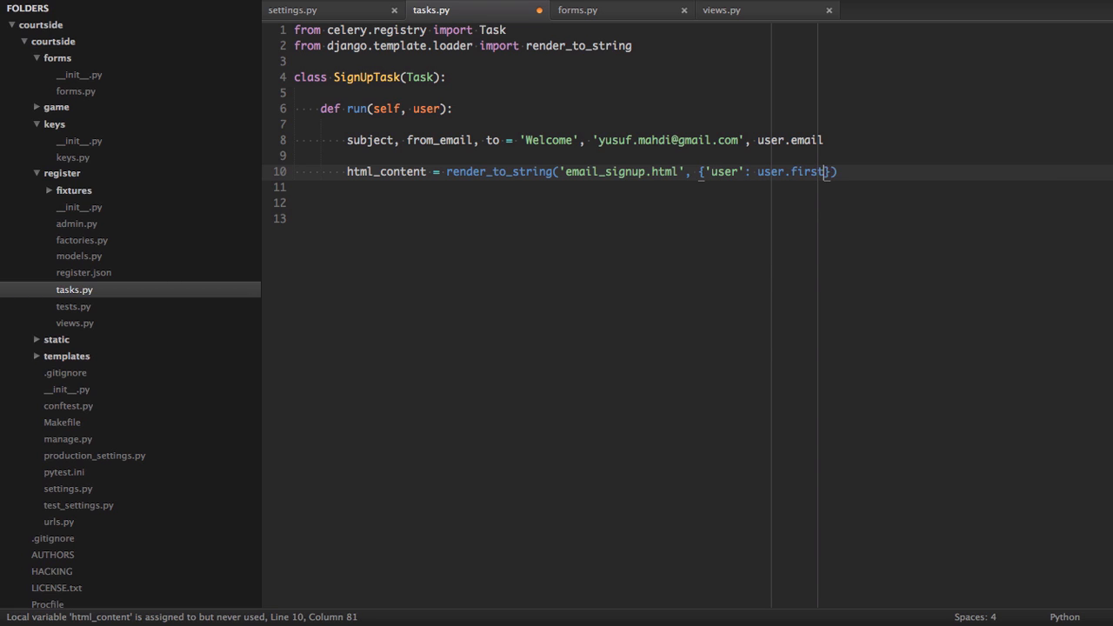
type("_name")
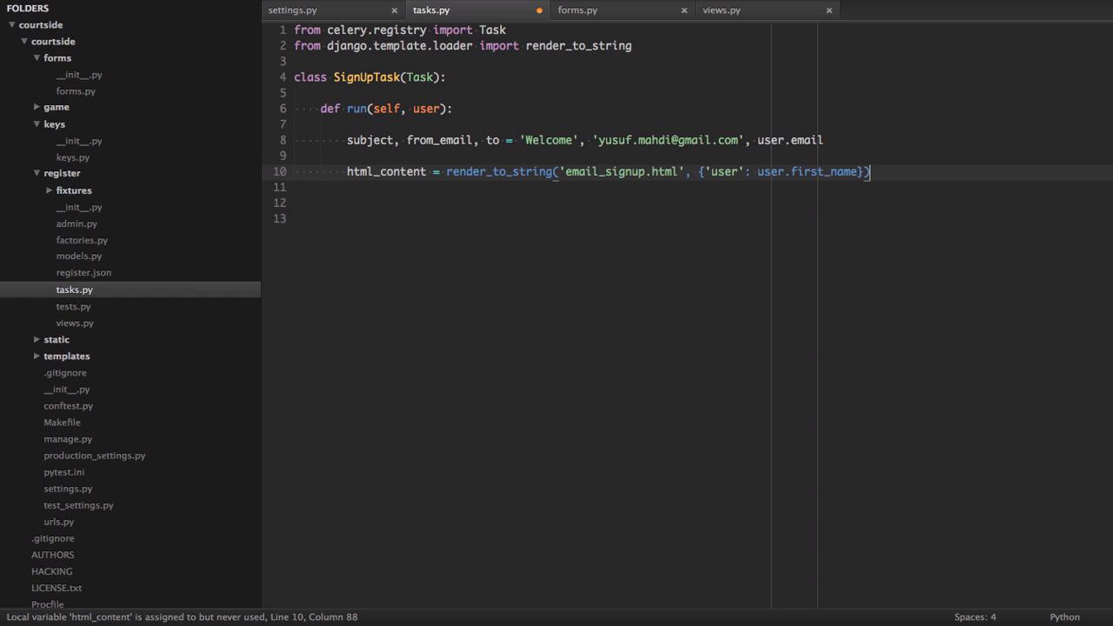
key("Enter")
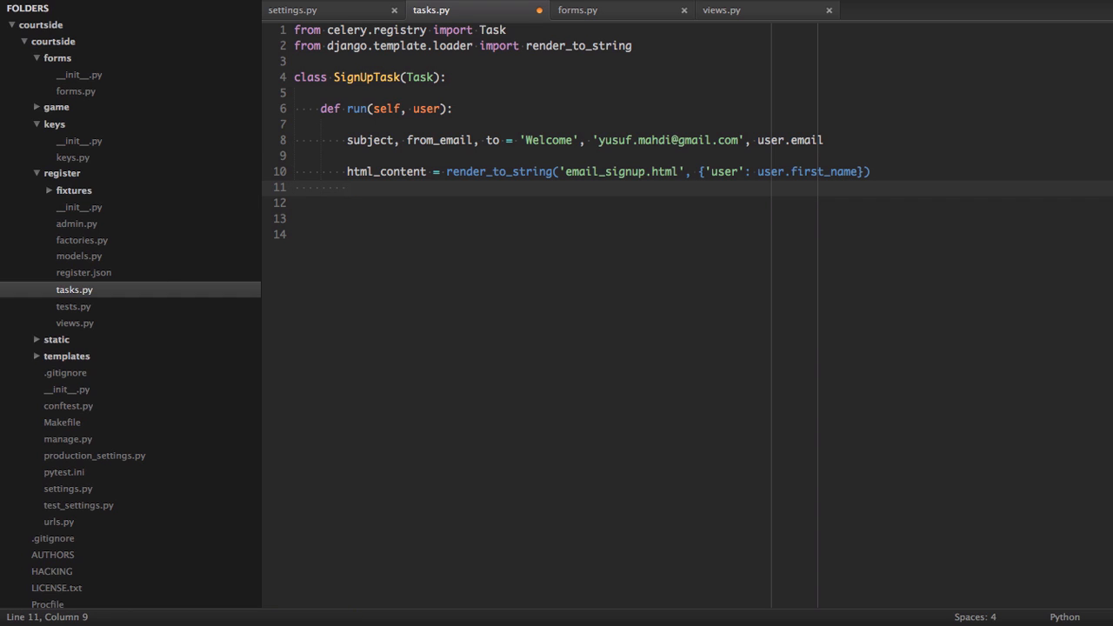
Step: Import strip_tags from django.utils.html and set text_content = strip_tags(html_content)
type("text_content =")
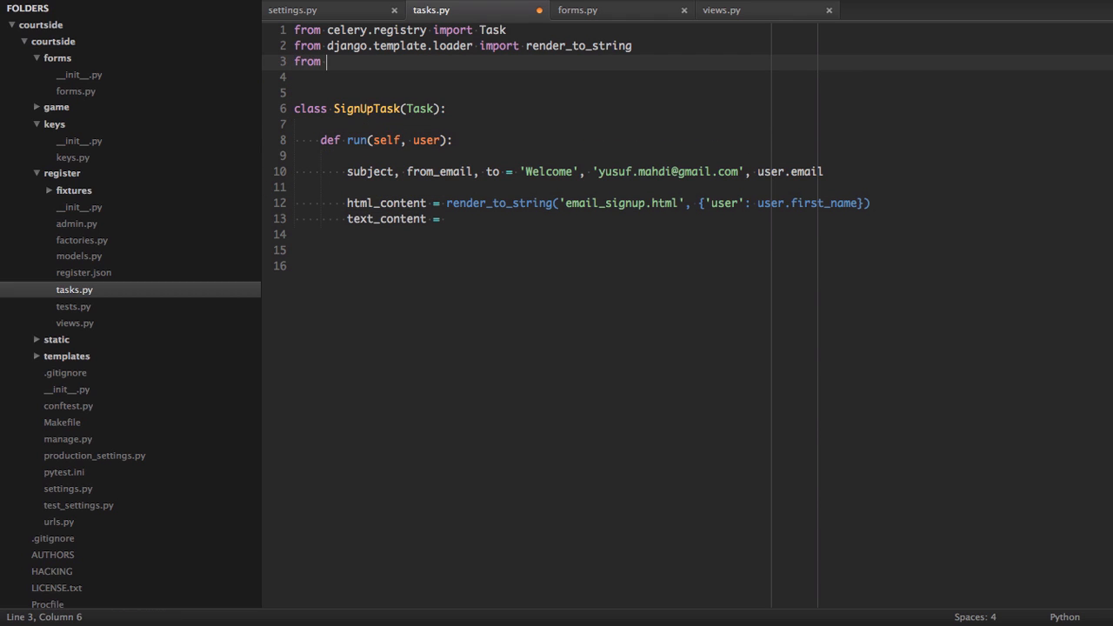
type("djan")
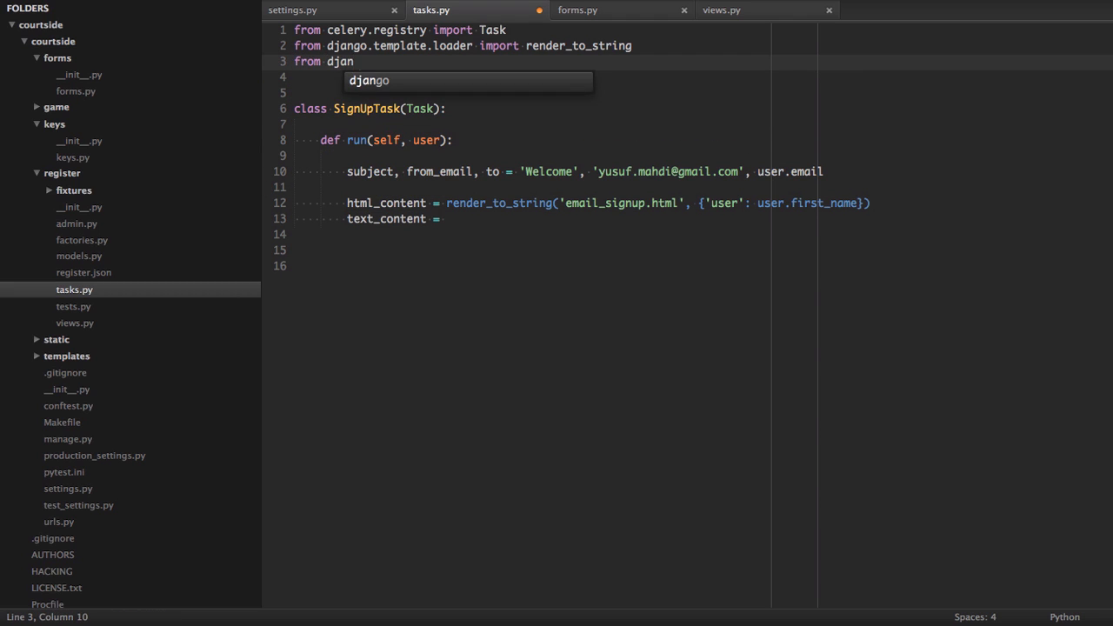
type("go.utils.html import")
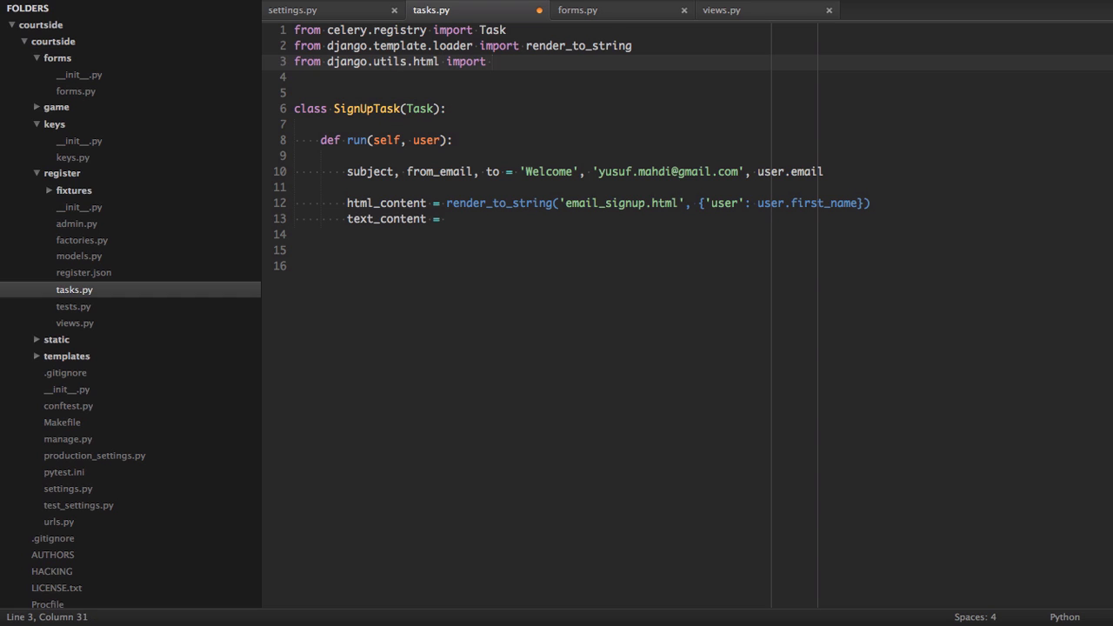
type("strip_tag")
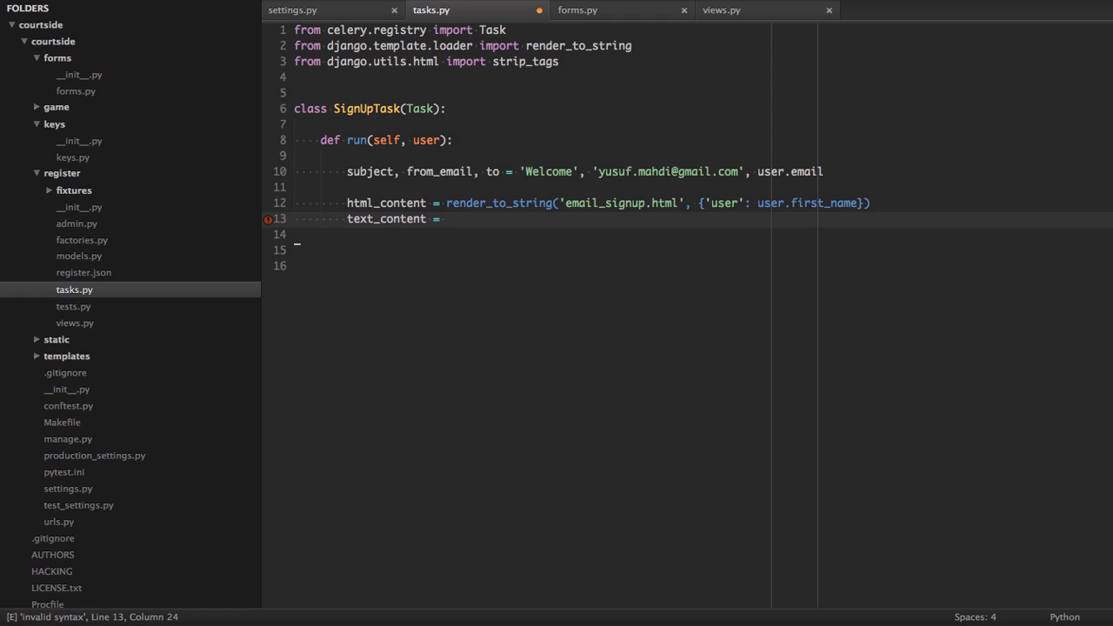
type("strip_tags)")
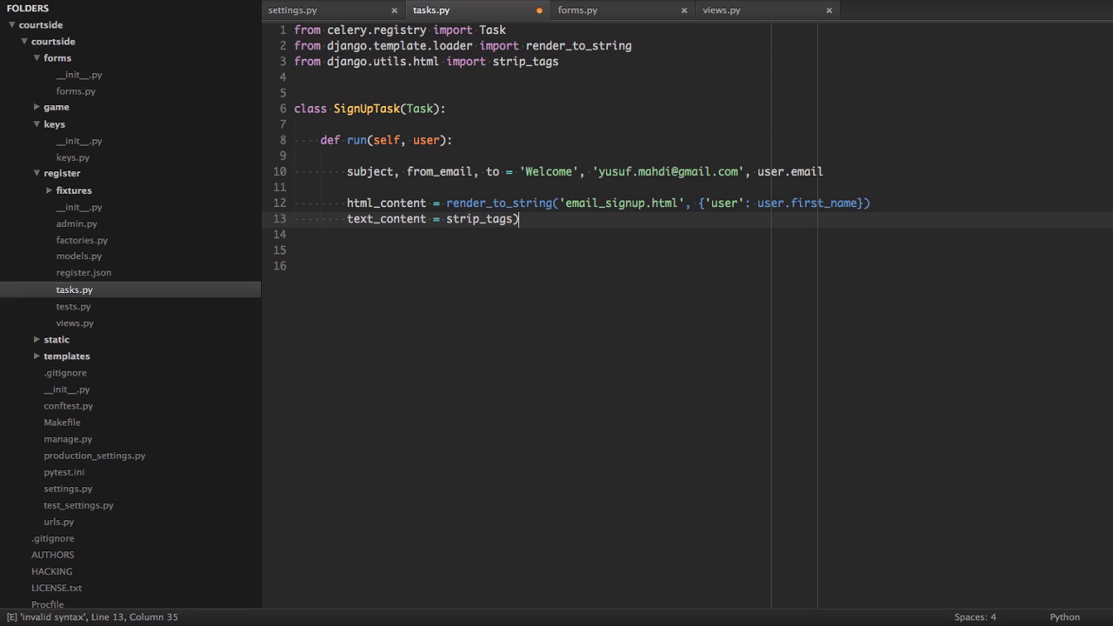
type("(")
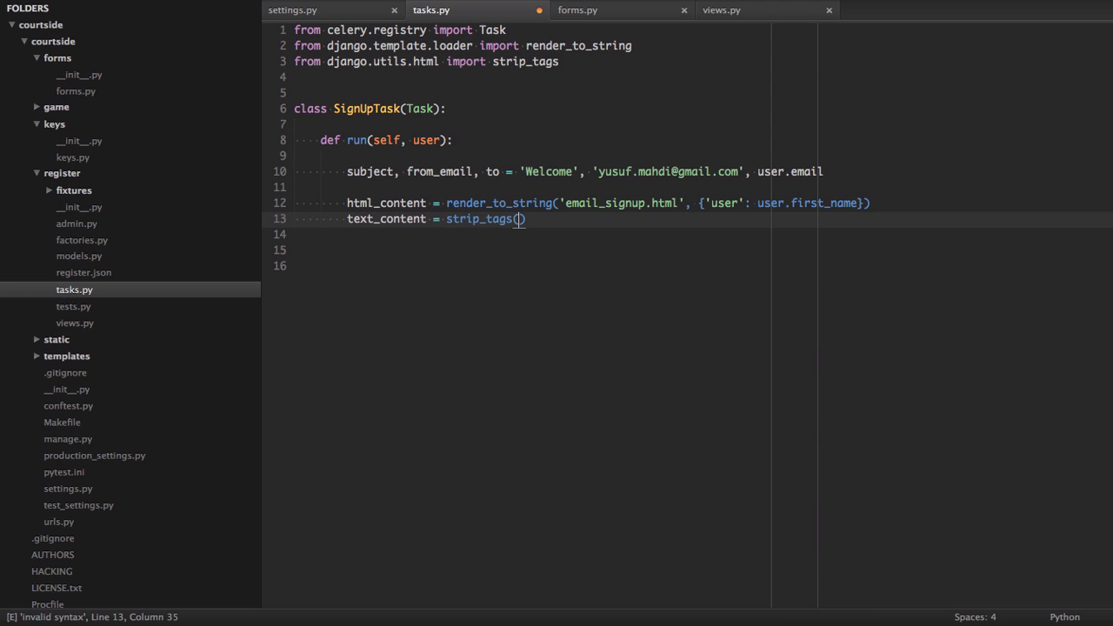
type("html_co")
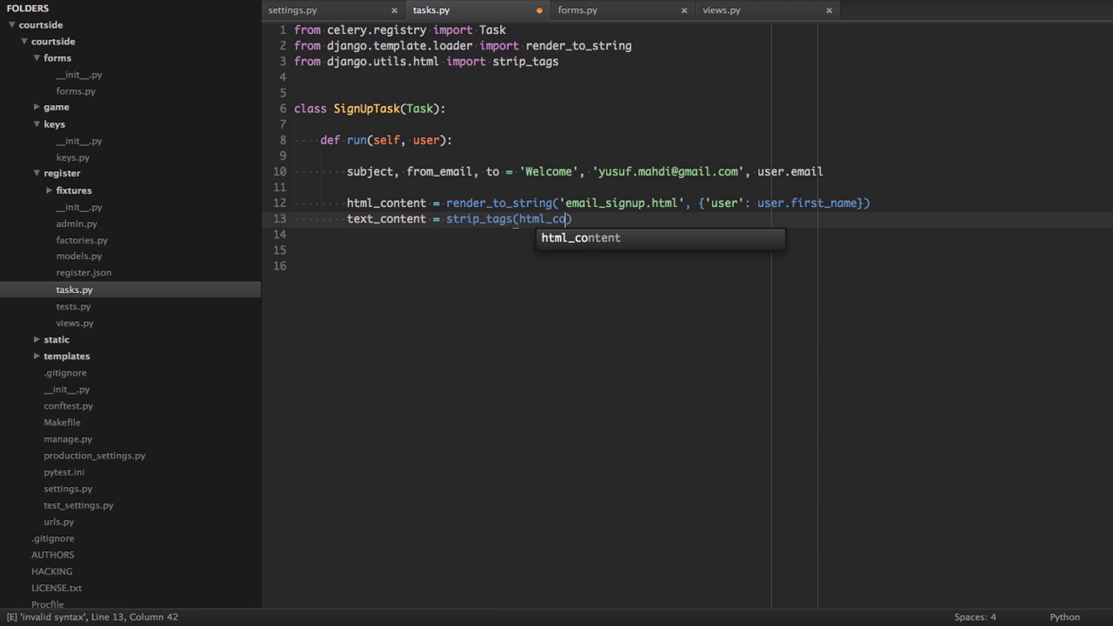
key("Enter")
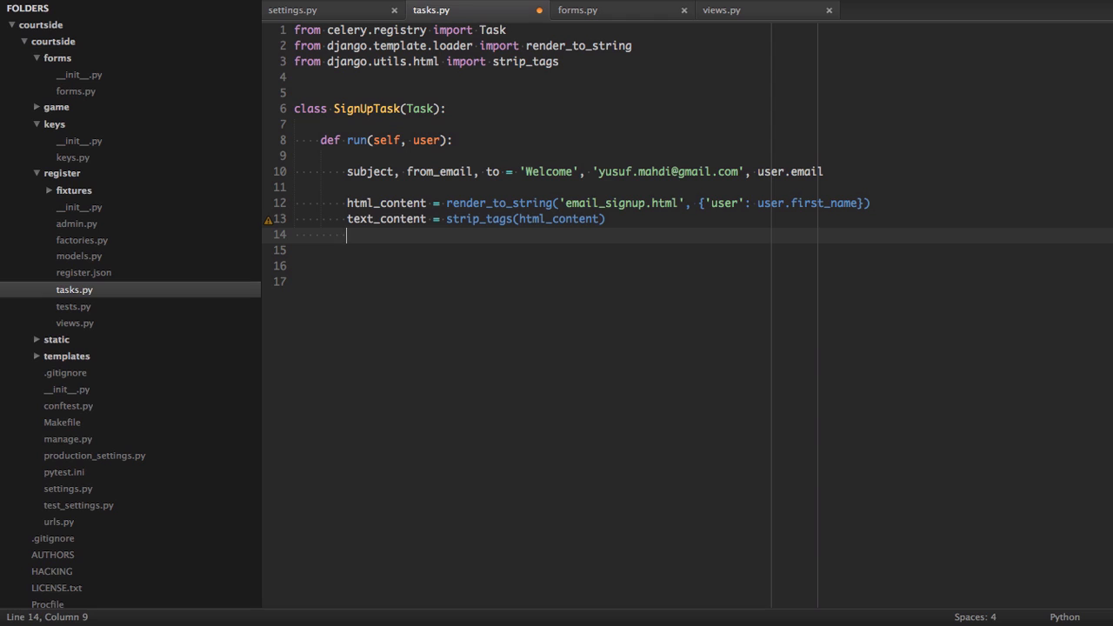
Step: Add an import of EmailMultiAlternatives at the top of tasks.py
type("msg =")
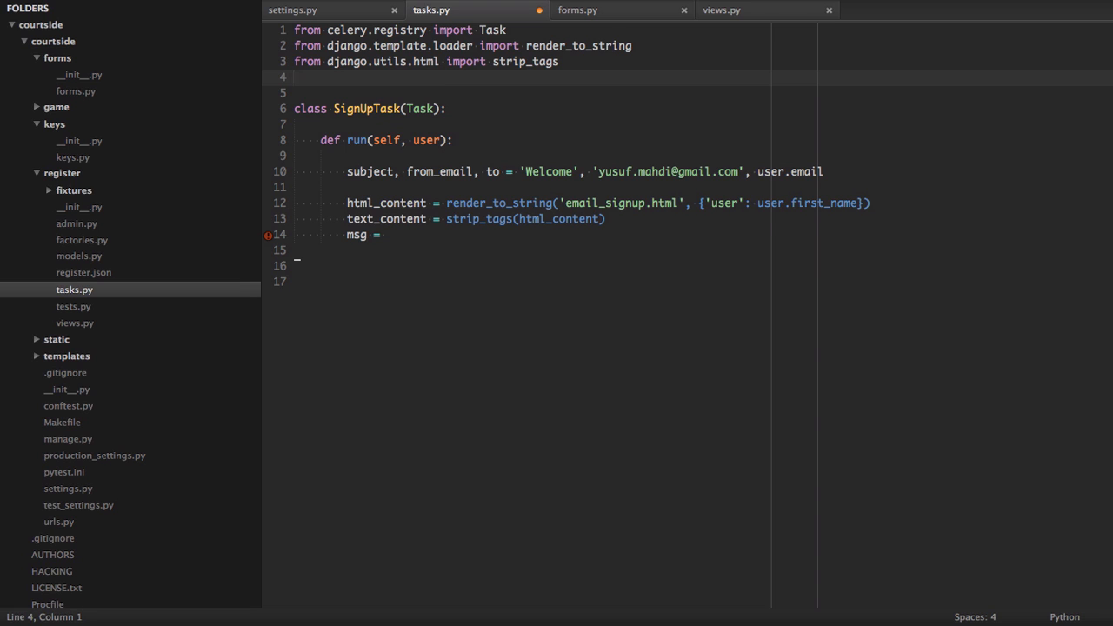
type("from djd")
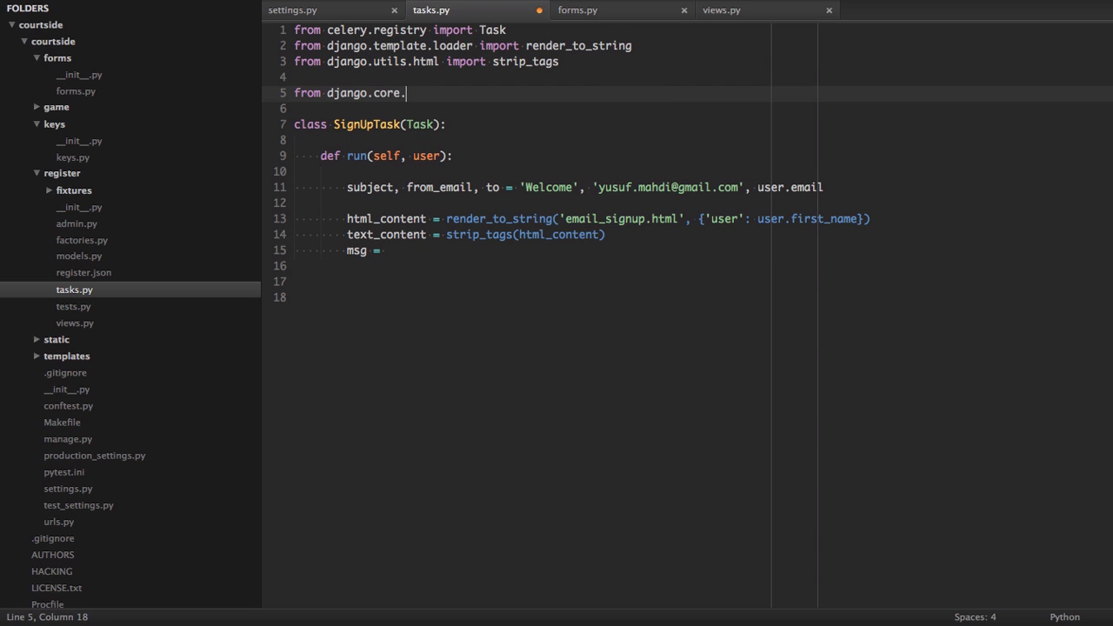
type("mail i")
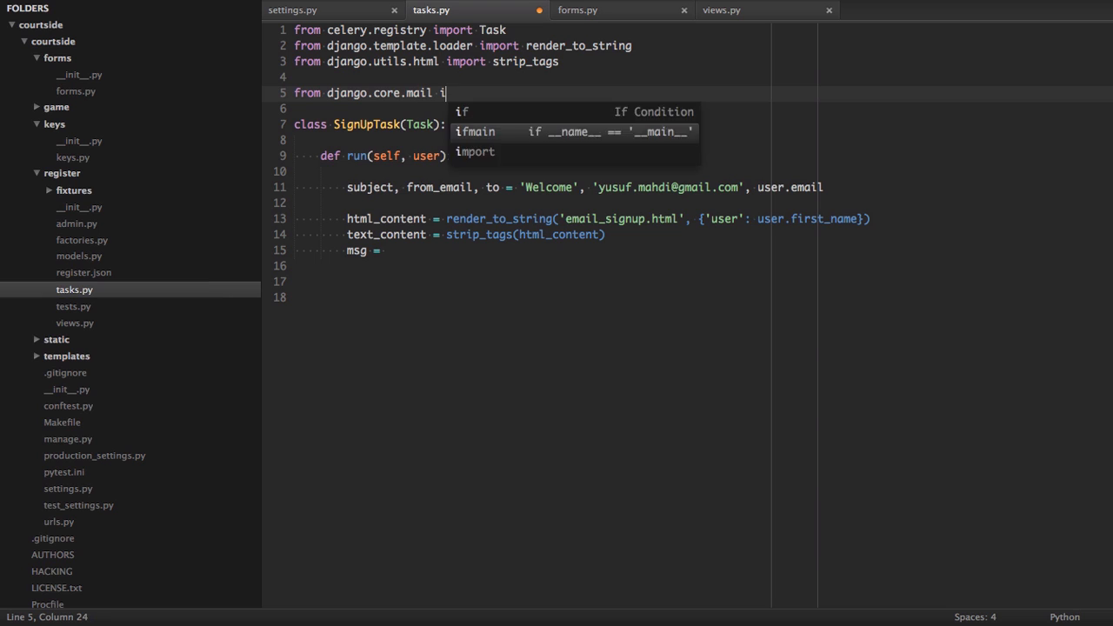
type("mport E")
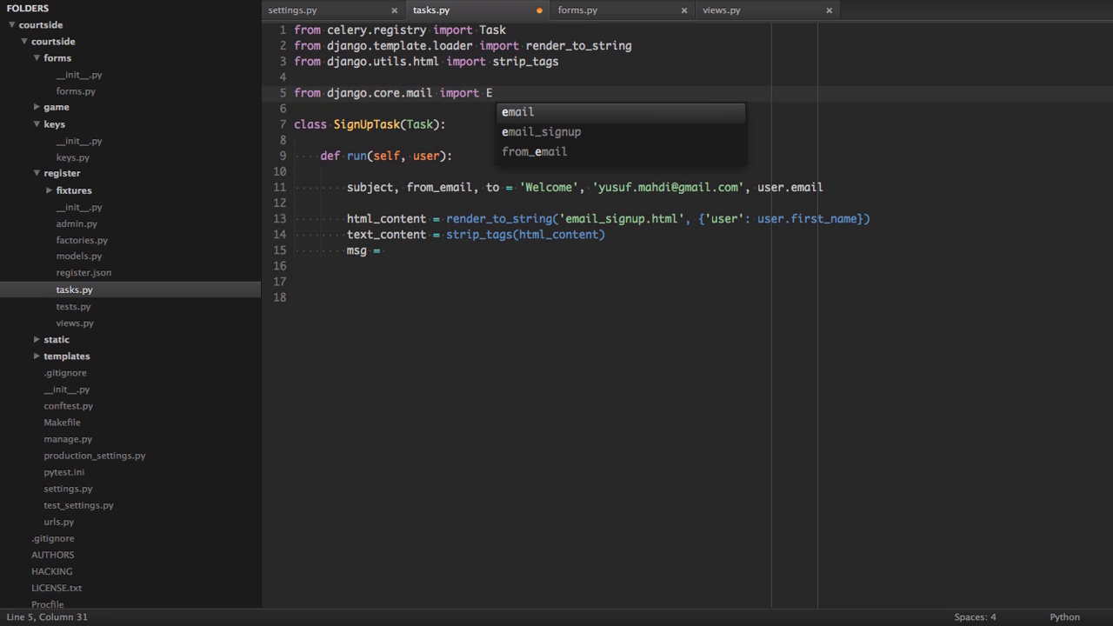
type("mailM")
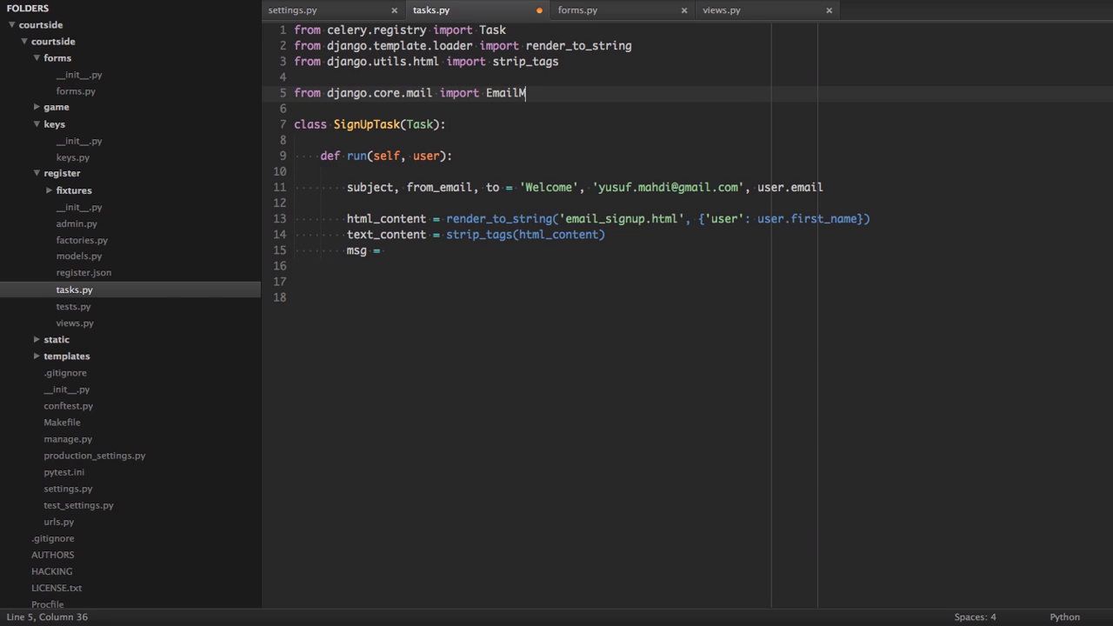
type("ulti")
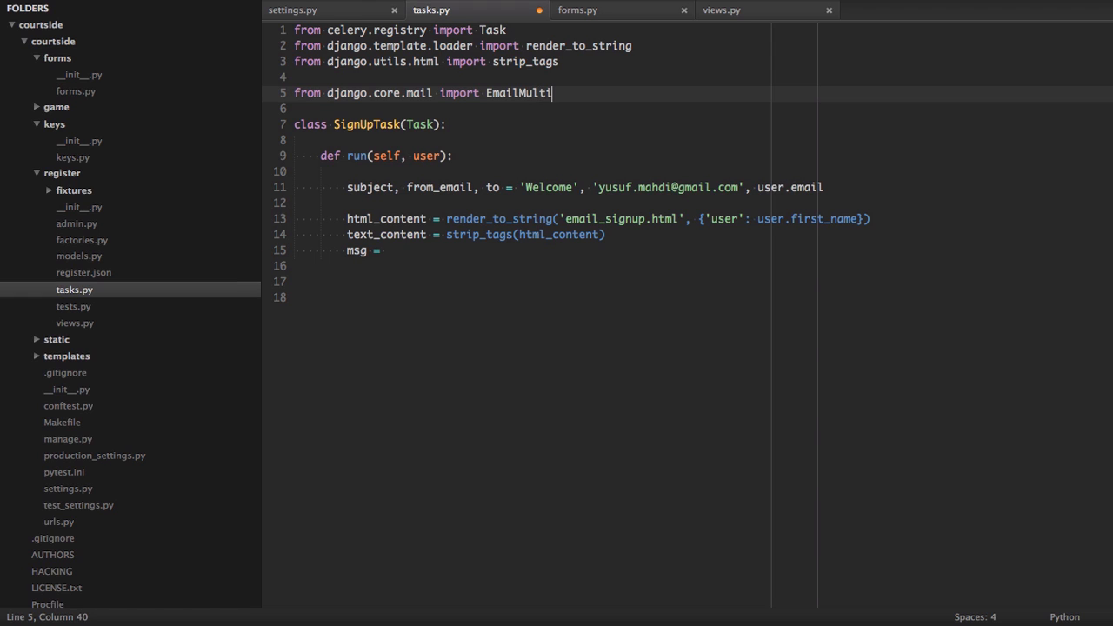
type("Al")
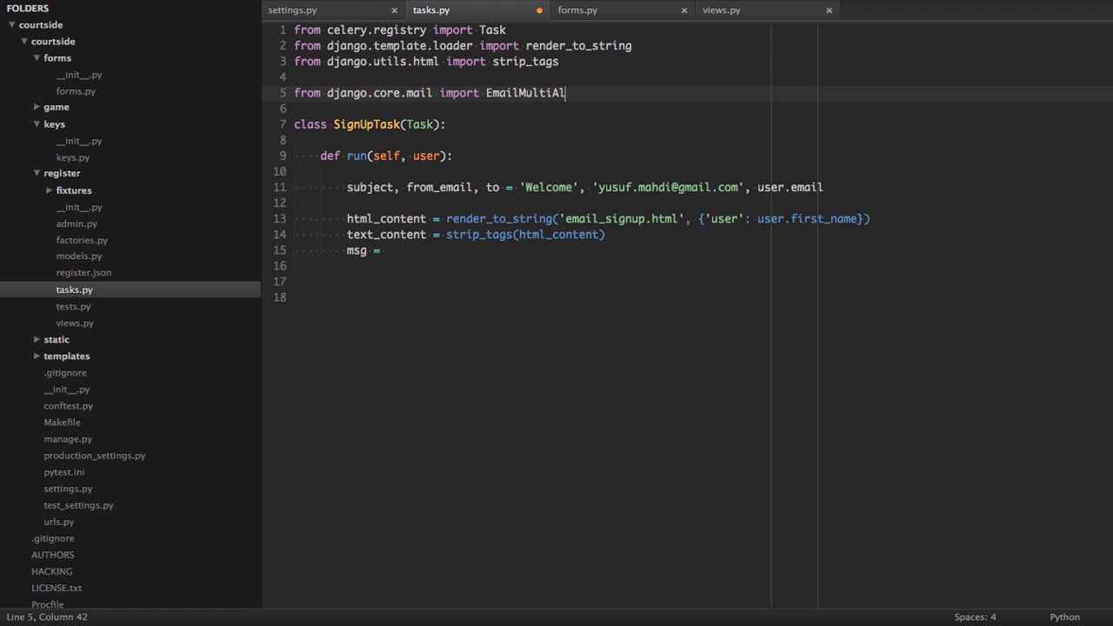
type("ternat")
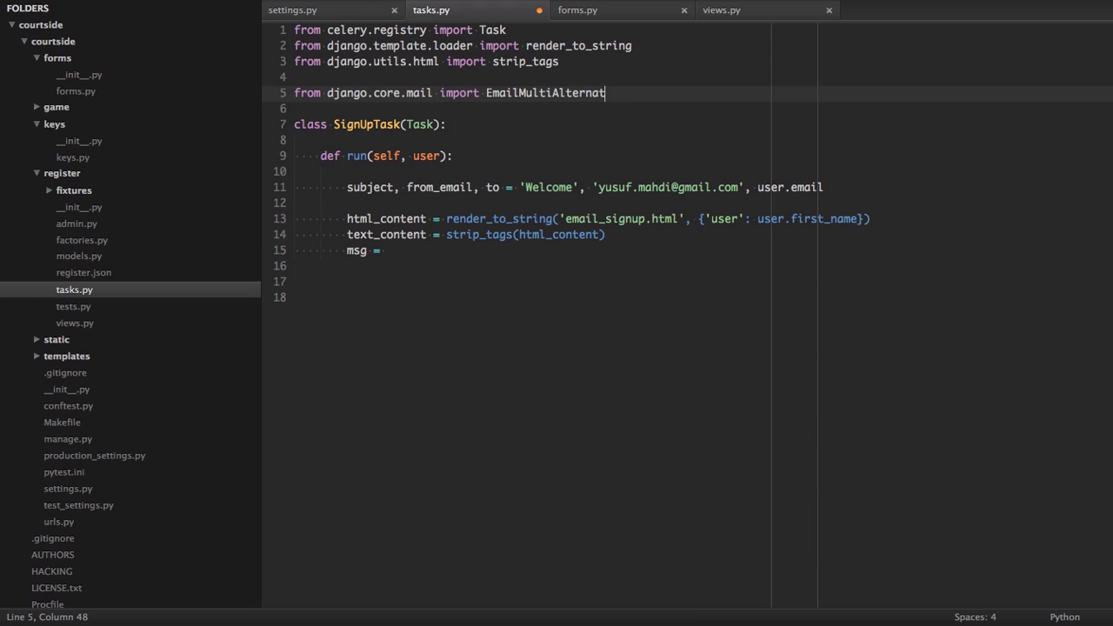
type("ives")
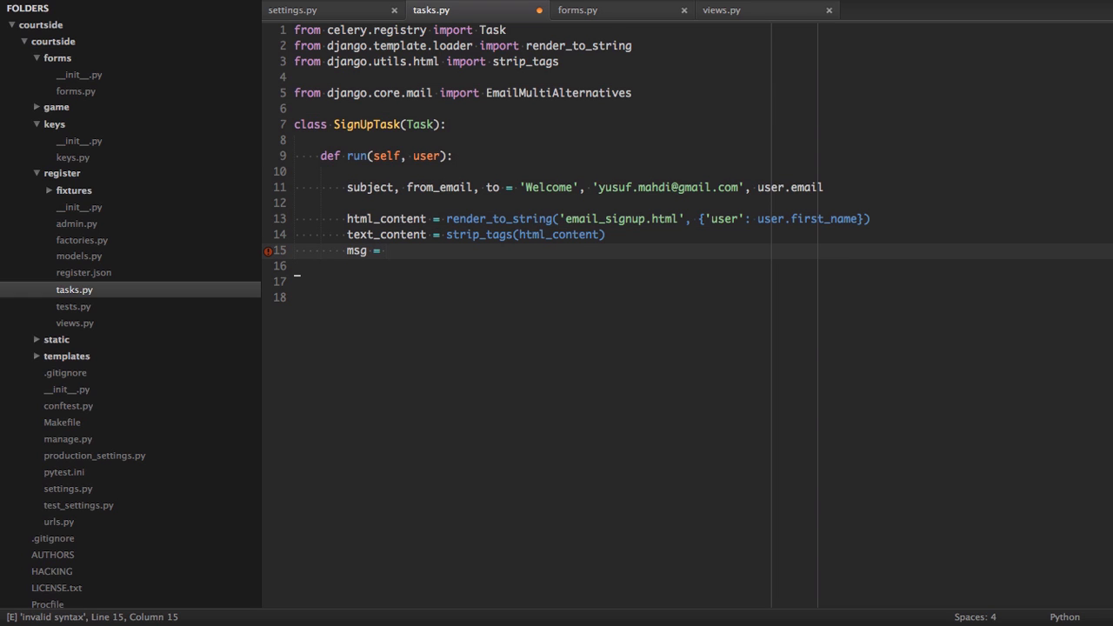
Step: Write msg = EmailMultiAlternatives(subject, text_content, from_email, [to]) in run
double_click(565, 93)
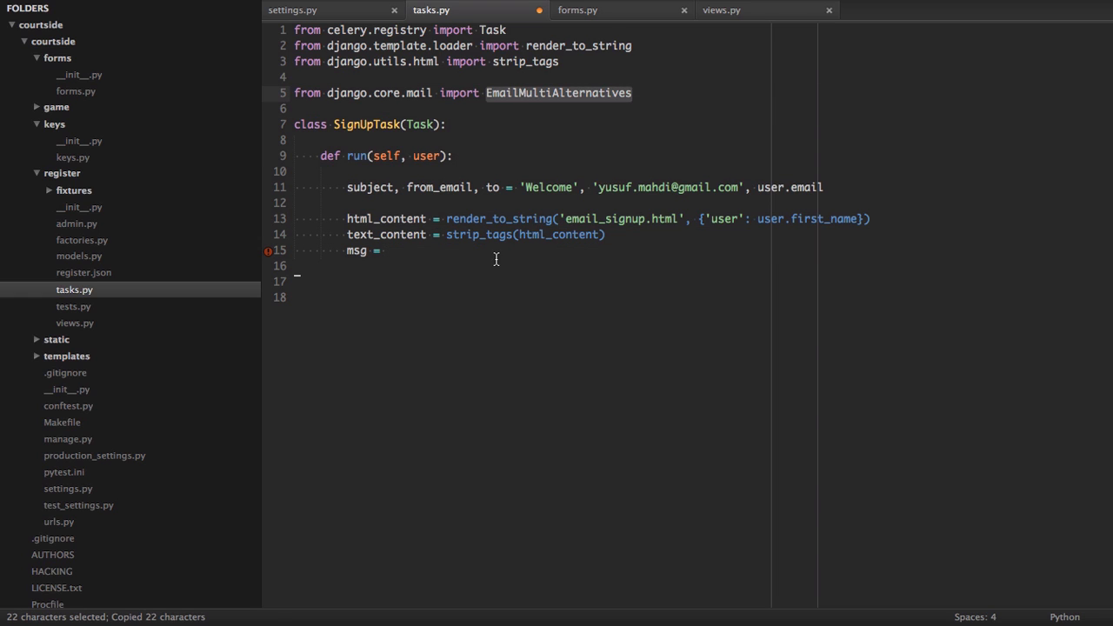
type("EmailMultiAlternatives()")
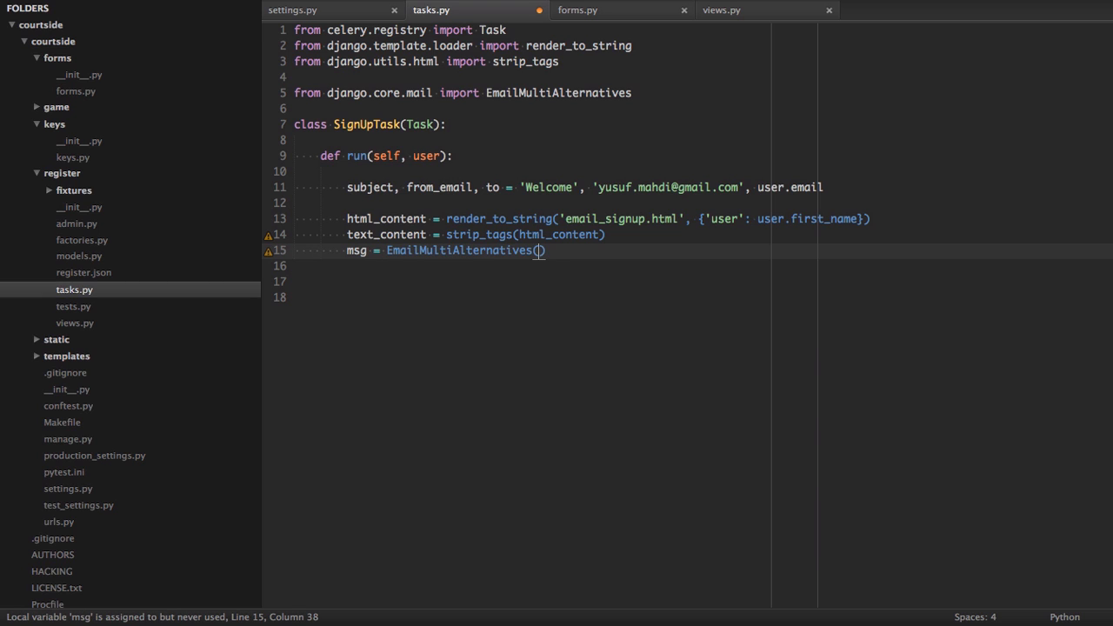
type("subject,")
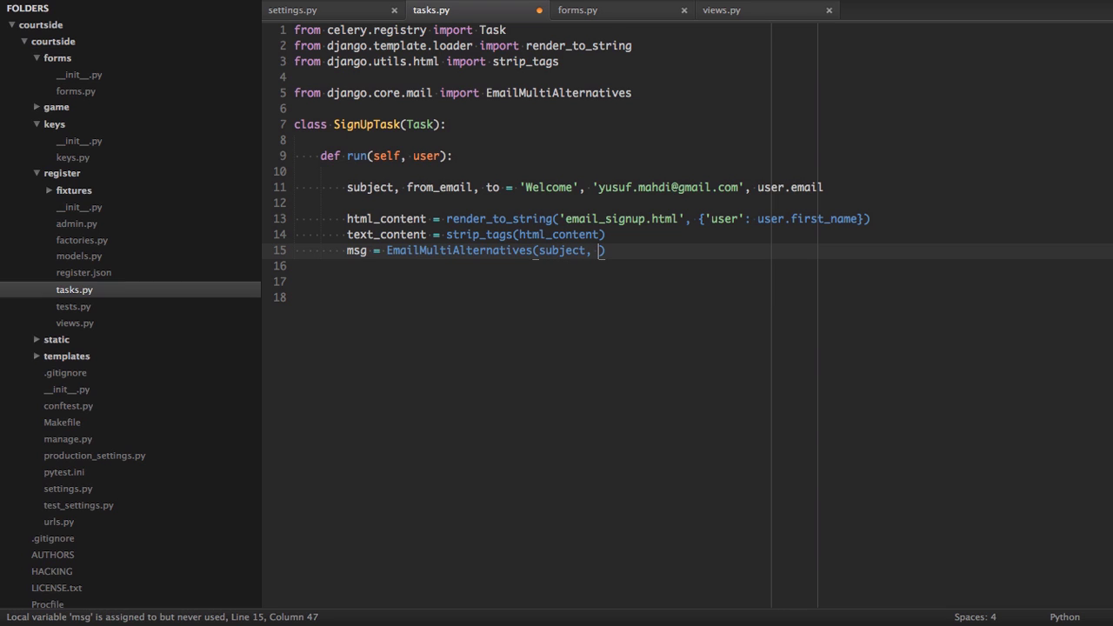
type("text_content,")
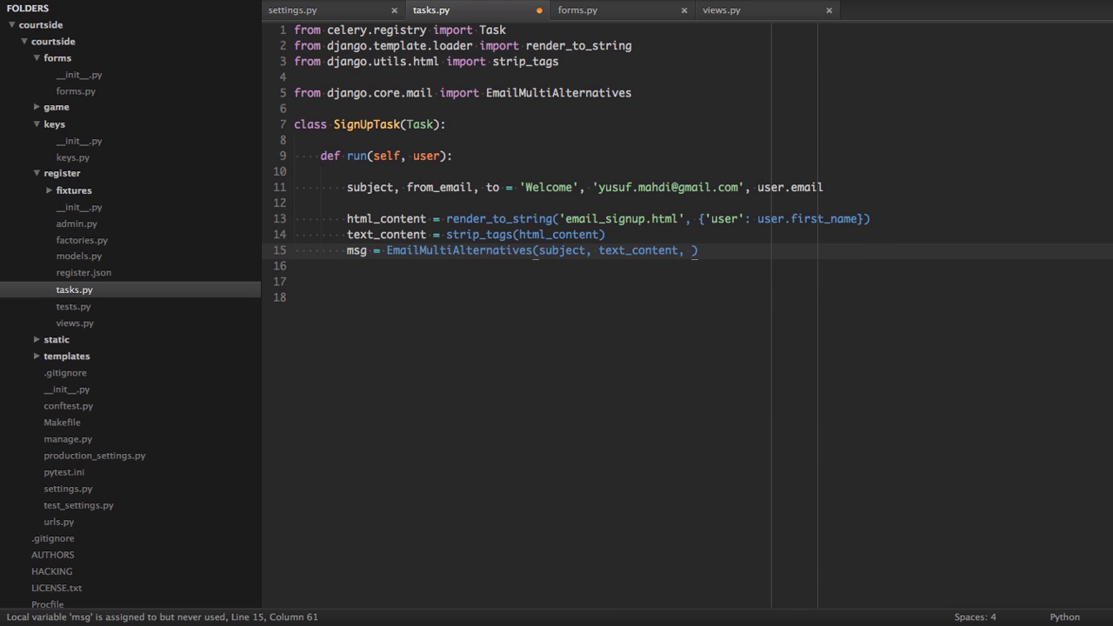
type("from")
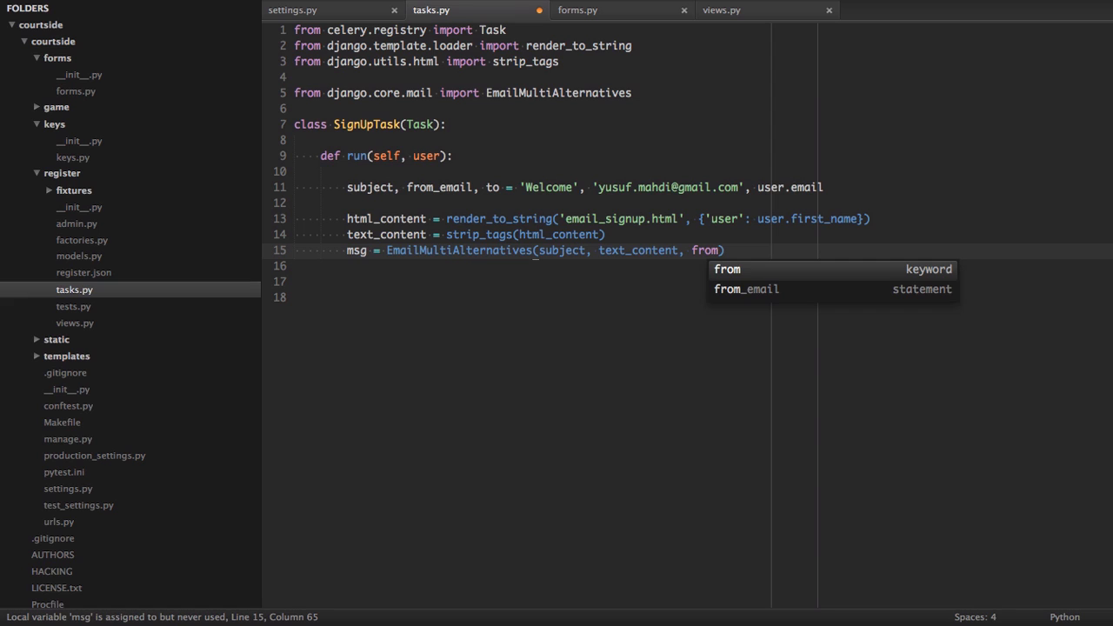
key("Escape")
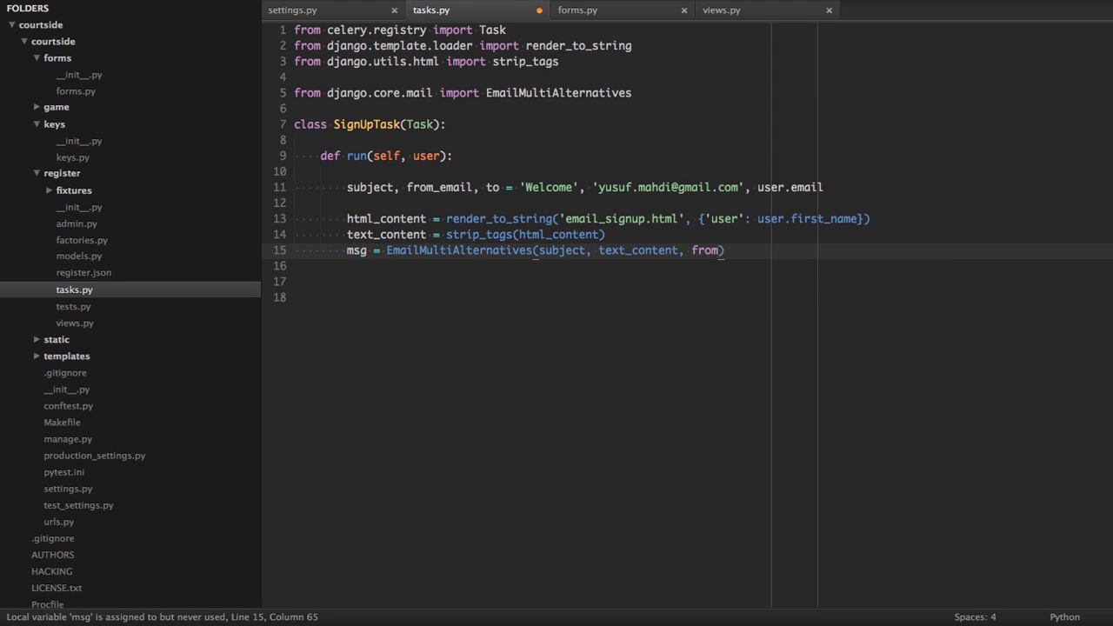
type("_email,")
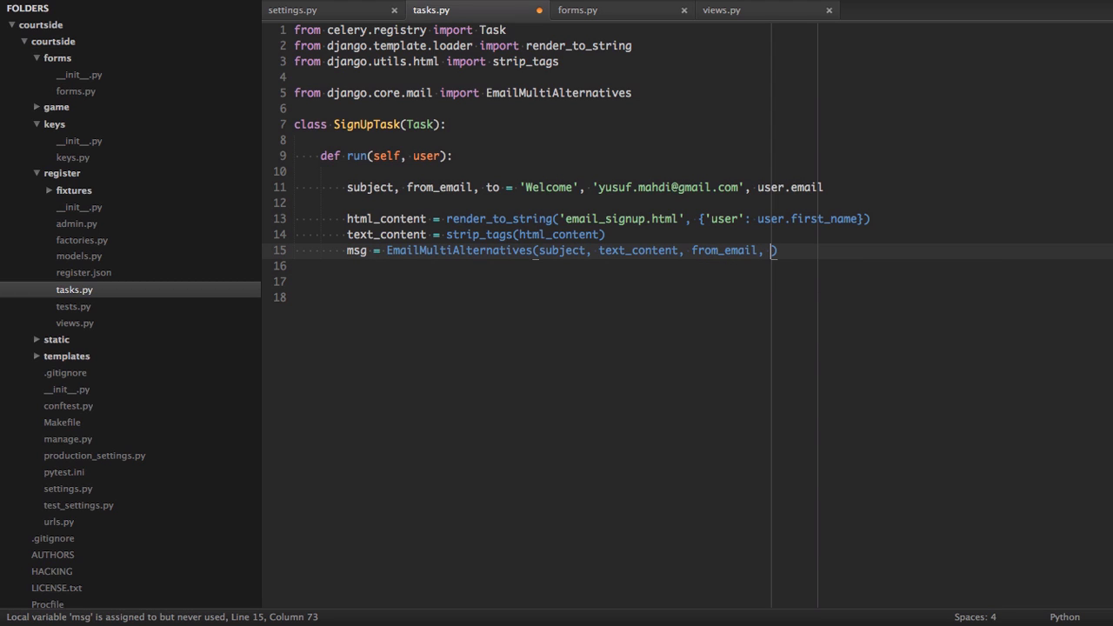
type("[]")
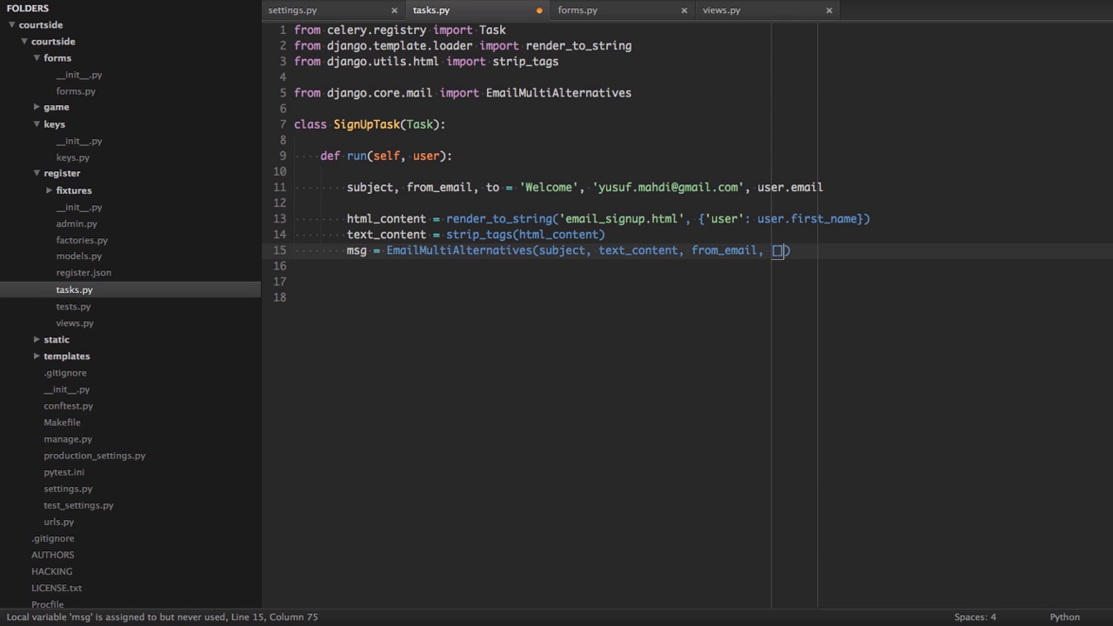
type("[to]")
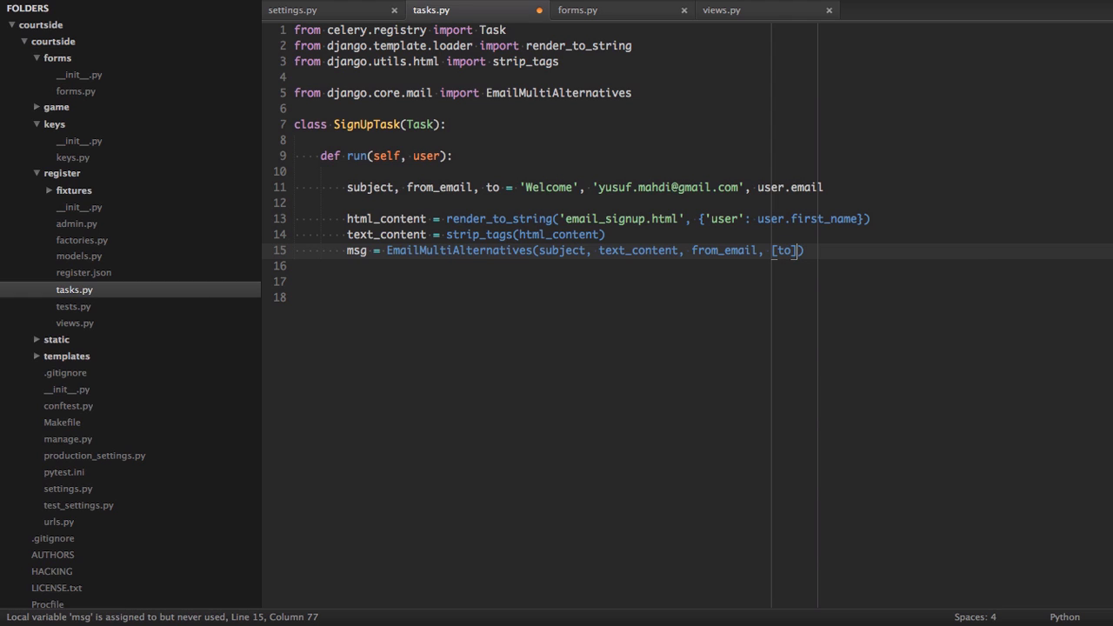
key("Enter")
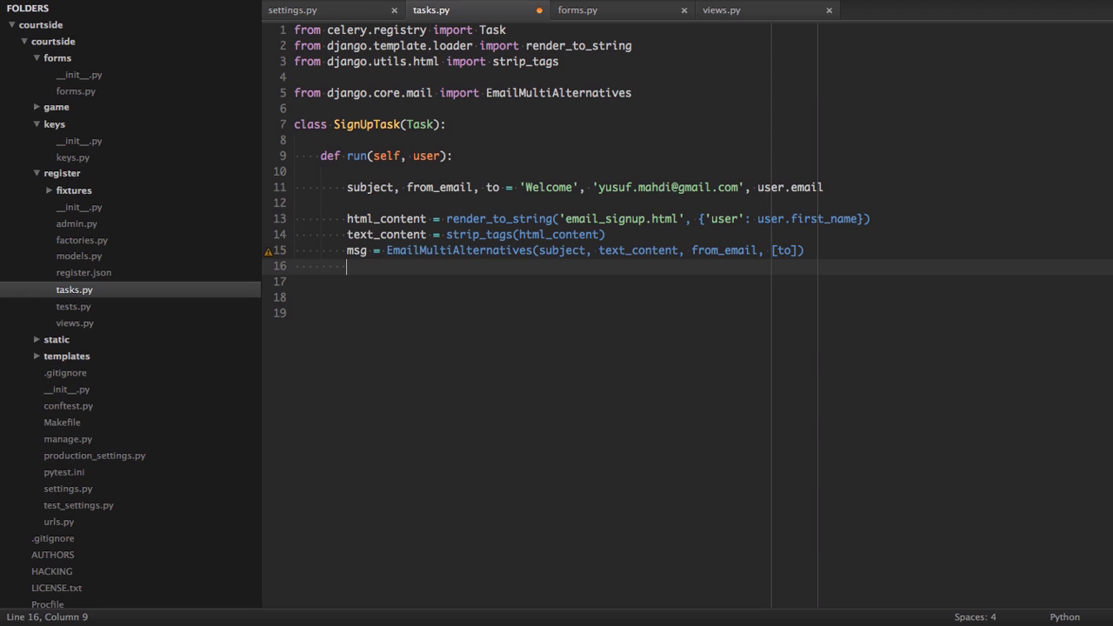
type("msg.attach")
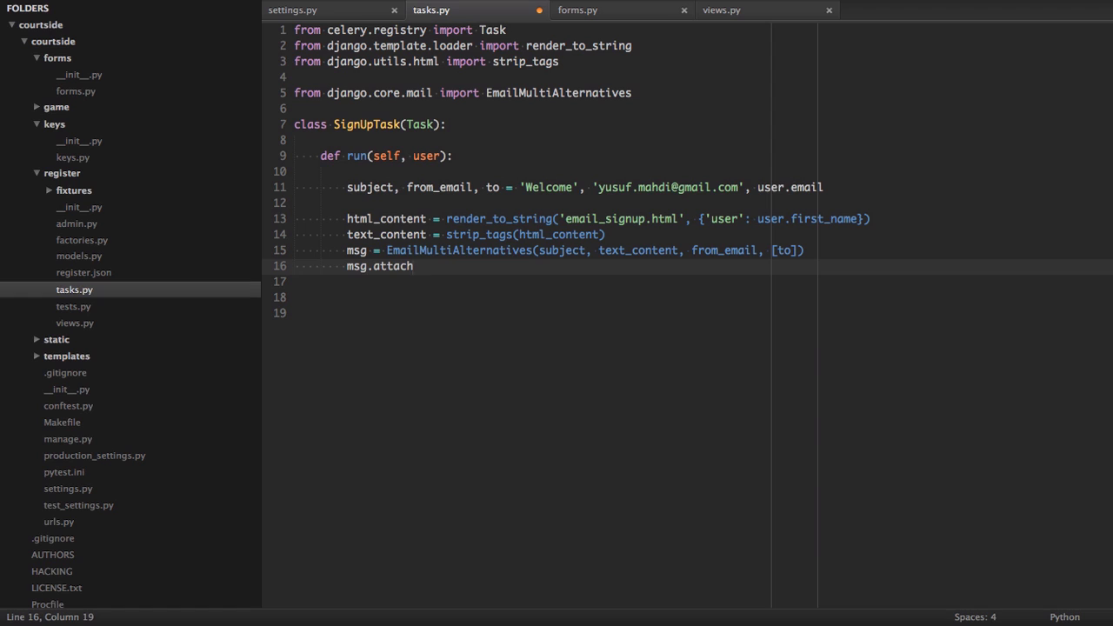
Step: Call msg.attach_alternative(html_content, 'text/html'), then msg.send() on the next line
type("_")
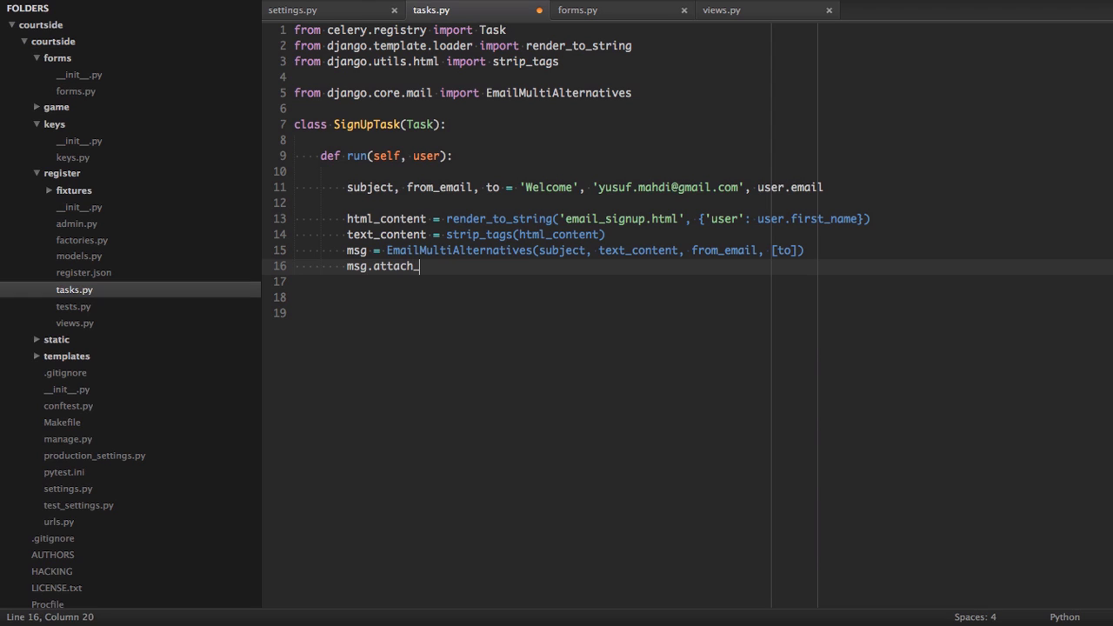
type("alt")
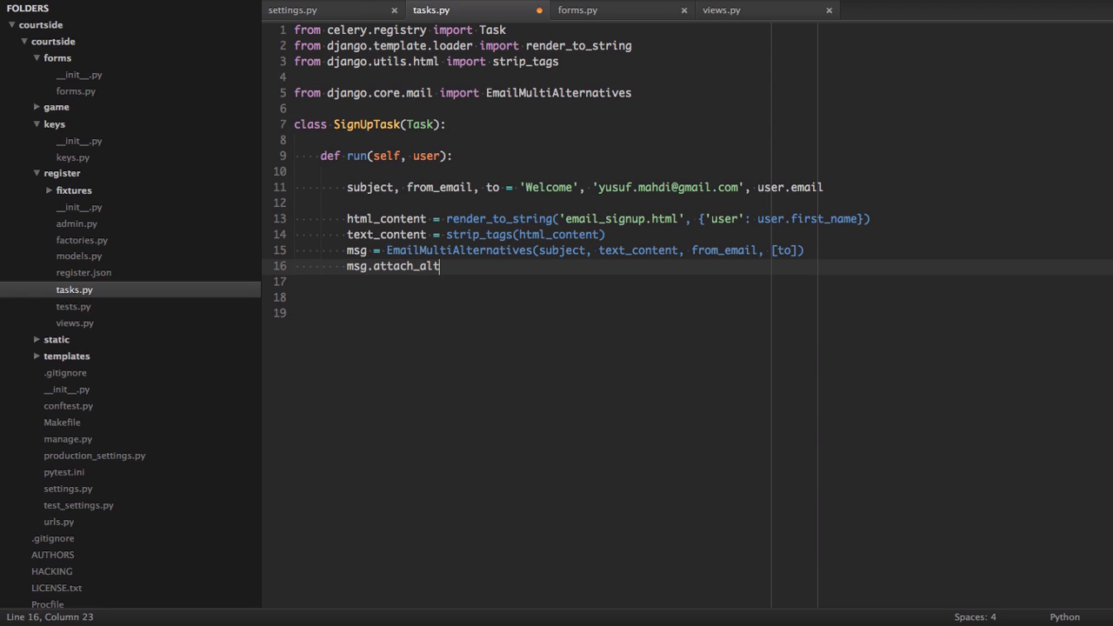
type("ernative(")
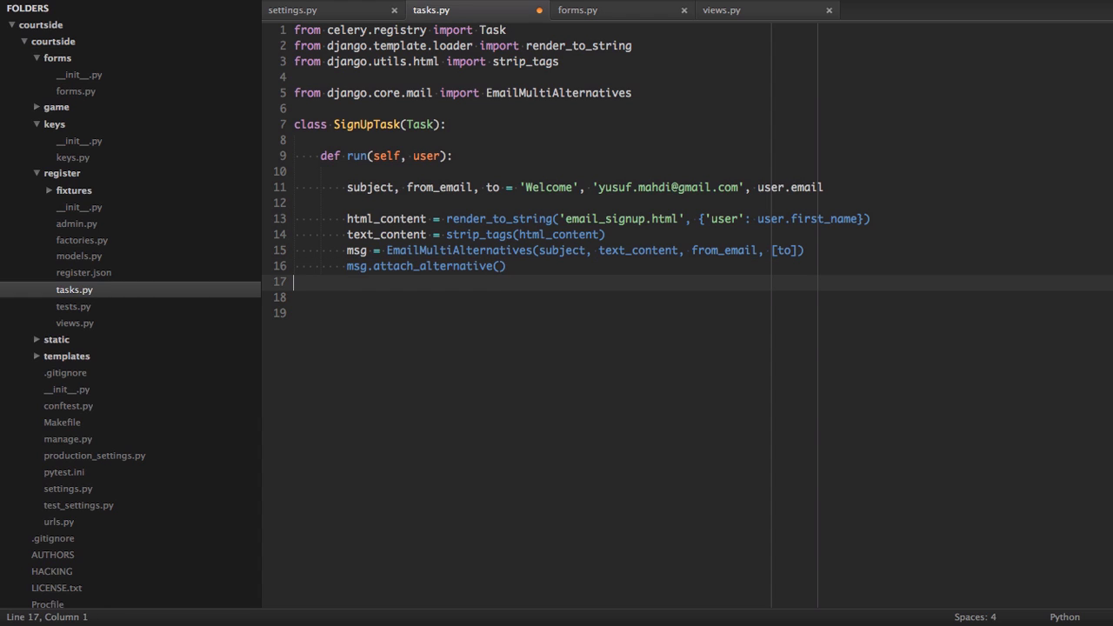
type("html_")
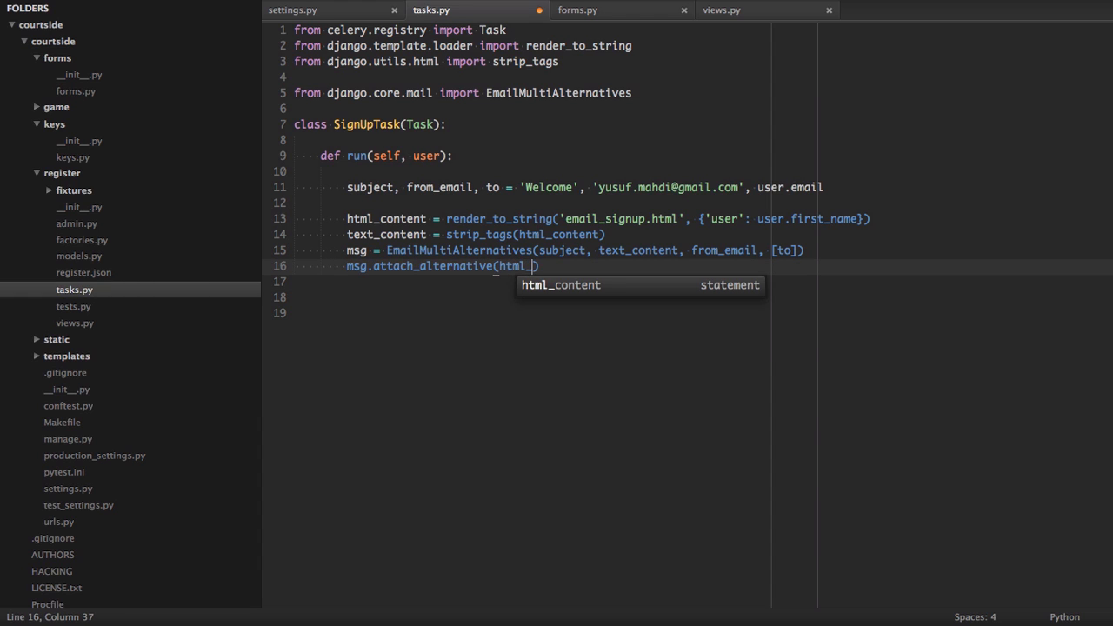
key("Tab")
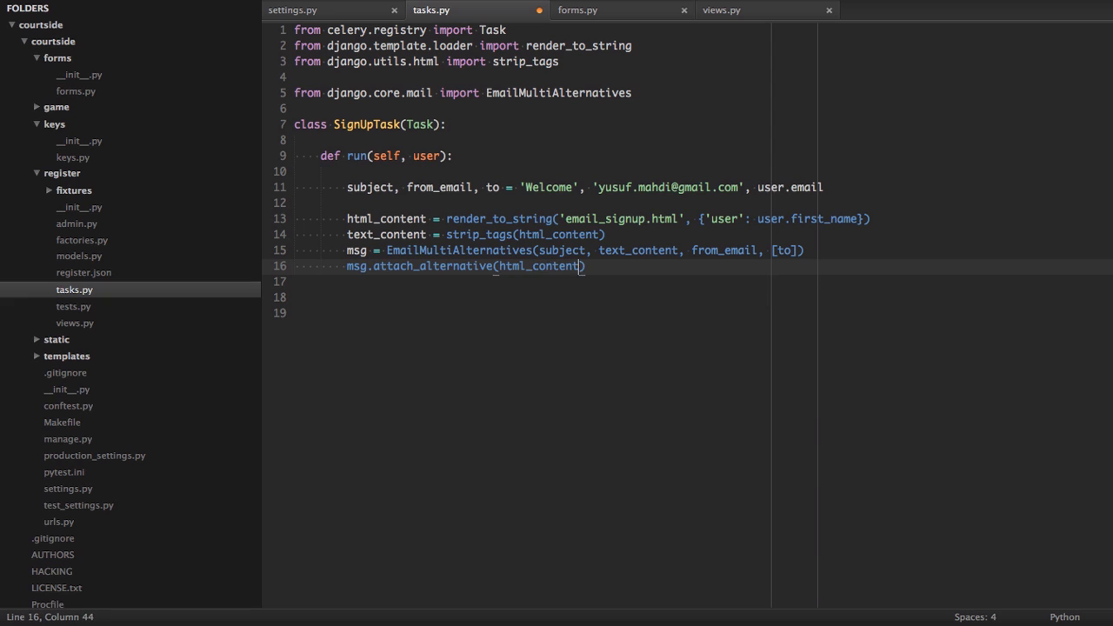
type(", ''")
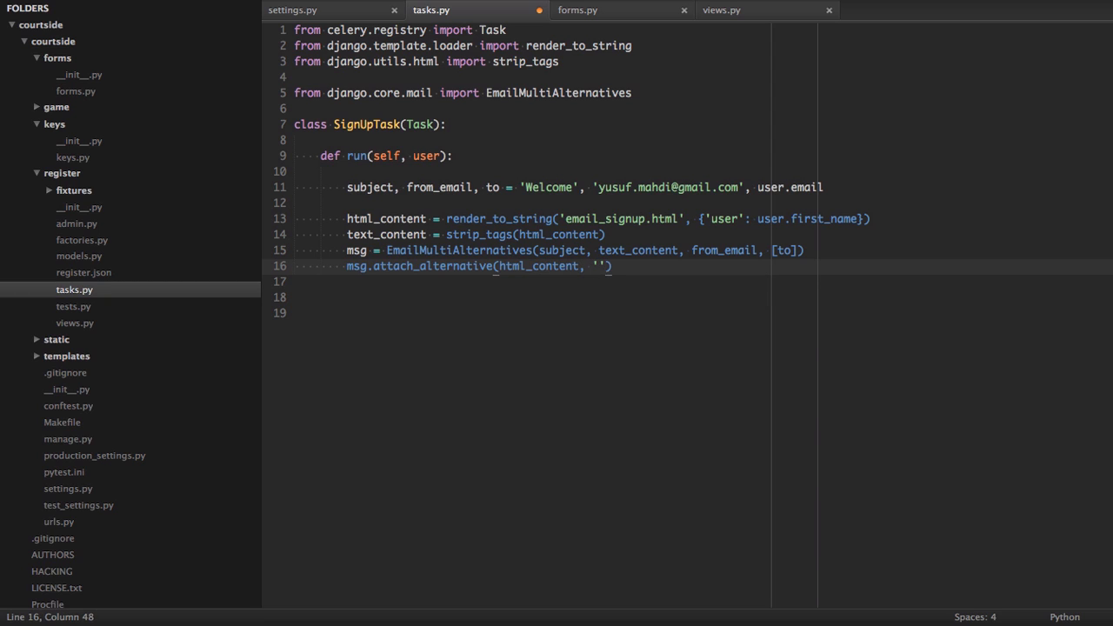
type("tex\"")
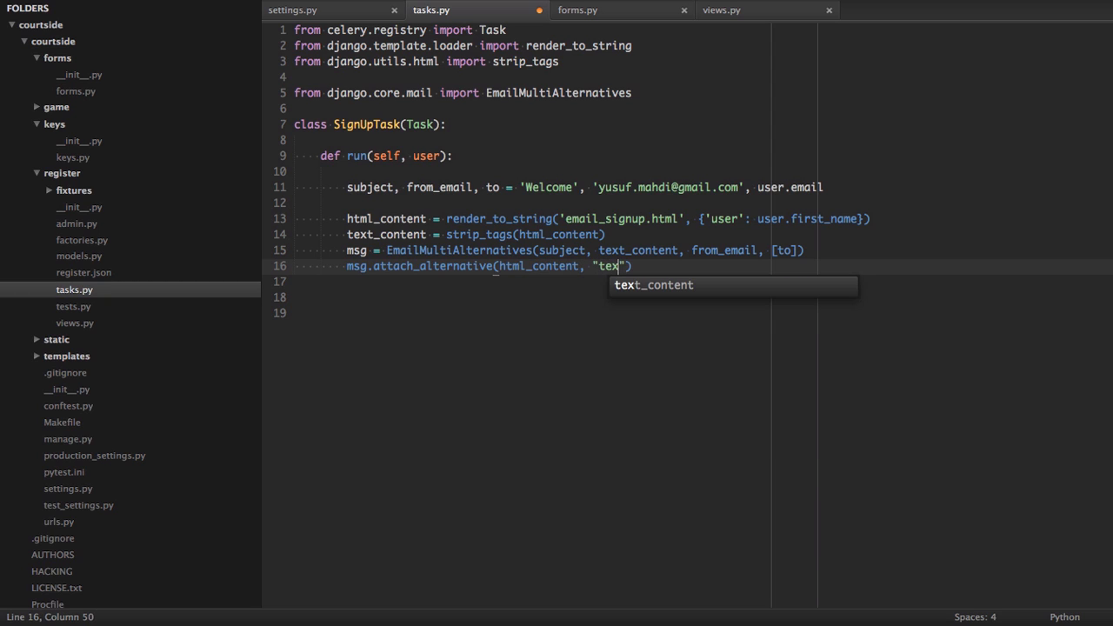
type("t/html")
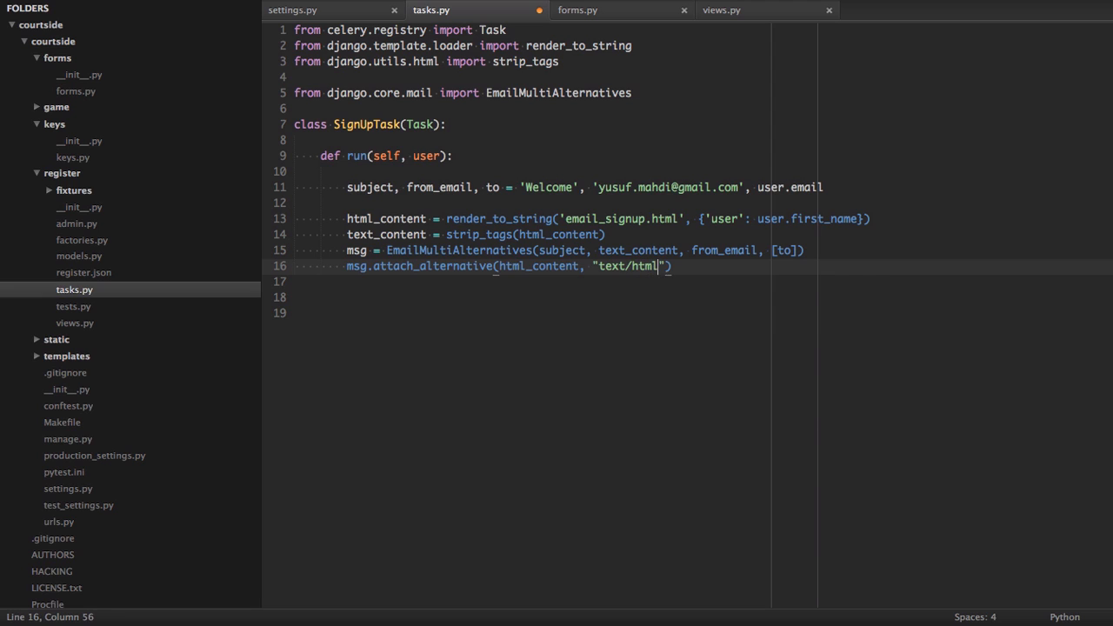
key("Enter")
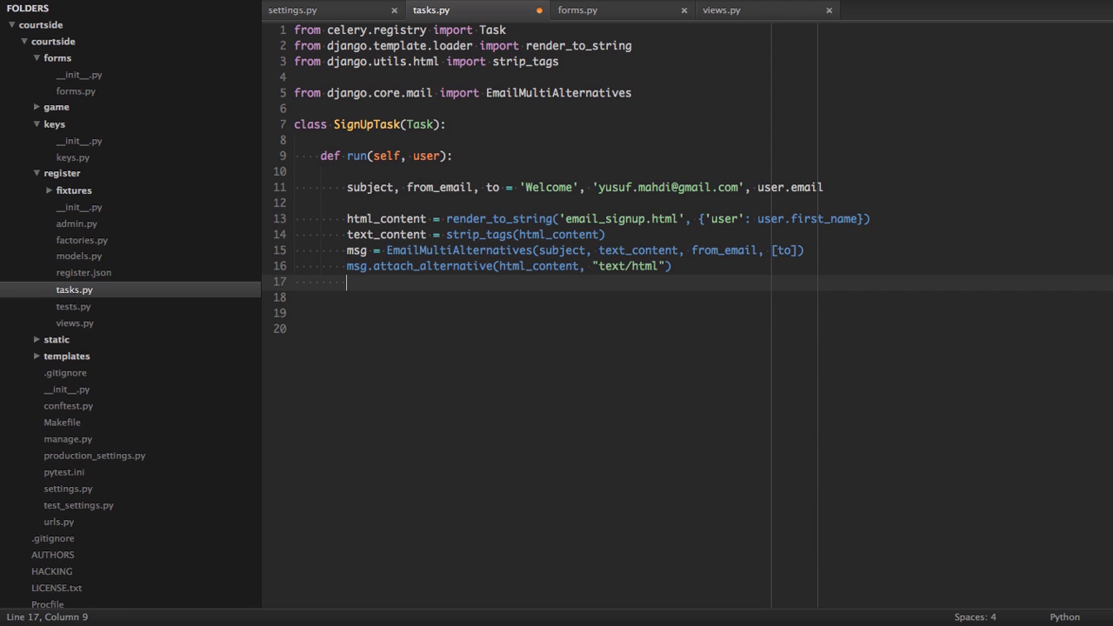
type("msg.send()")
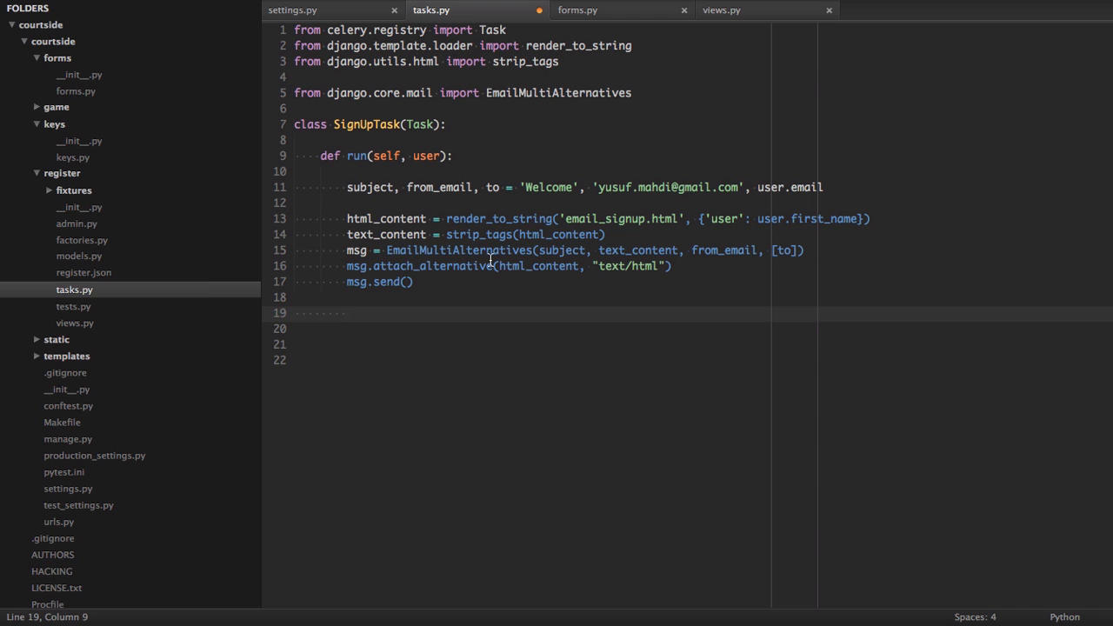
Step: Open templates/email_signup.html and select the user variable in 'Hi {{ user }}'
left_click(66, 356)
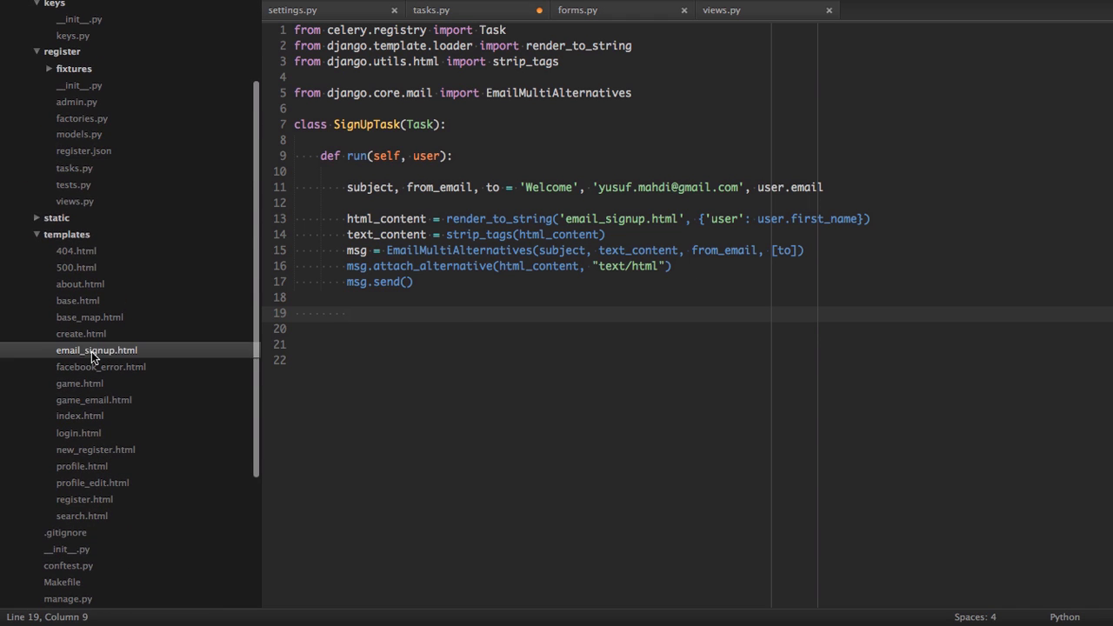
double_click(95, 349)
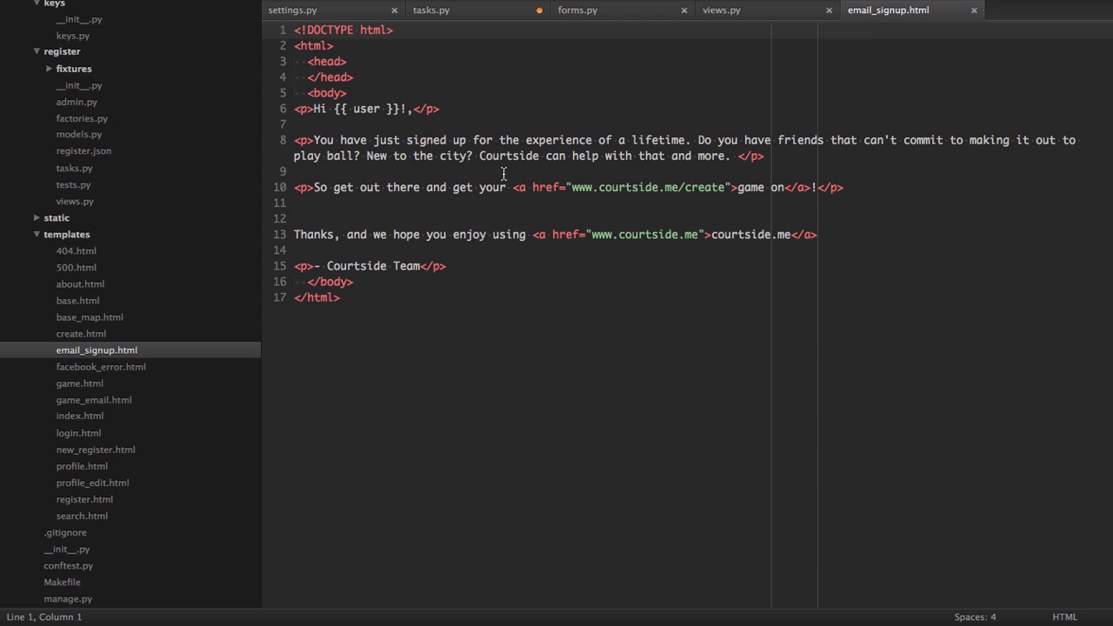
mouse_move(402, 193)
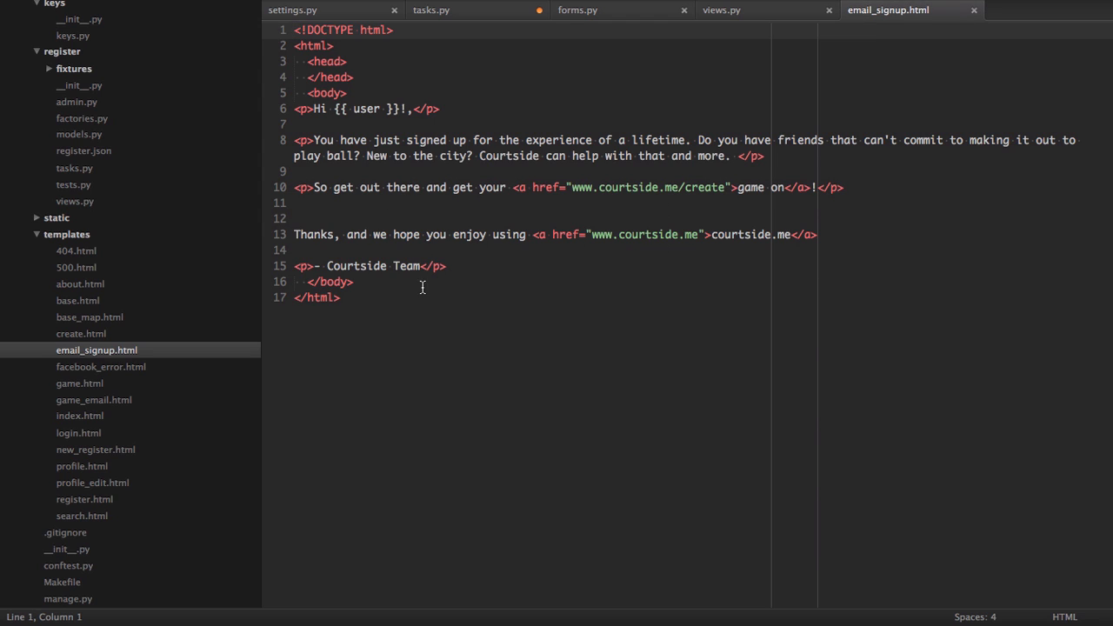
left_click(432, 10)
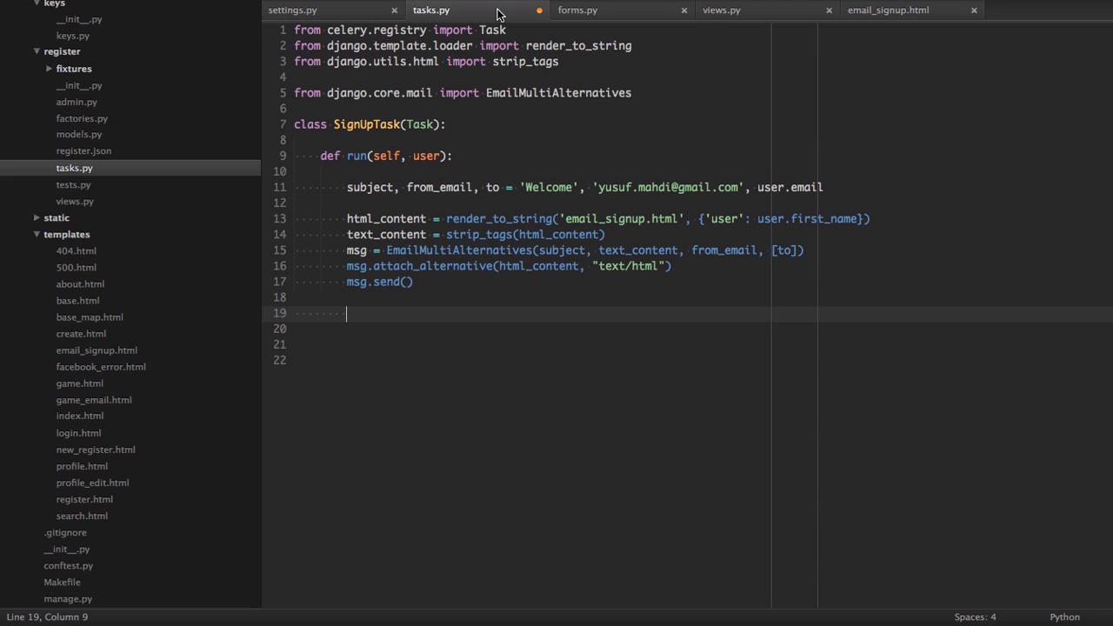
mouse_move(844, 225)
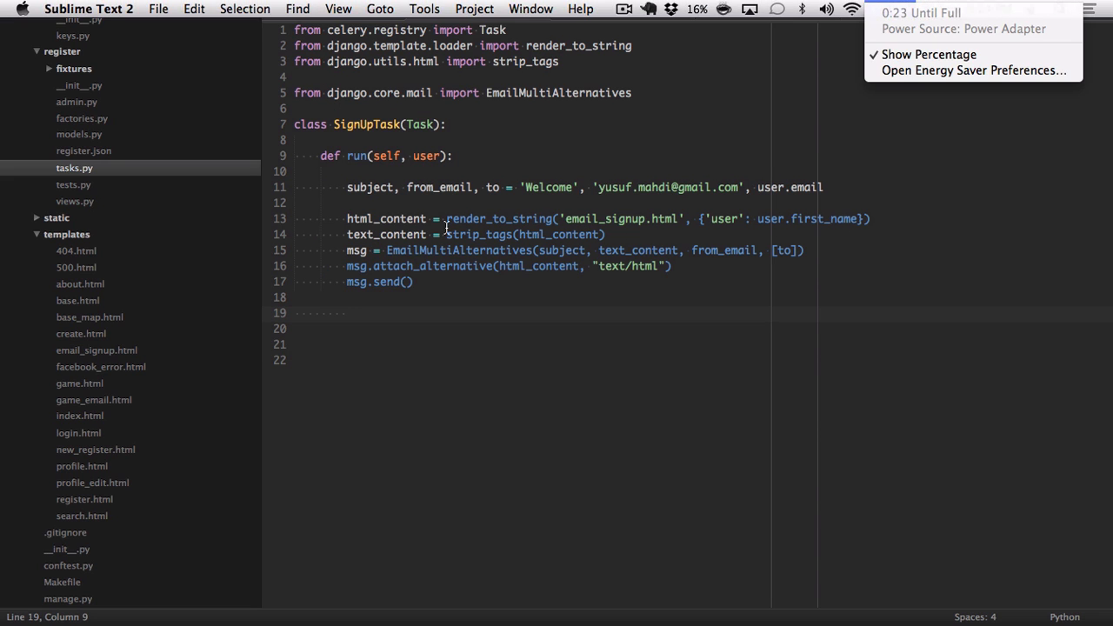
left_click(96, 350)
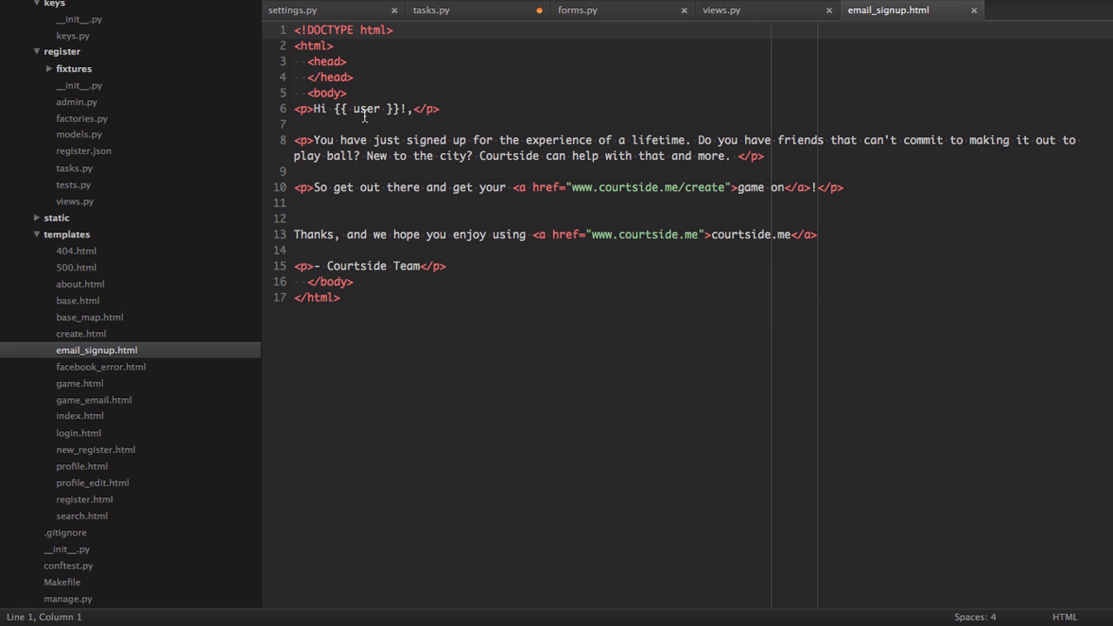
double_click(363, 109)
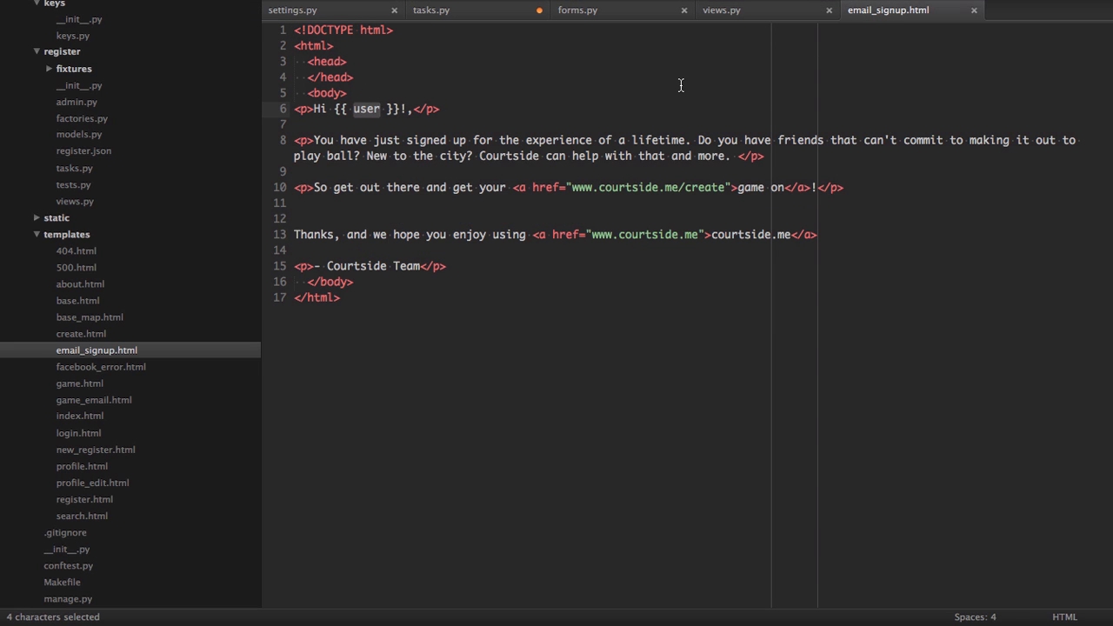
left_click(427, 9)
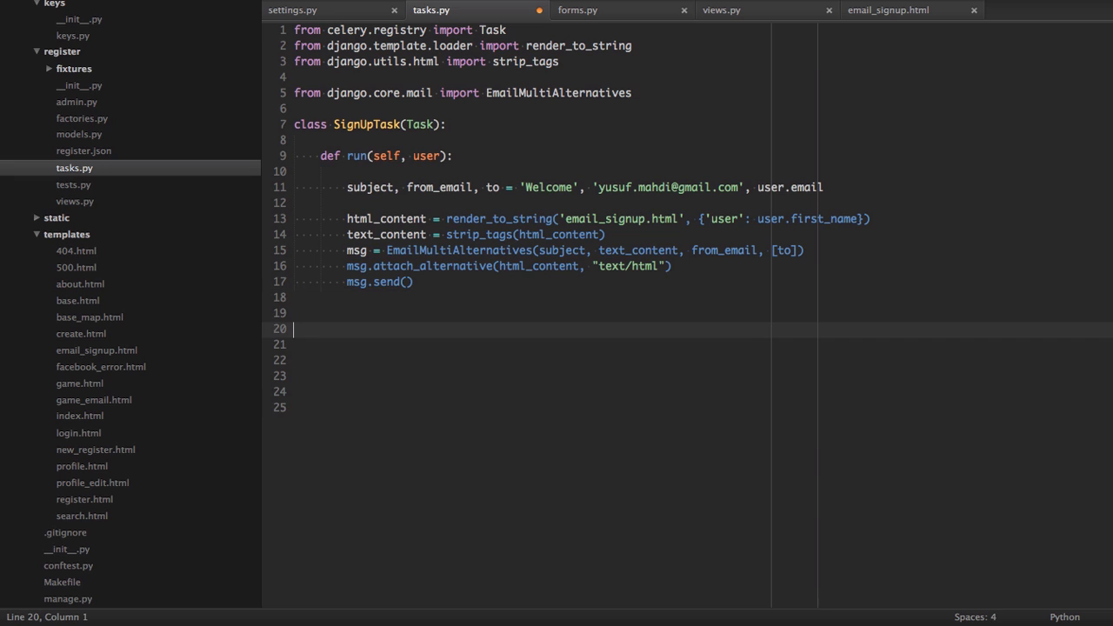
Step: Make line 1 'from celery.registry import task' and add 'from celery.task import Task' below
type("t")
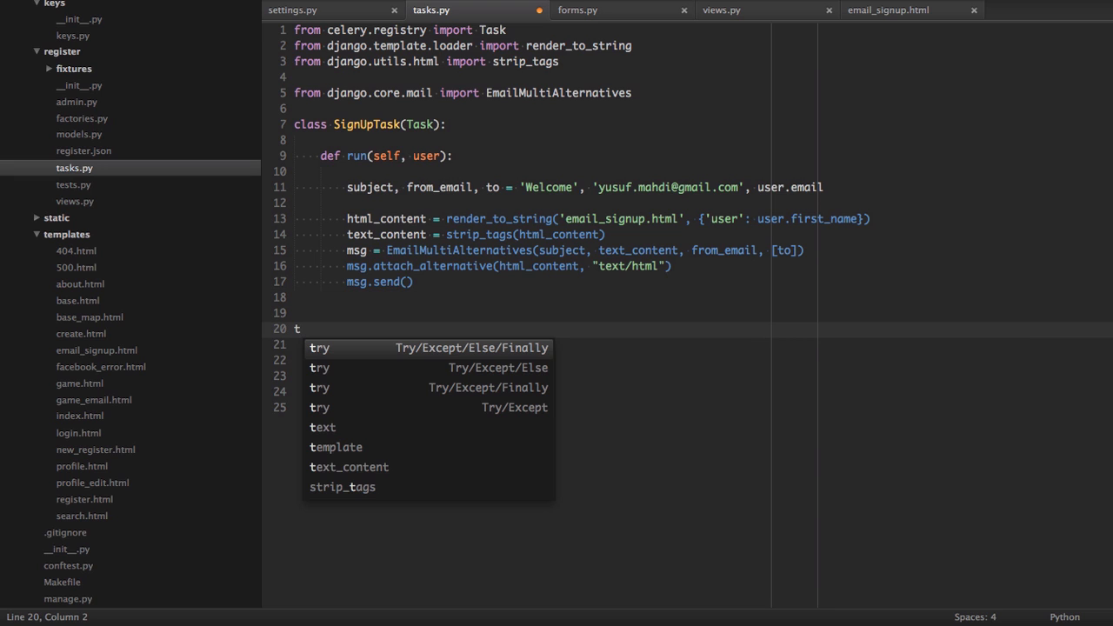
type("e")
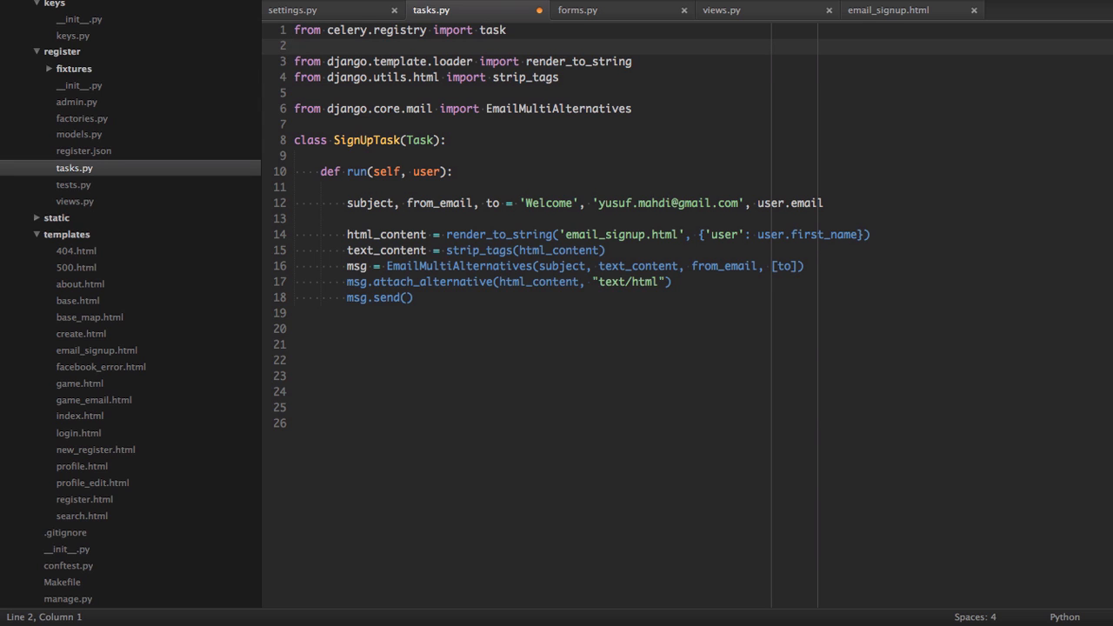
key("Enter")
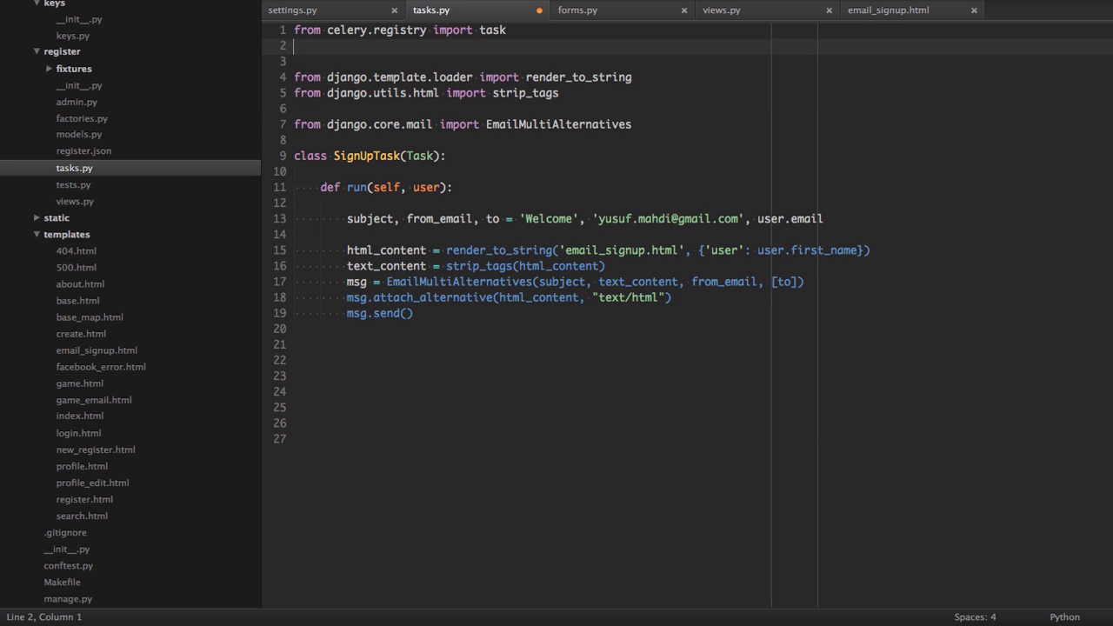
type("form celery")
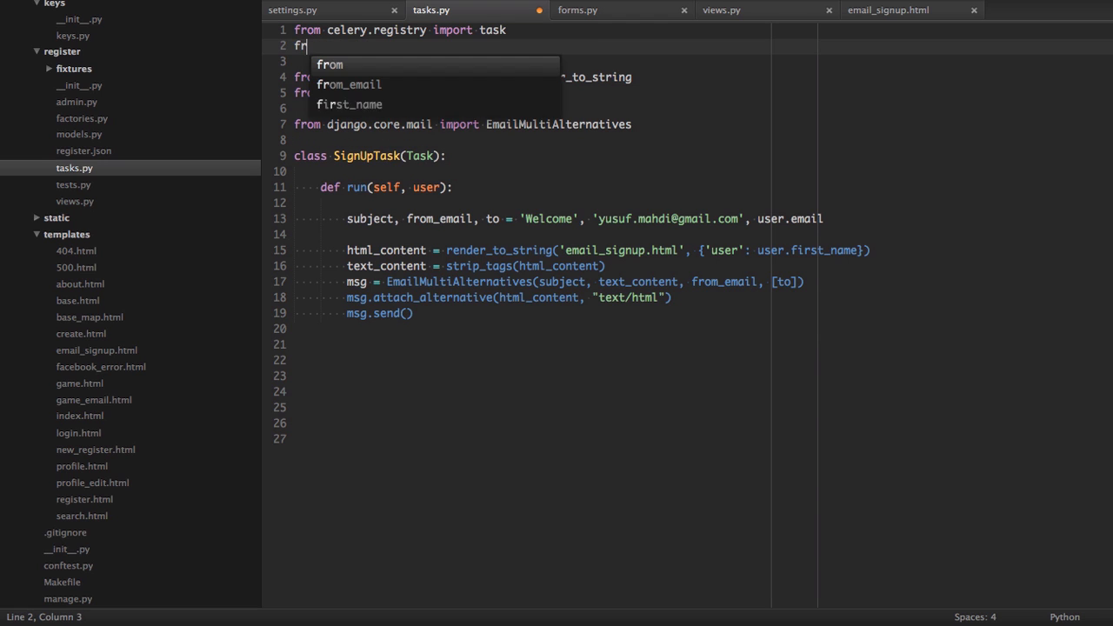
type("om celry.")
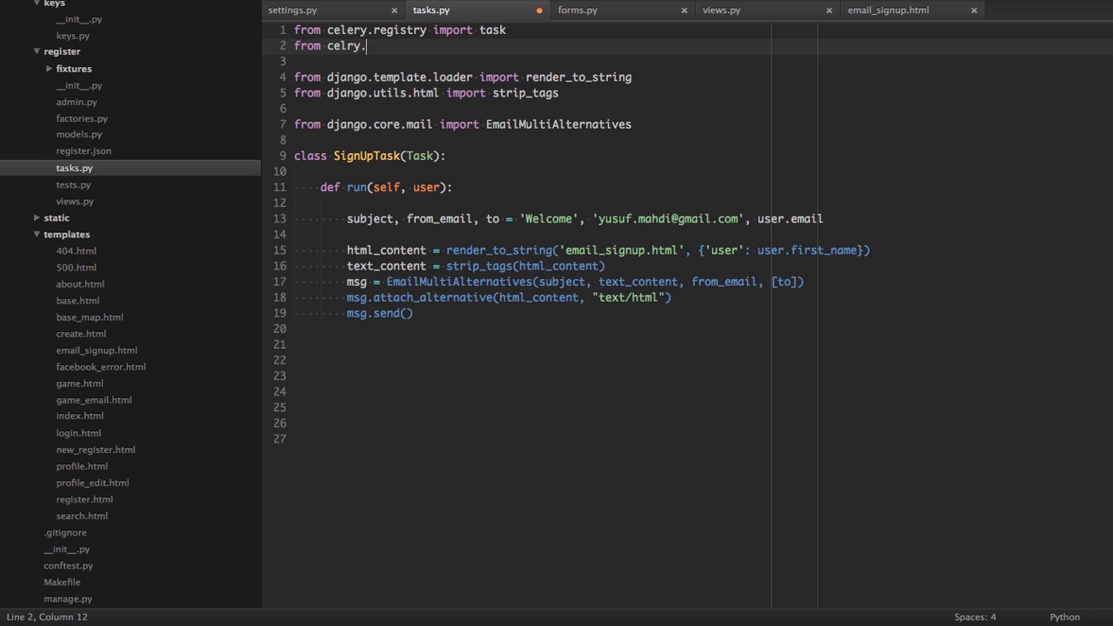
key("backspace")
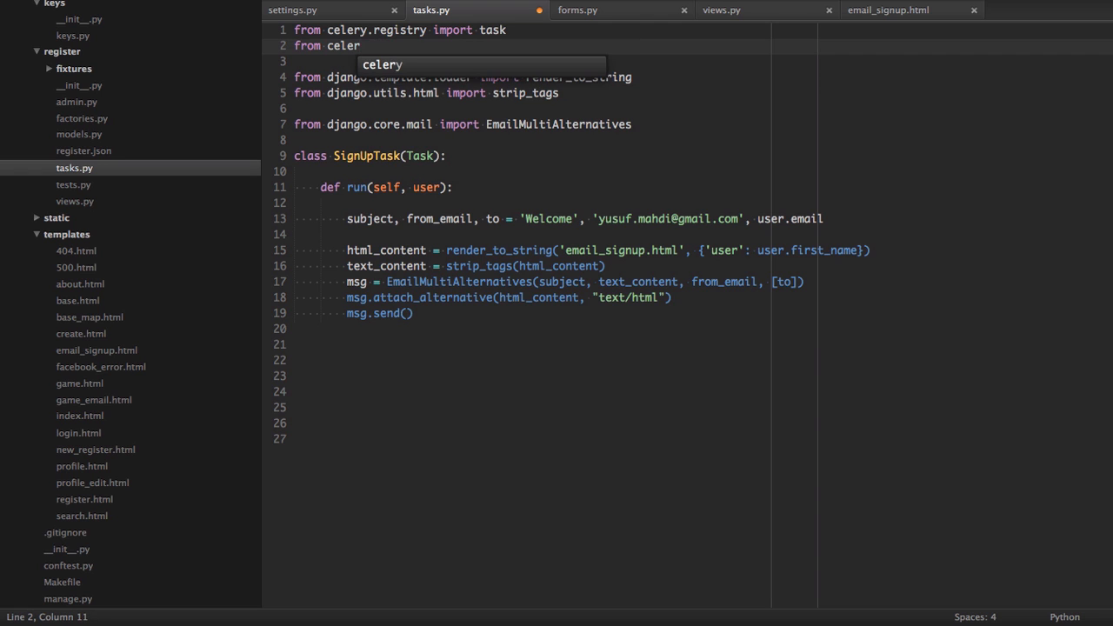
type(".task import Task")
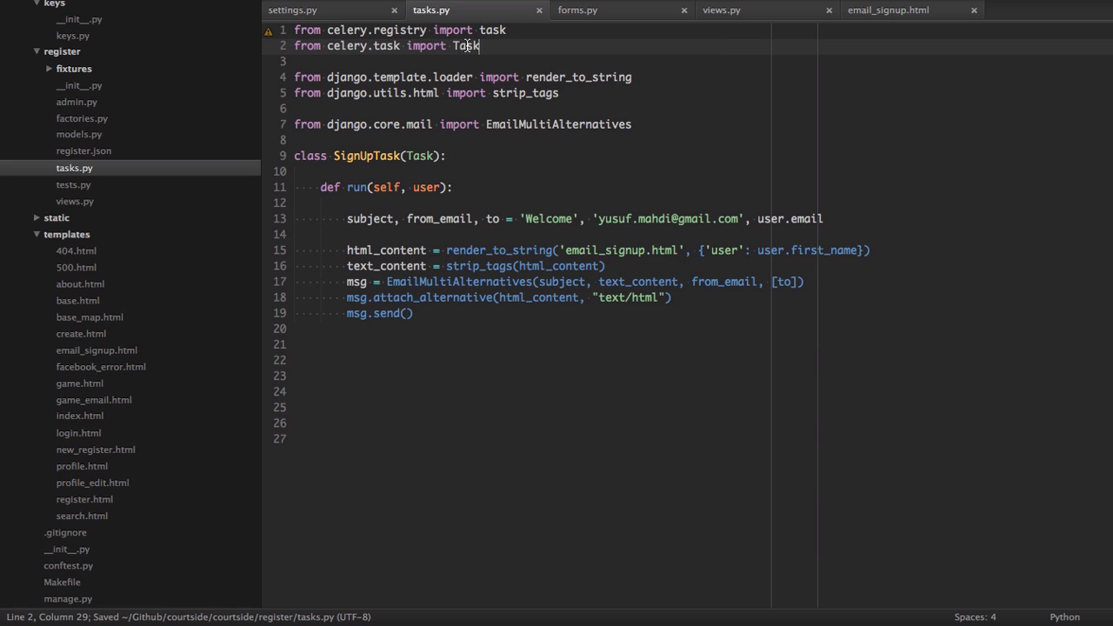
double_click(464, 45)
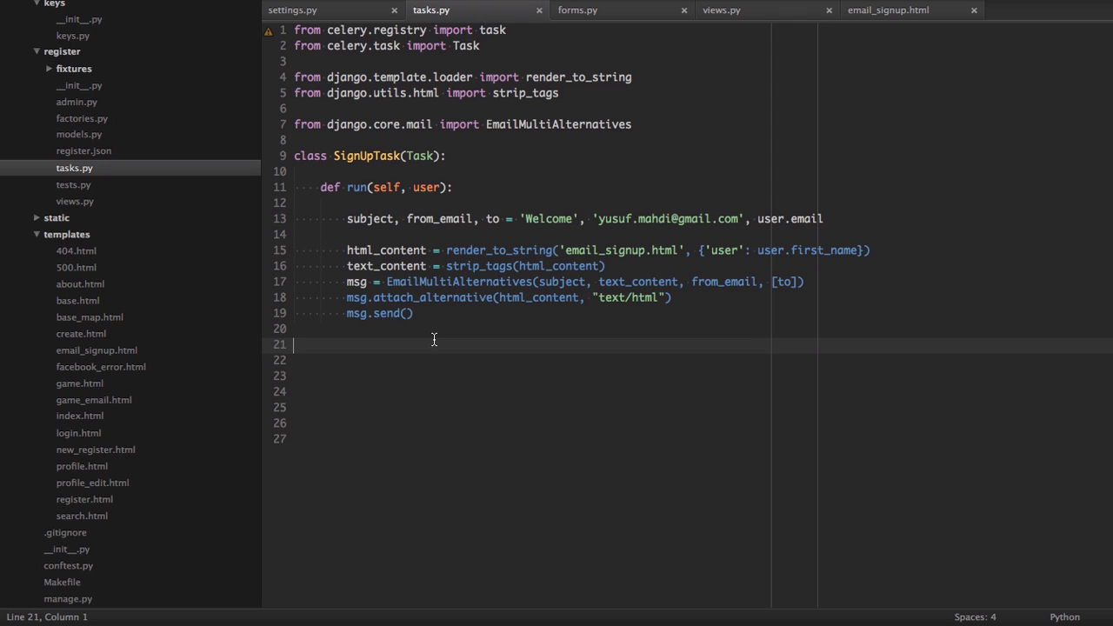
Step: Append task.register(SignUpTask) to the end of tasks.py, then bring up views.py
type("task.")
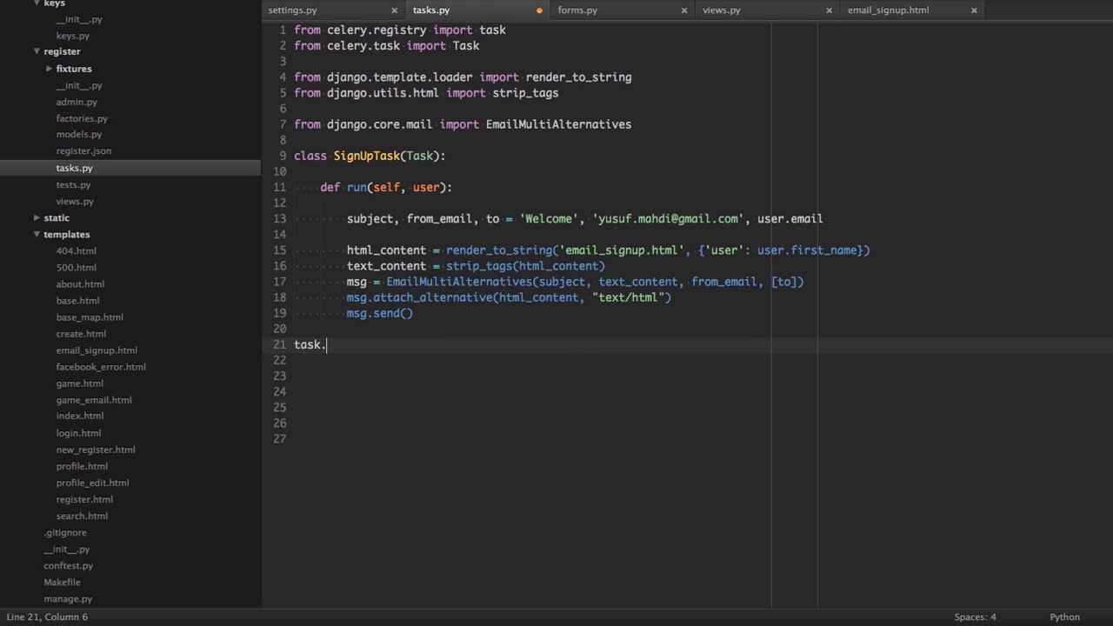
type("registe")
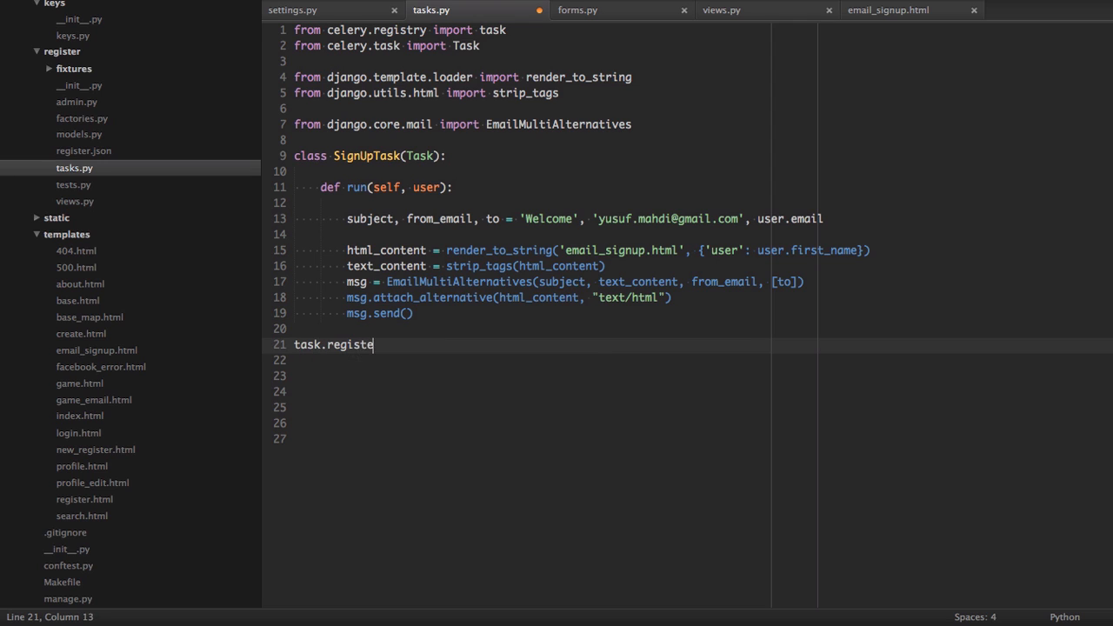
type("r(SignUpTask")
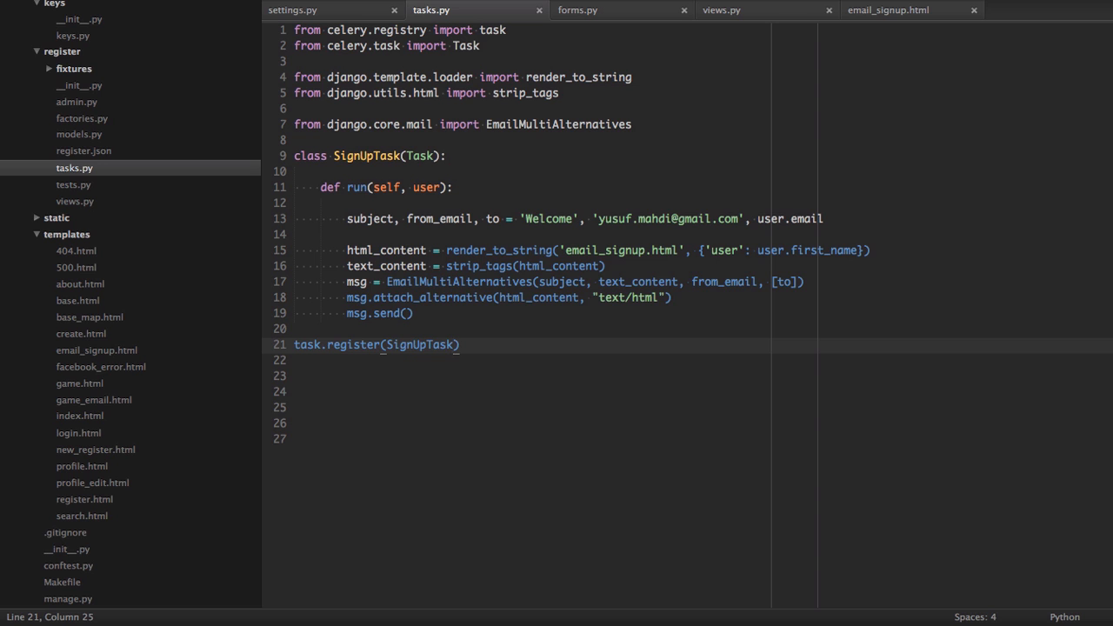
left_click(717, 11)
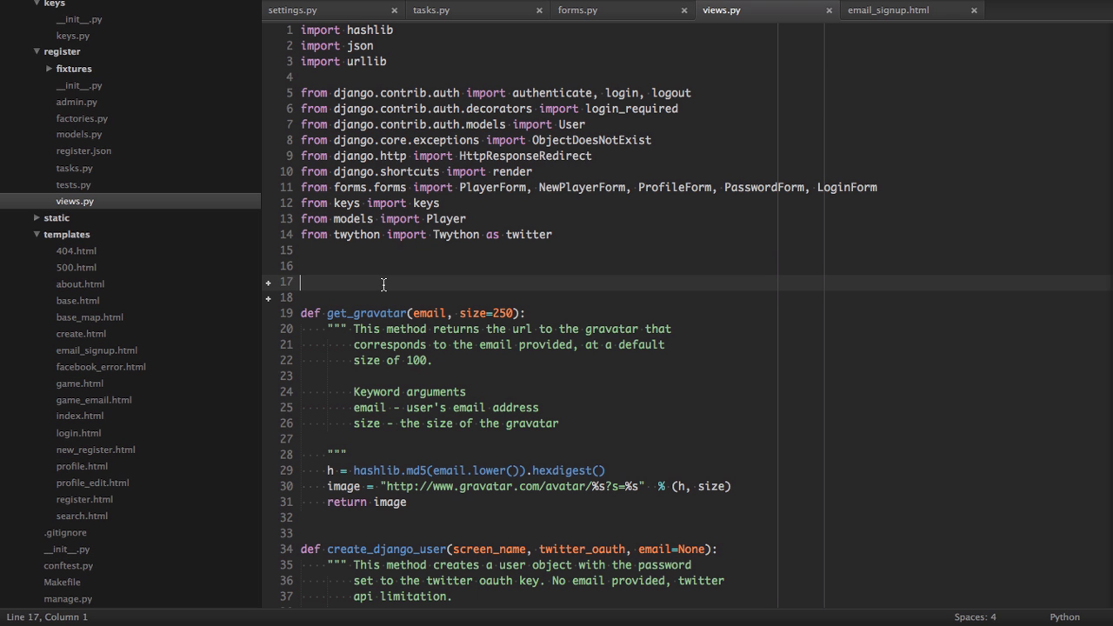
Step: Import SignUpTask in views.py and add SignUpTask.delay(user) under the email comment
type("frm")
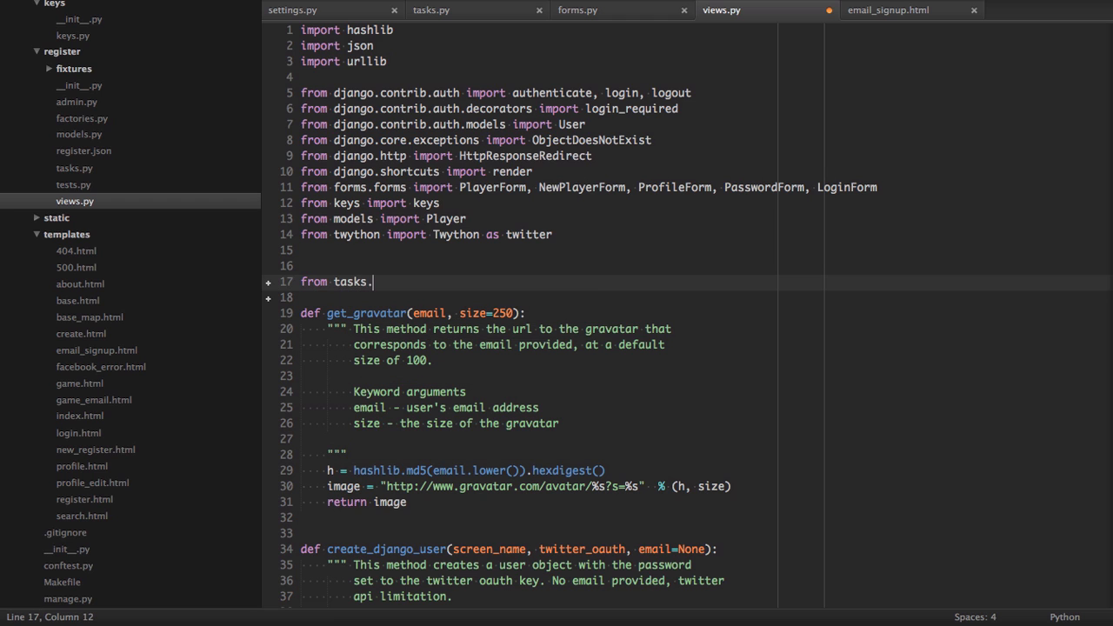
type("import SignUpTask")
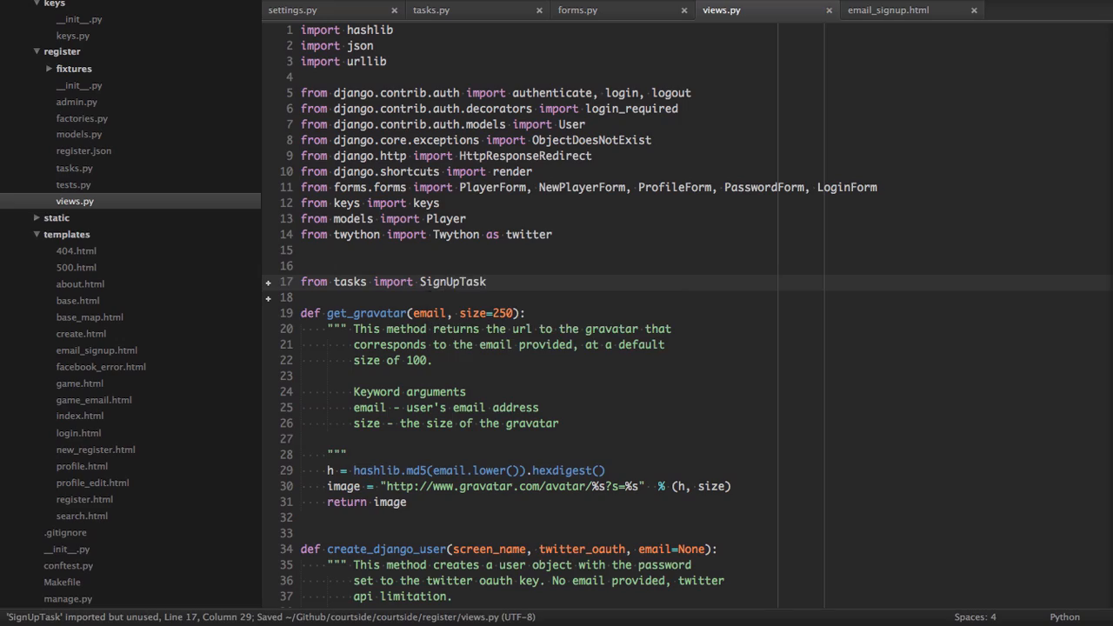
scroll("down", 3)
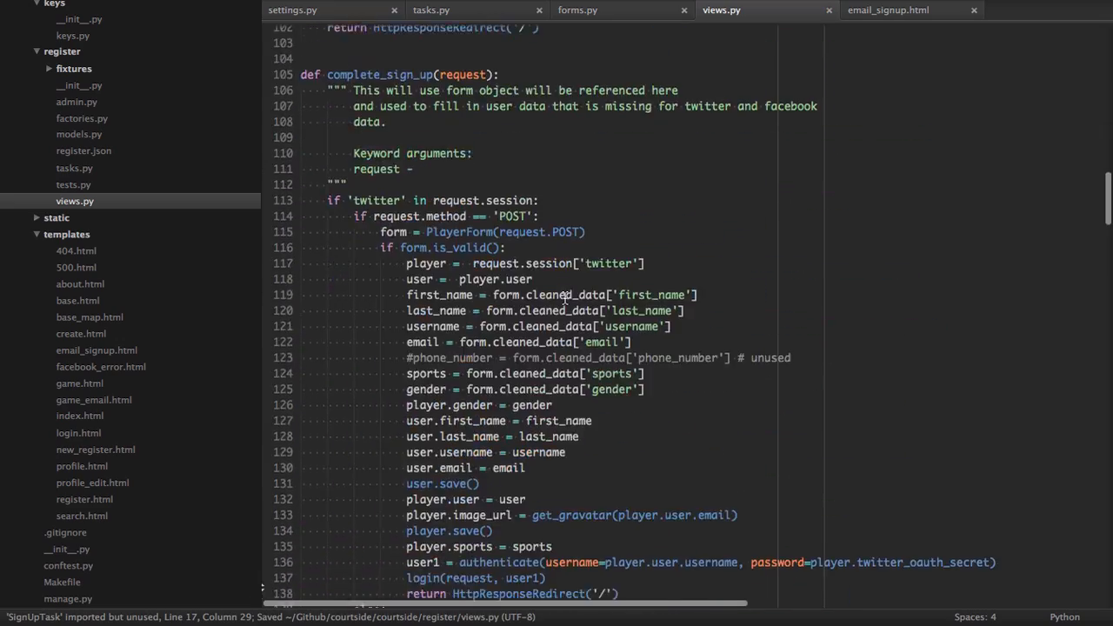
scroll("down", 3)
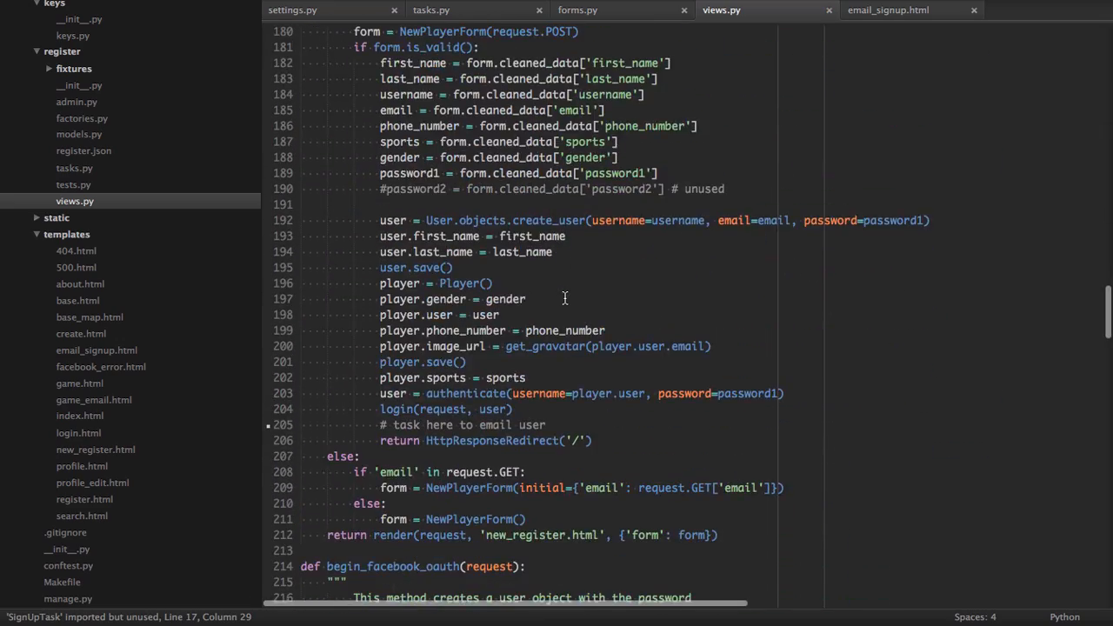
left_click(553, 424)
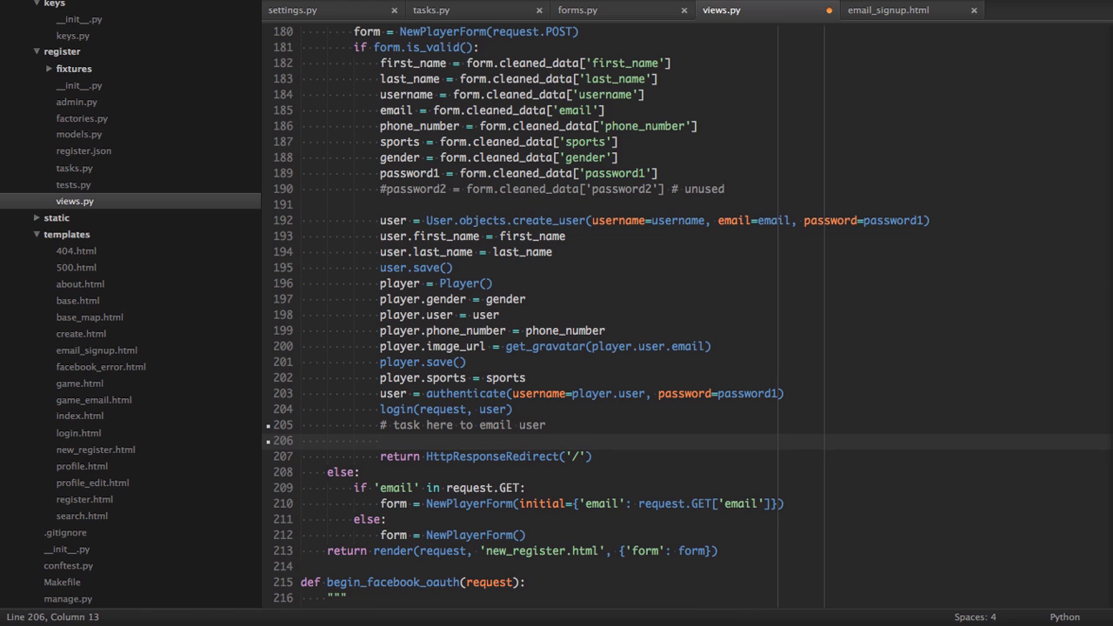
type("SignUpTask")
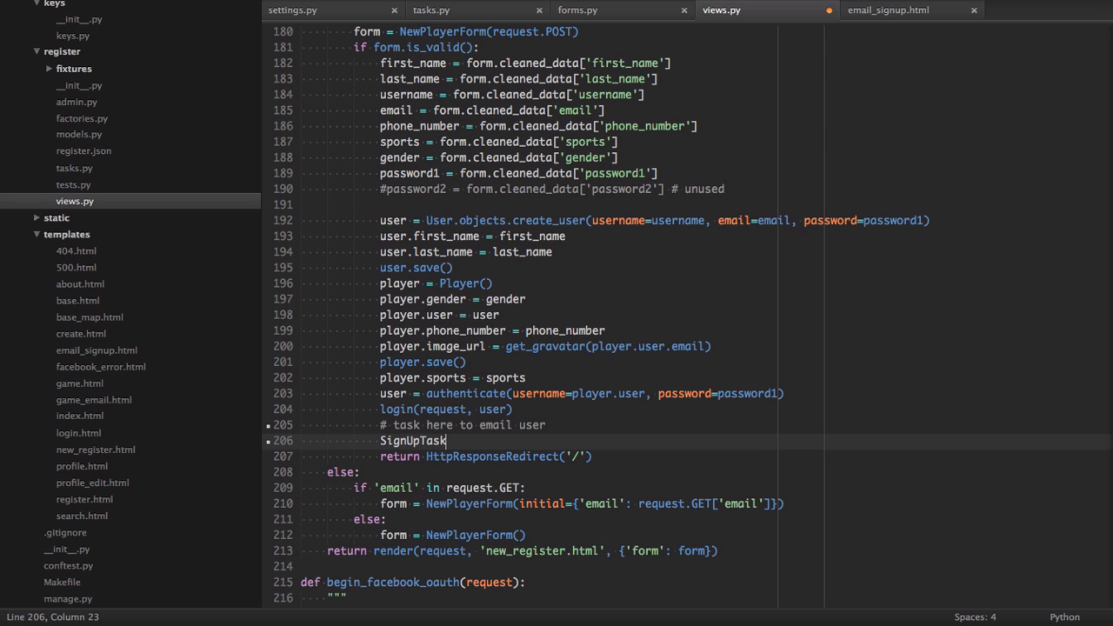
type(".delay(")
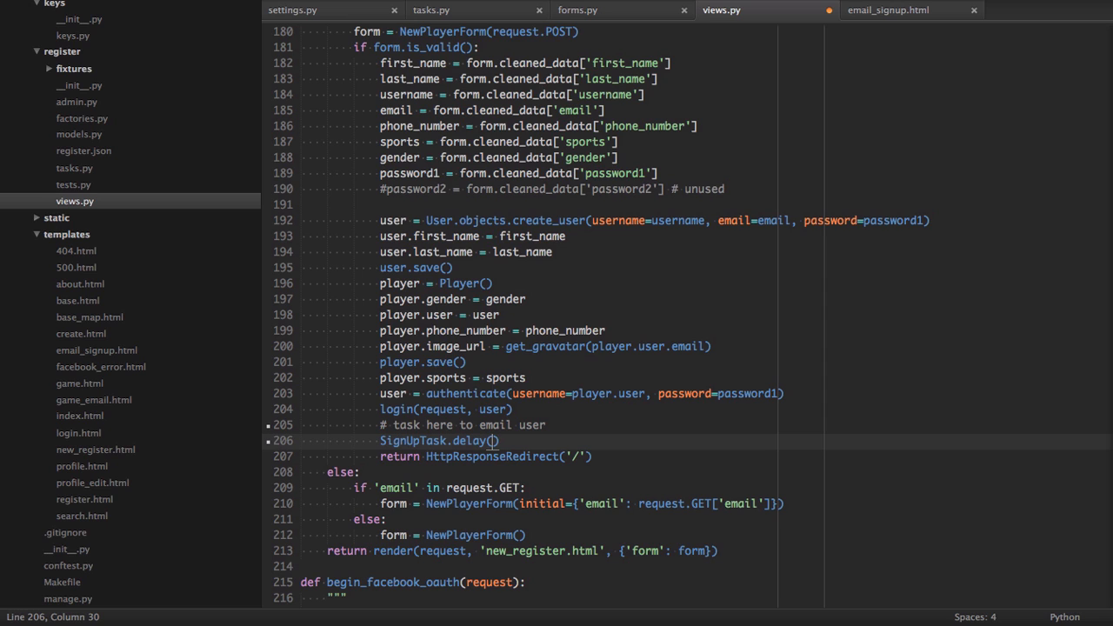
type("user")
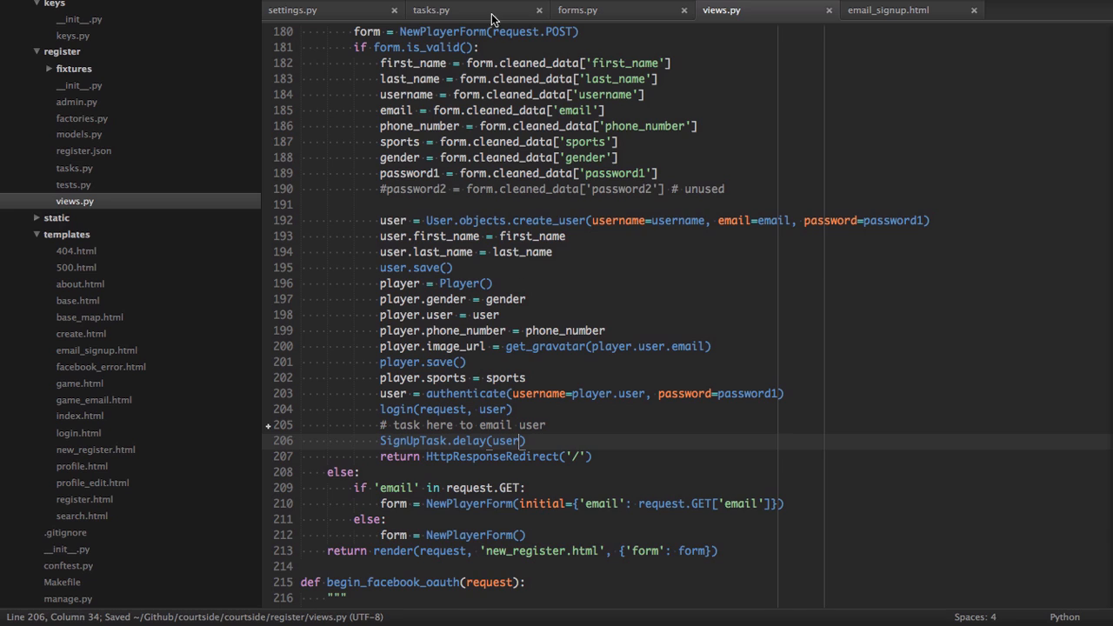
Step: Revise the registry import in tasks.py to use 'tasks', returning to views.py
left_click(446, 10)
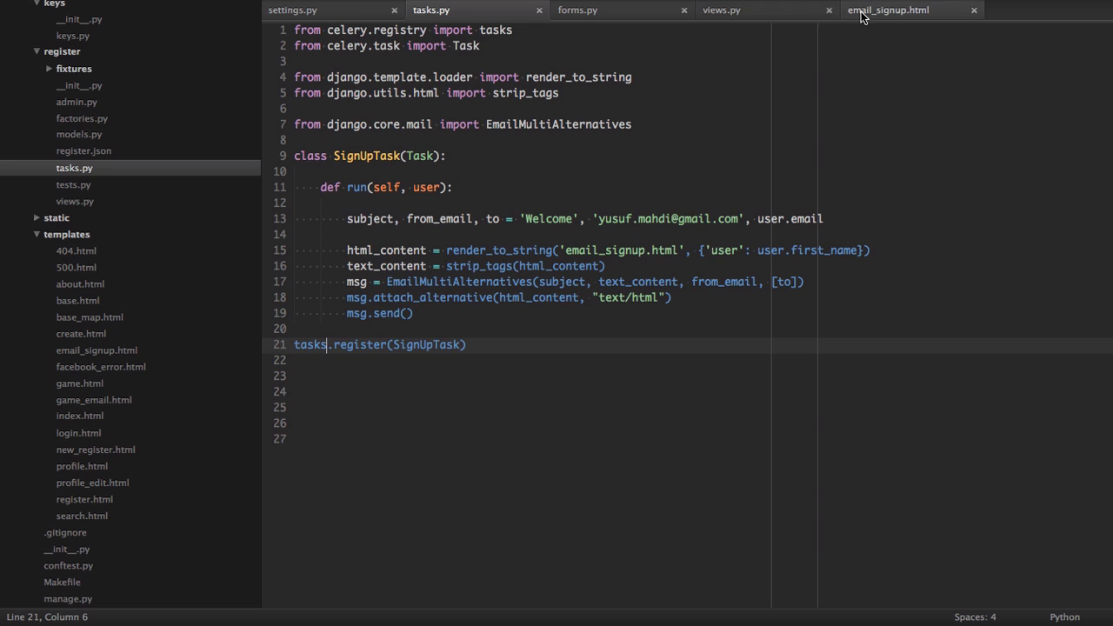
left_click(726, 10)
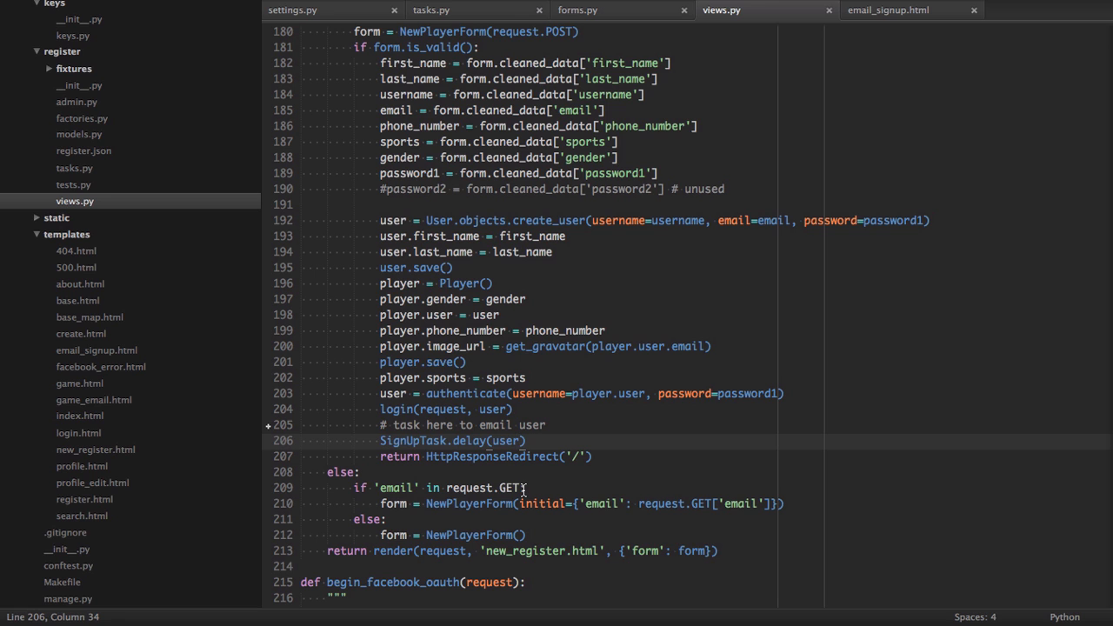
key("Cmd+Tab")
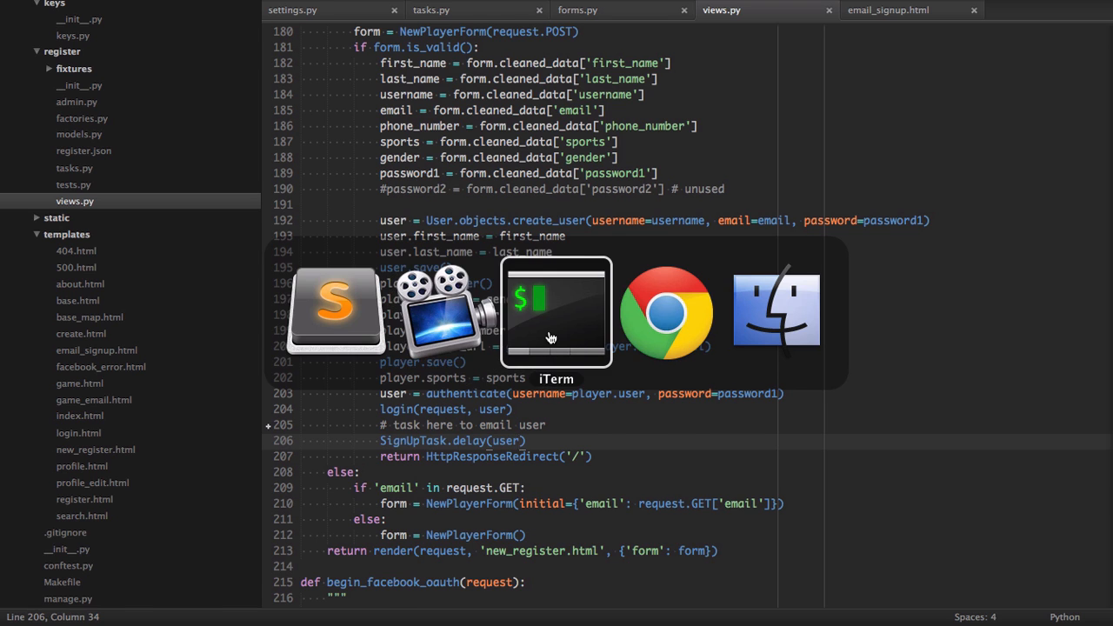
Step: Run 'python courtside/manage.py celeryd' in iTerm to start the Celery worker
left_click(556, 314)
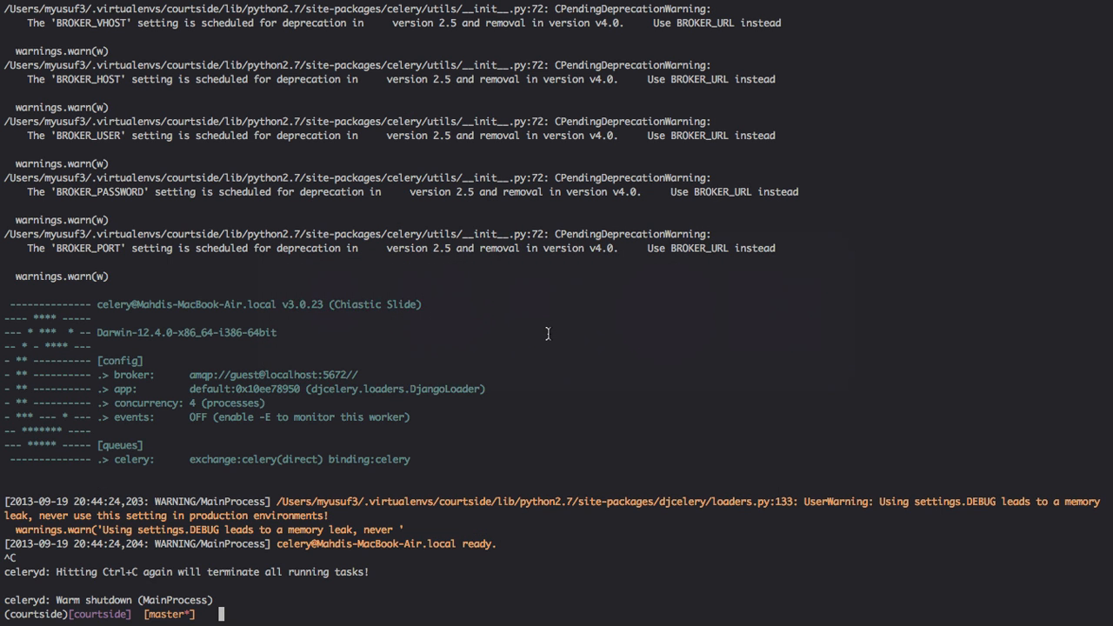
type("python courtside/manage.py celeryd")
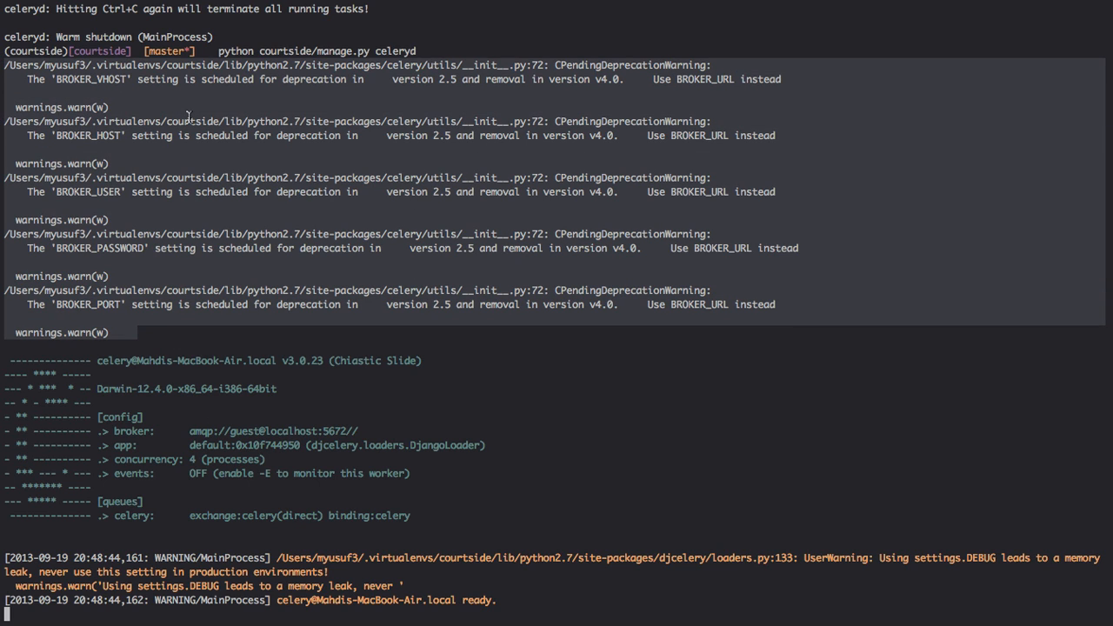
mouse_move(531, 230)
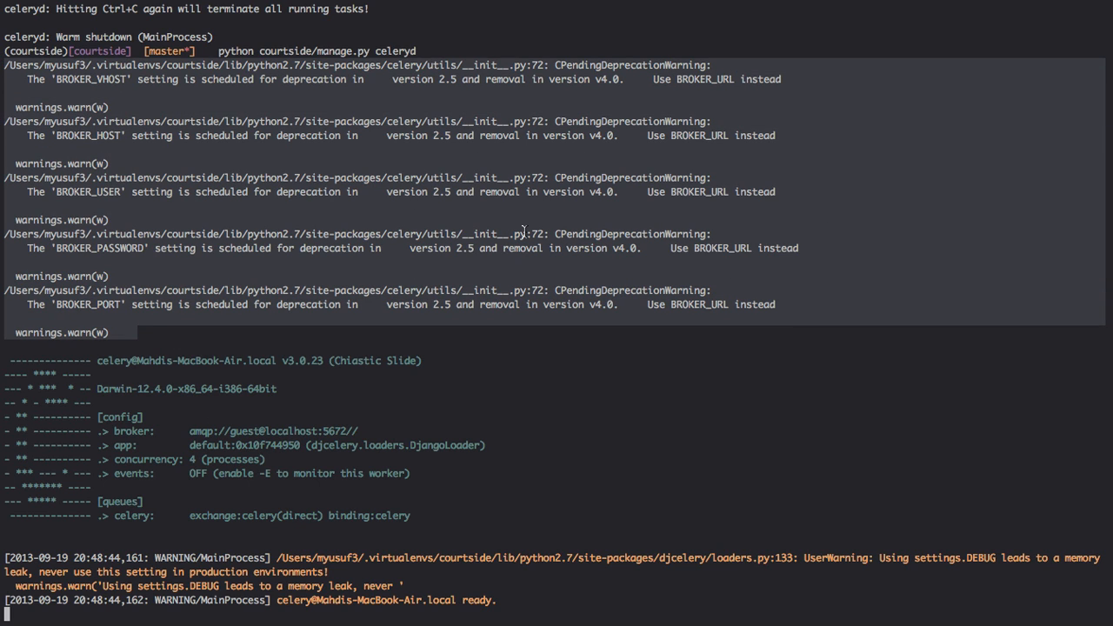
mouse_move(525, 601)
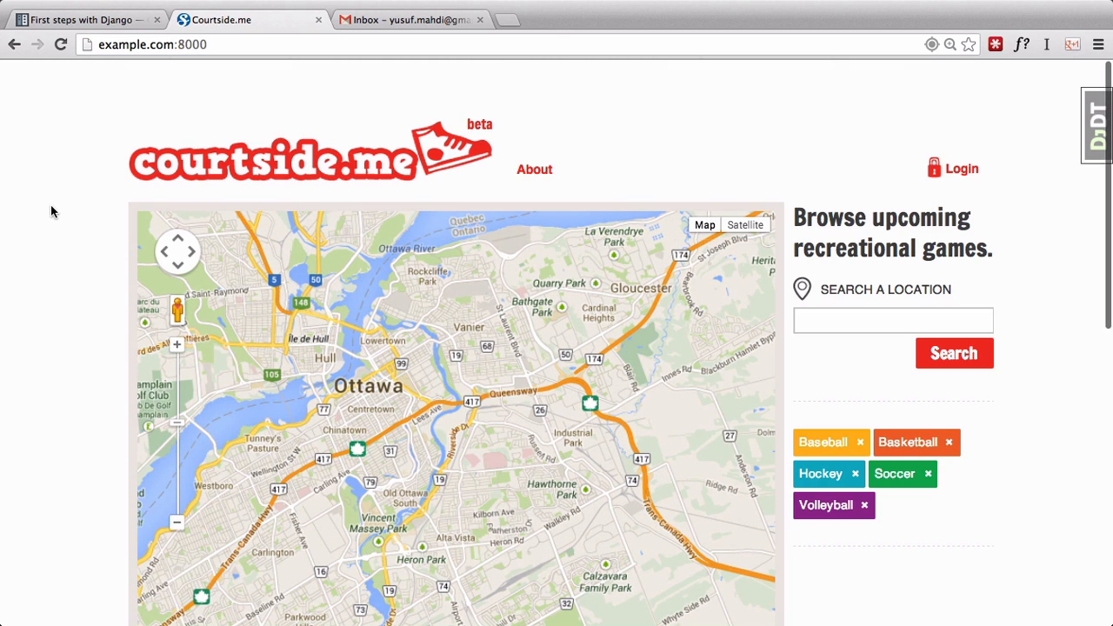
scroll("down", 3)
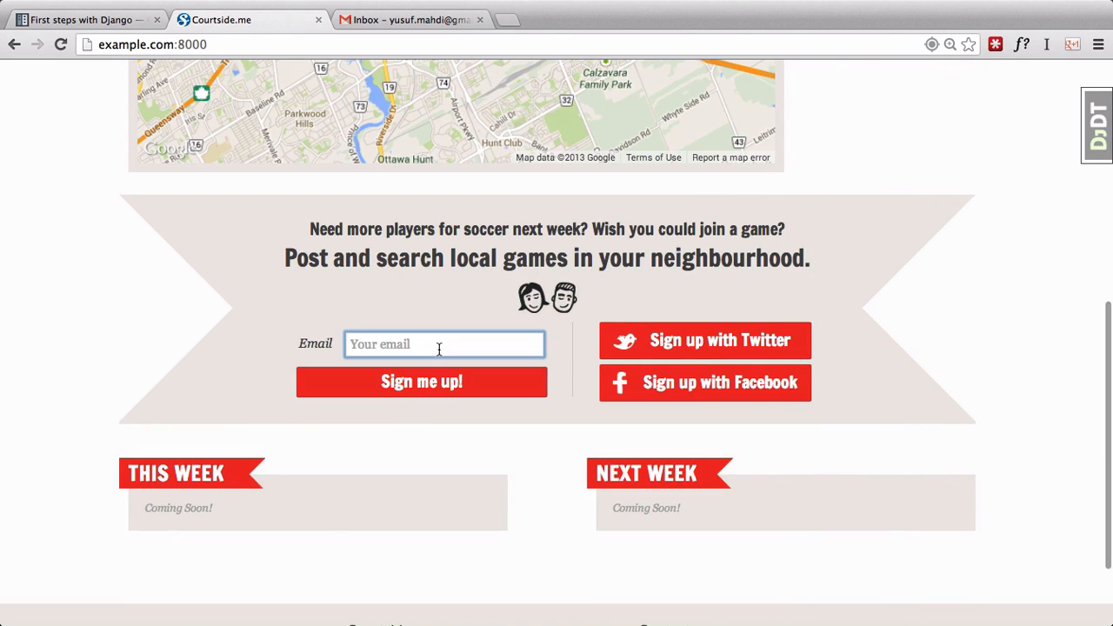
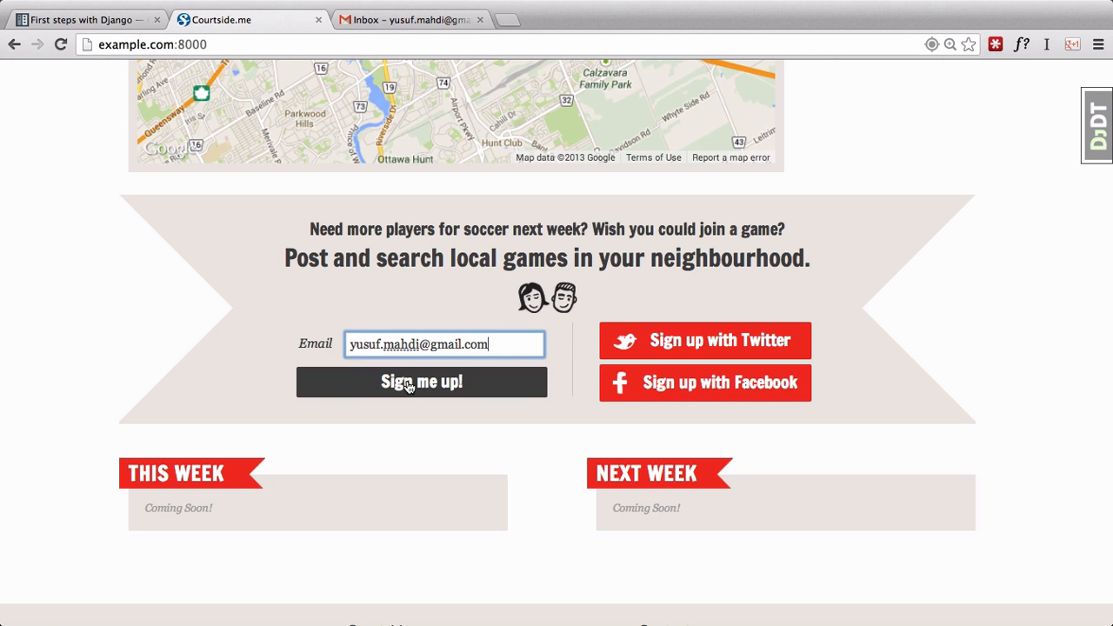
left_click(422, 381)
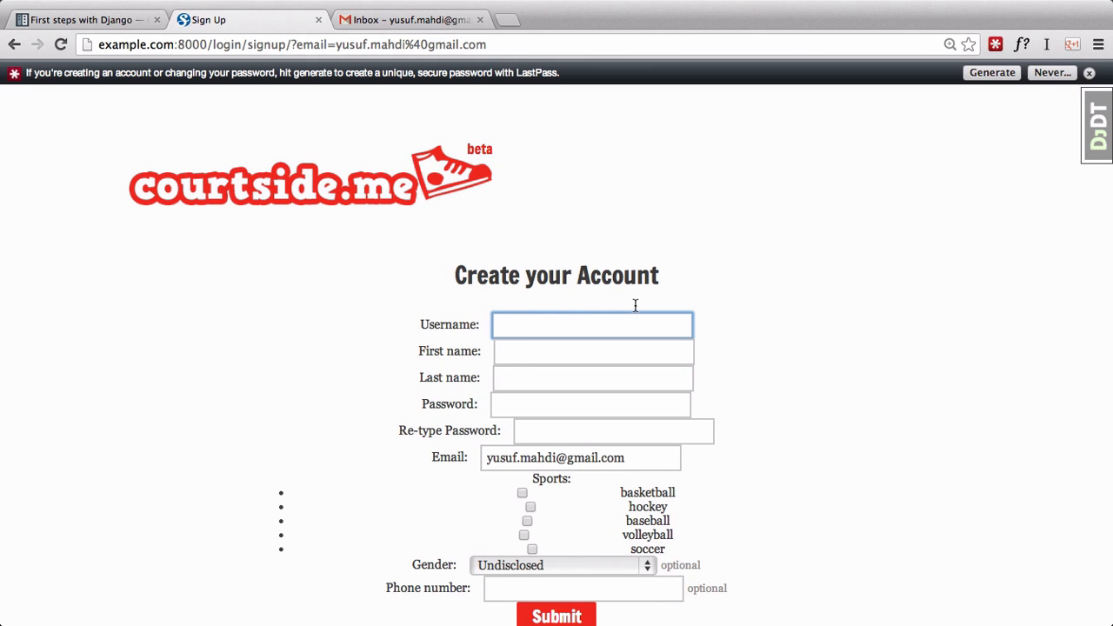
type("myusuf31")
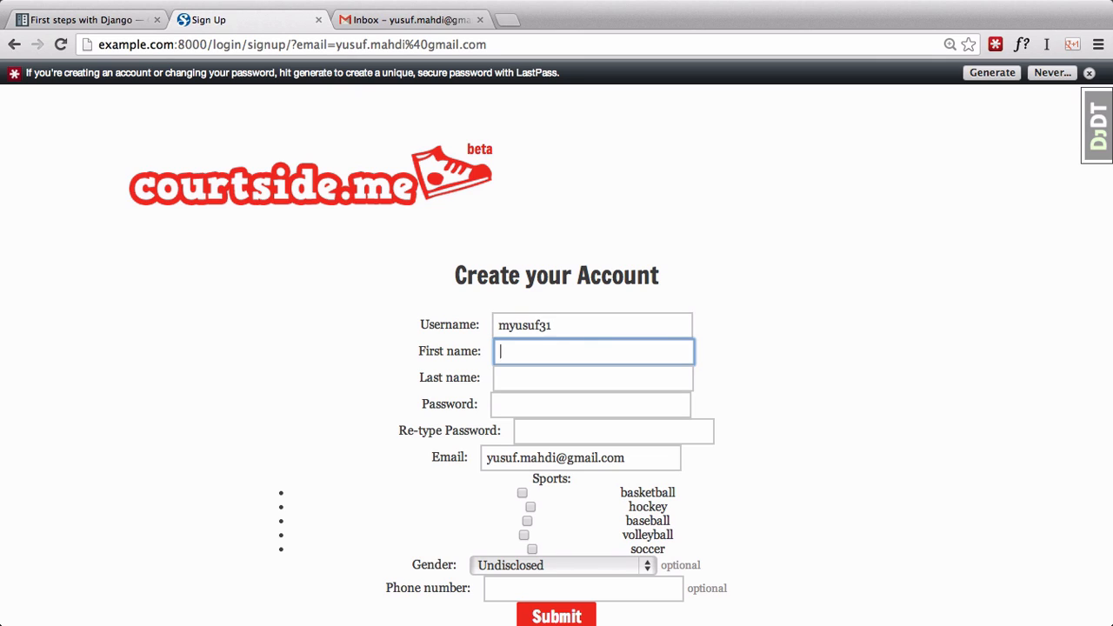
type("Yusuf")
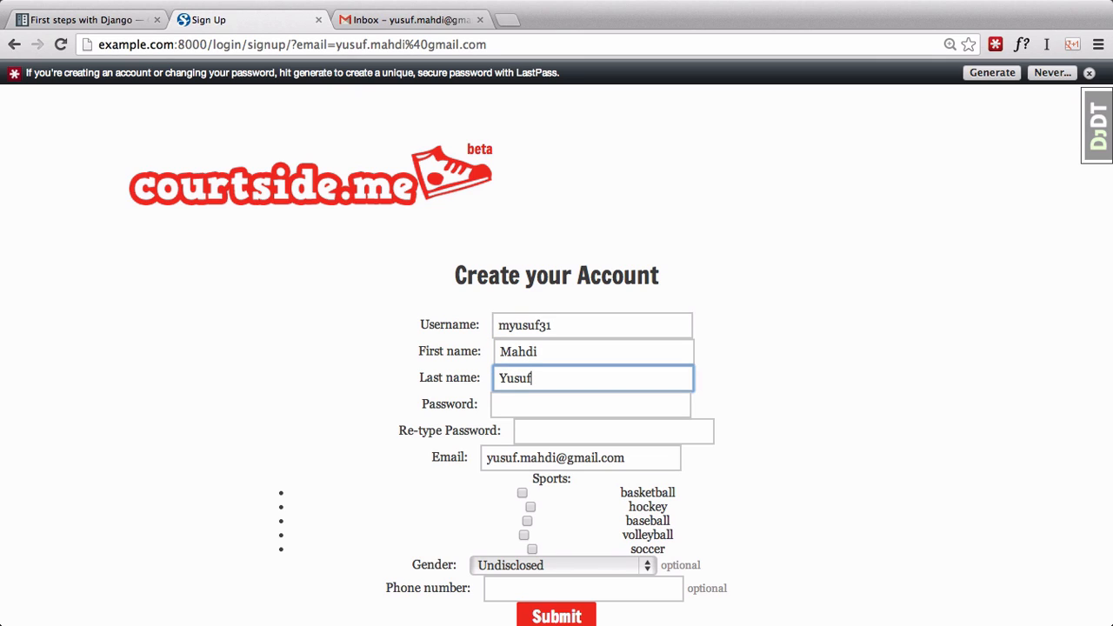
type("••")
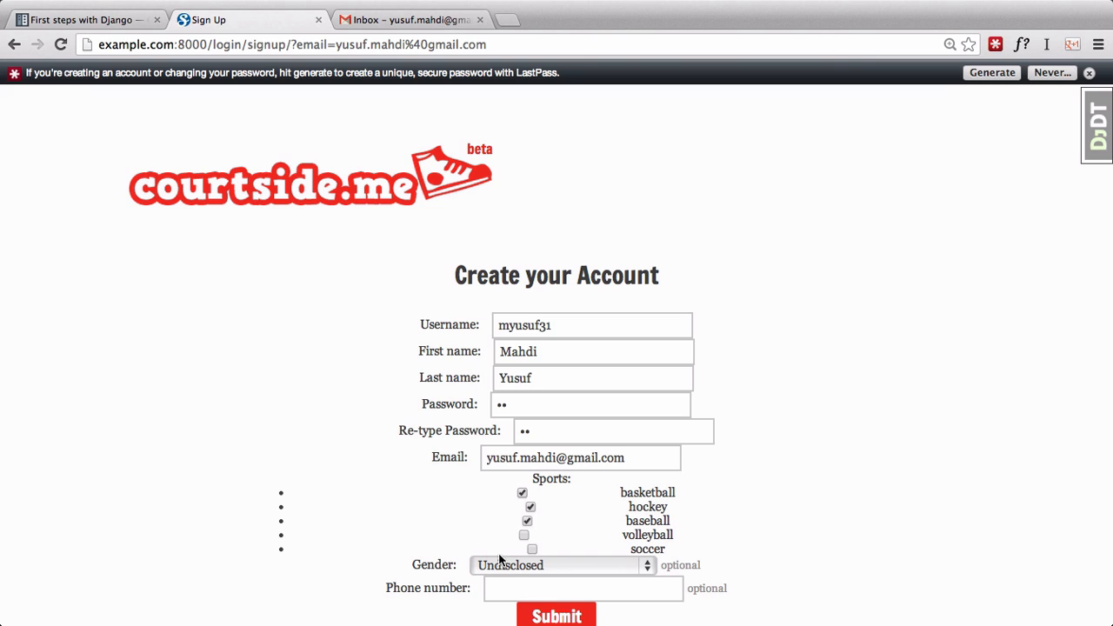
left_click(563, 566)
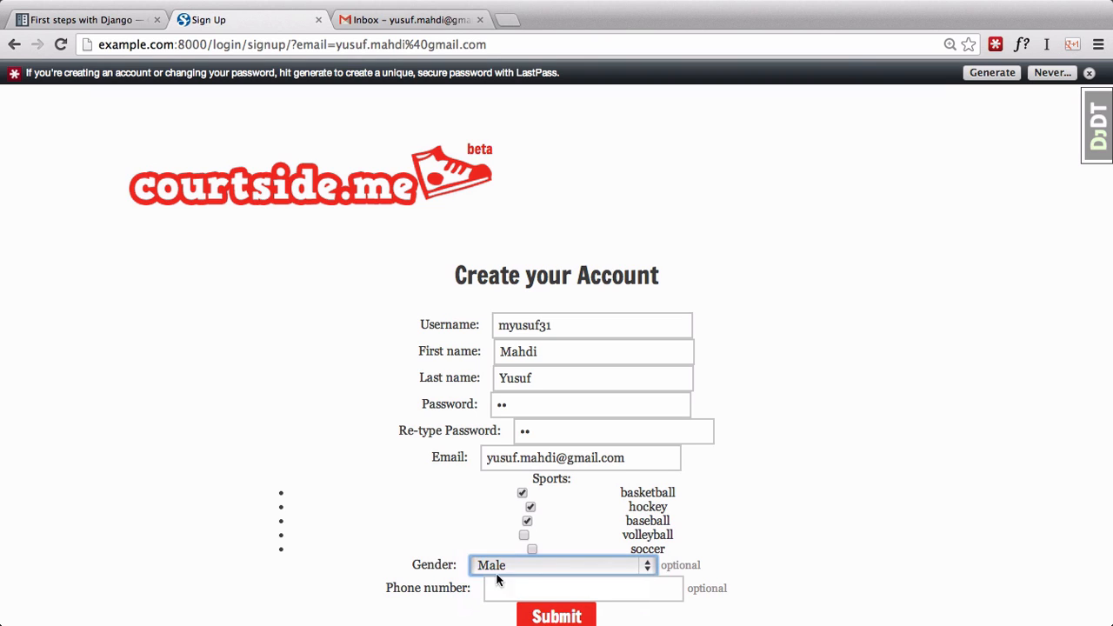
left_click(557, 616)
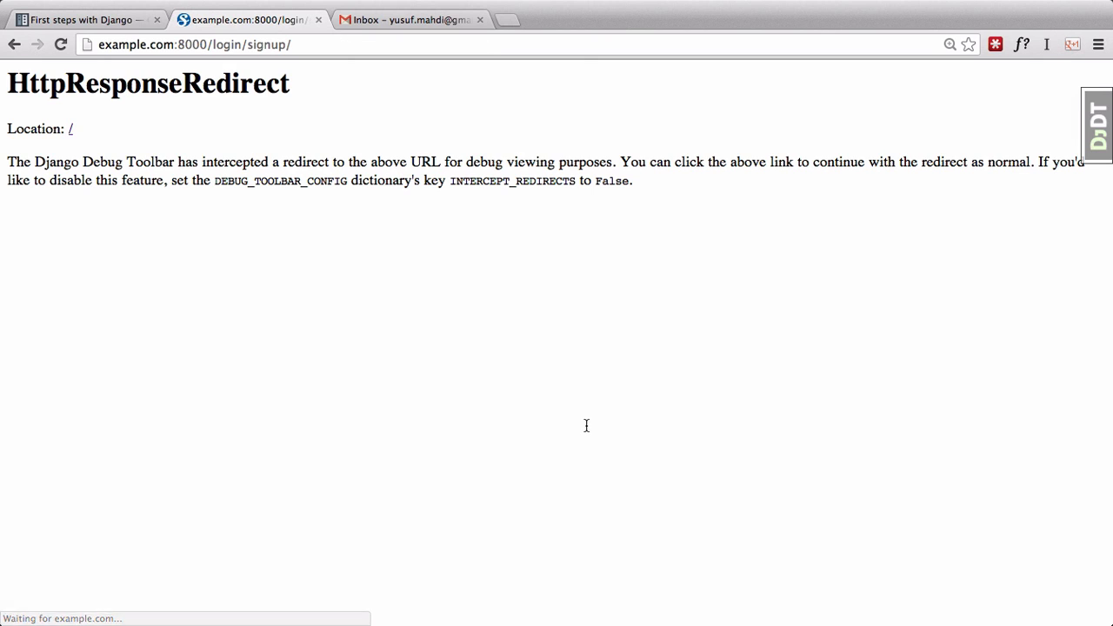
left_click(71, 129)
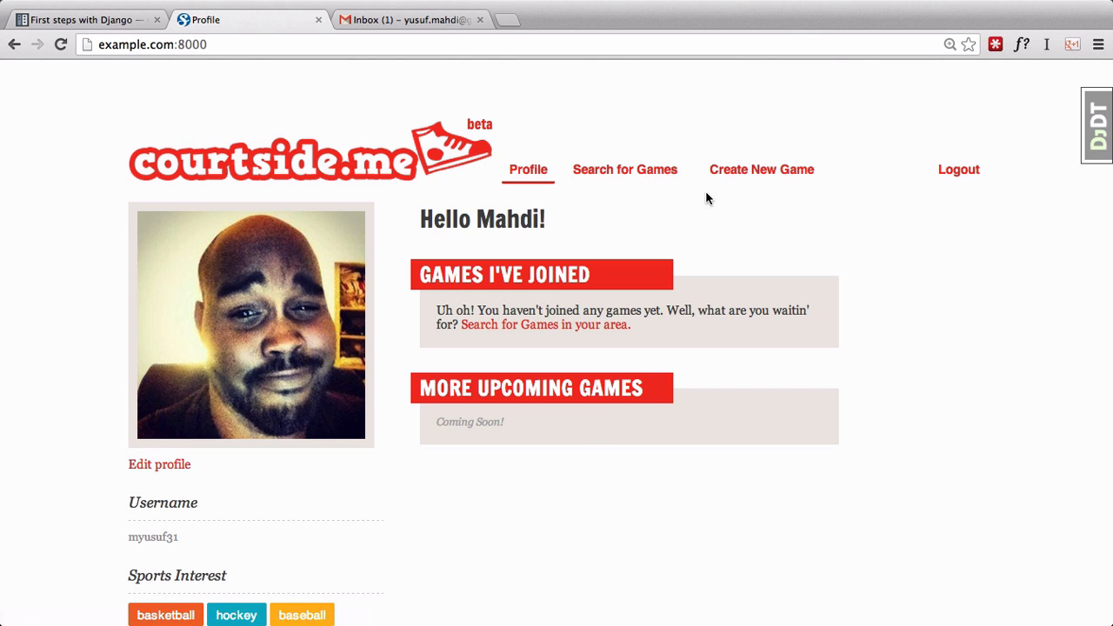
scroll("down", 3)
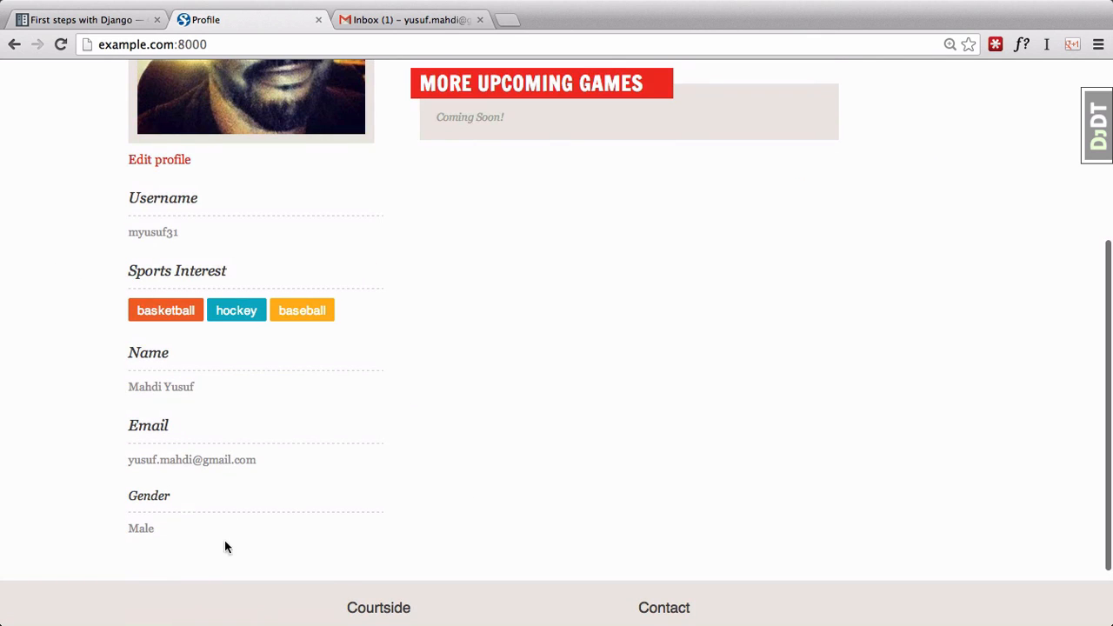
scroll("up", 3)
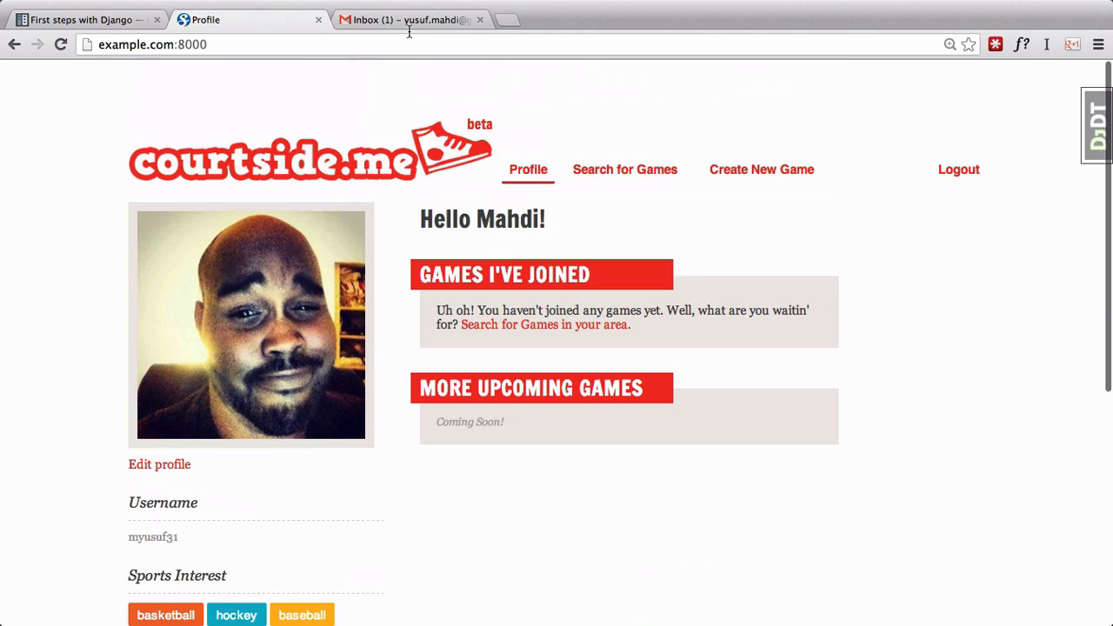
left_click(409, 19)
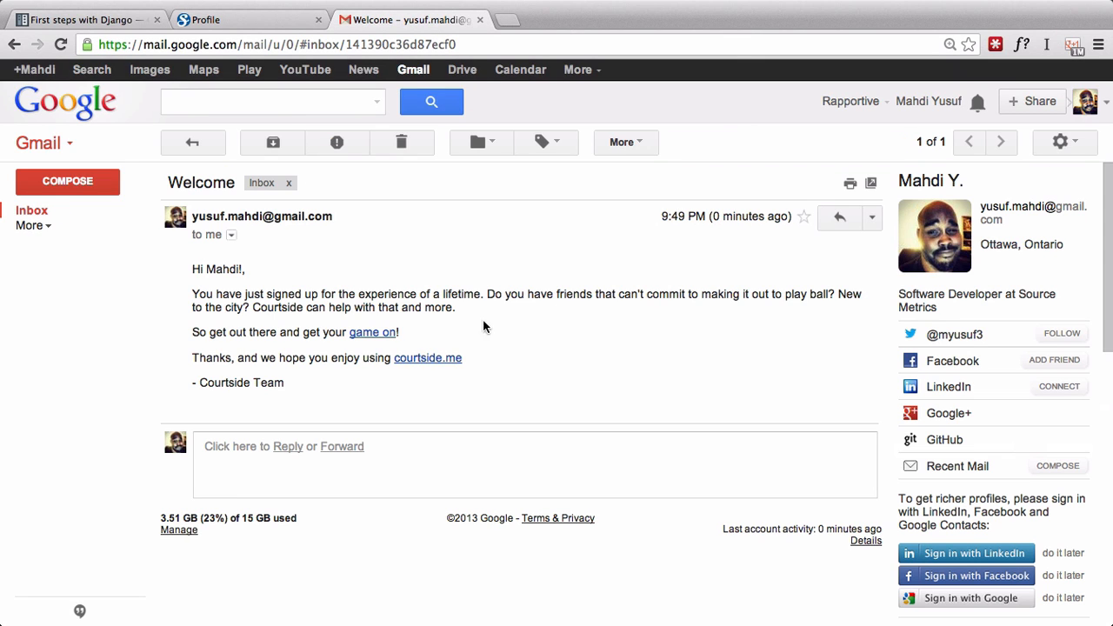
mouse_move(379, 337)
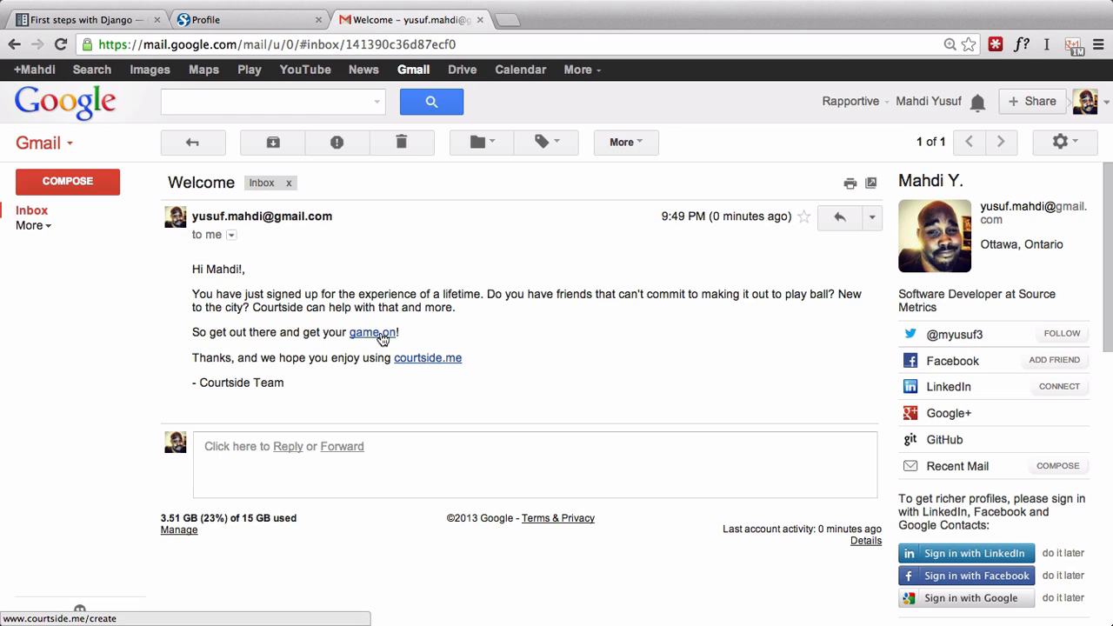
mouse_move(427, 365)
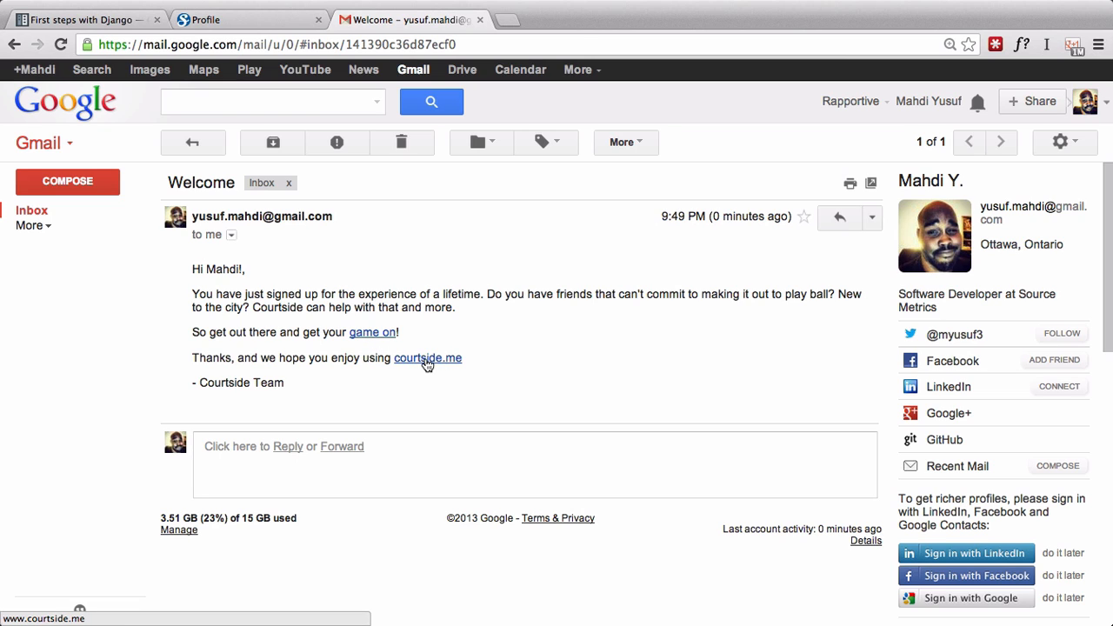
mouse_move(312, 436)
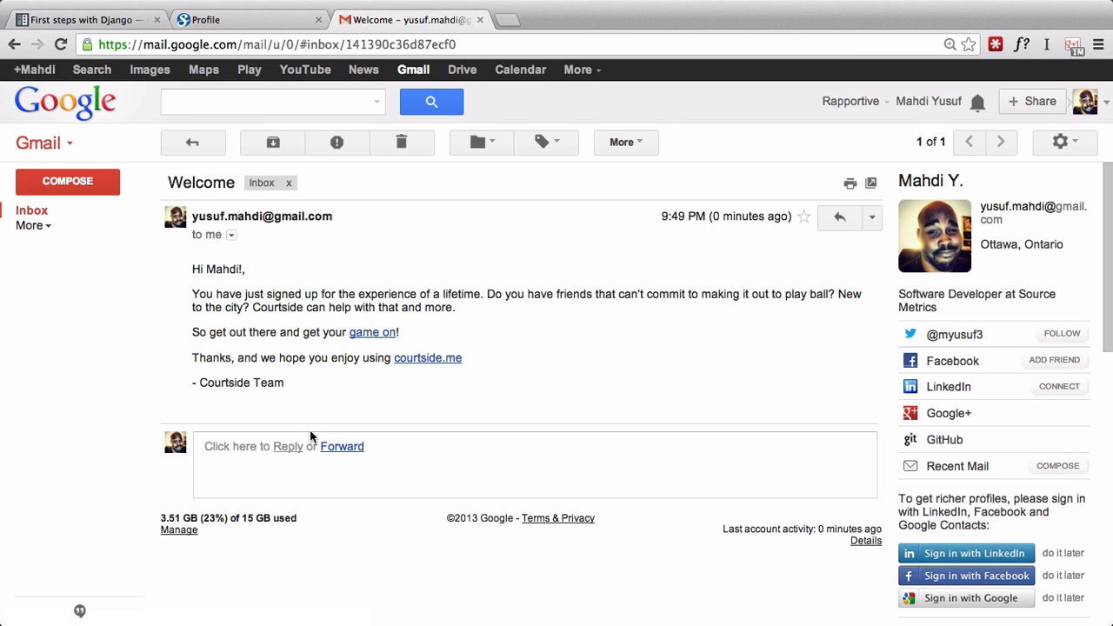
mouse_move(466, 372)
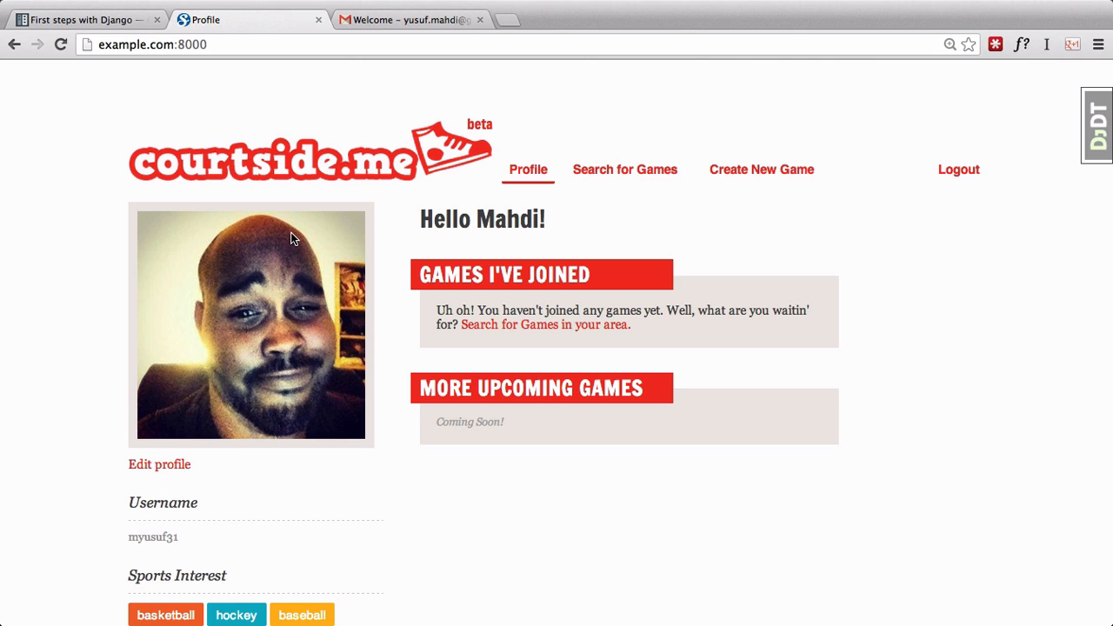
mouse_move(24, 18)
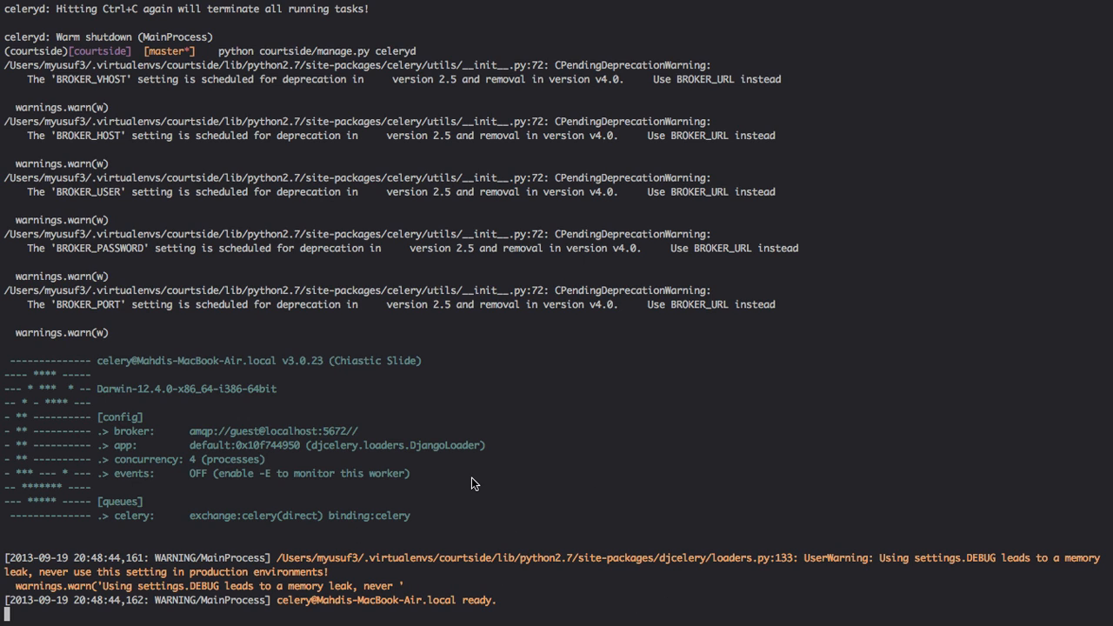
Step: Leave the celeryd log and return to the views.py code
key("F3")
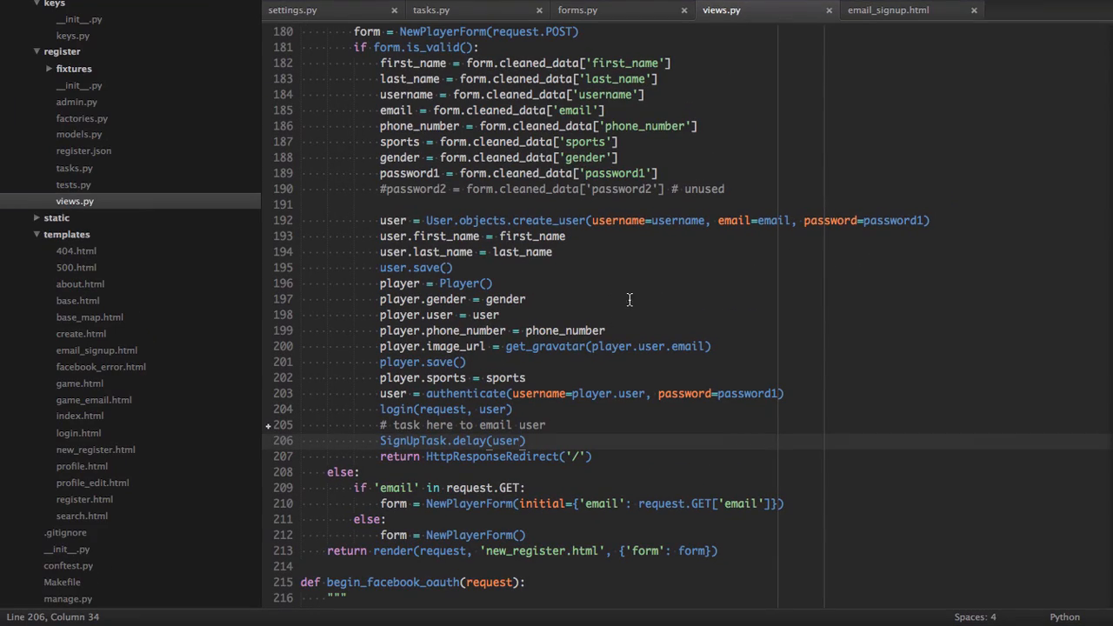
mouse_move(502, 441)
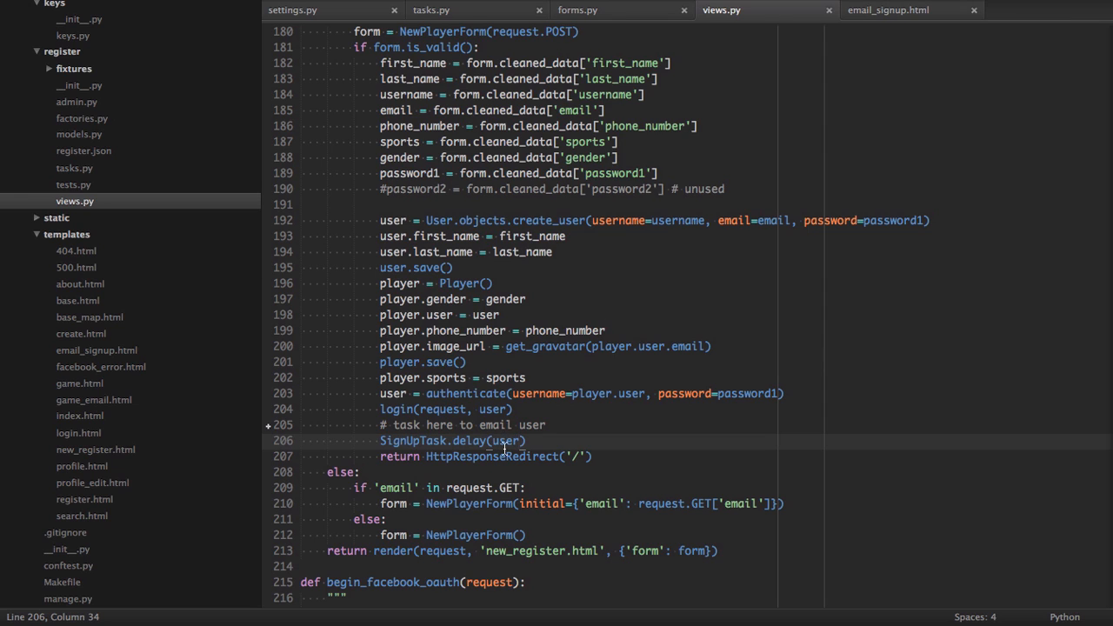
mouse_move(548, 127)
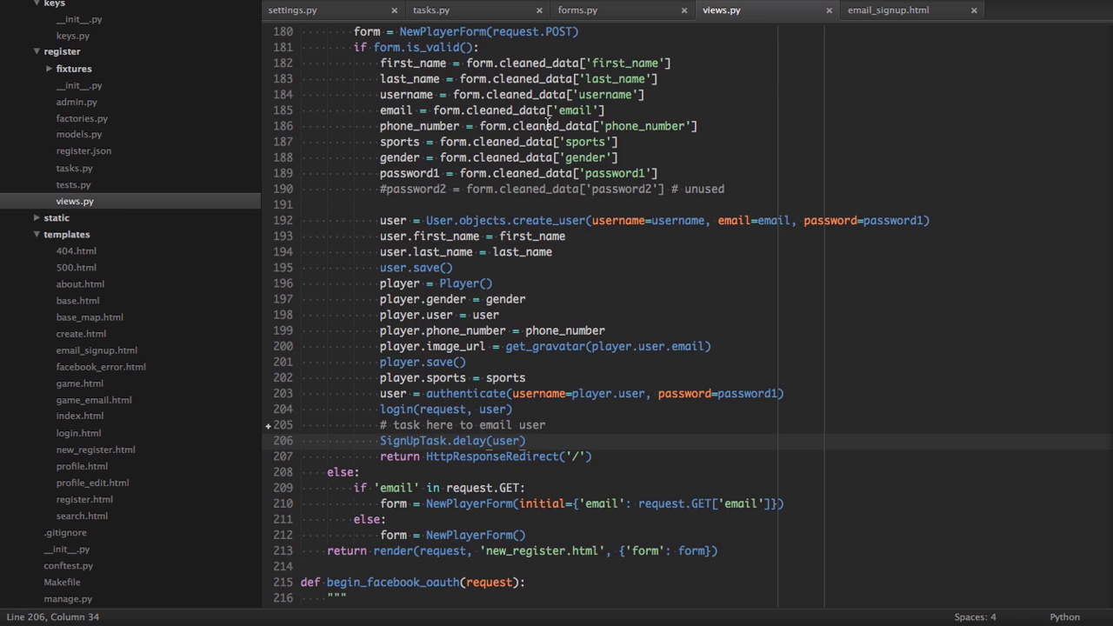